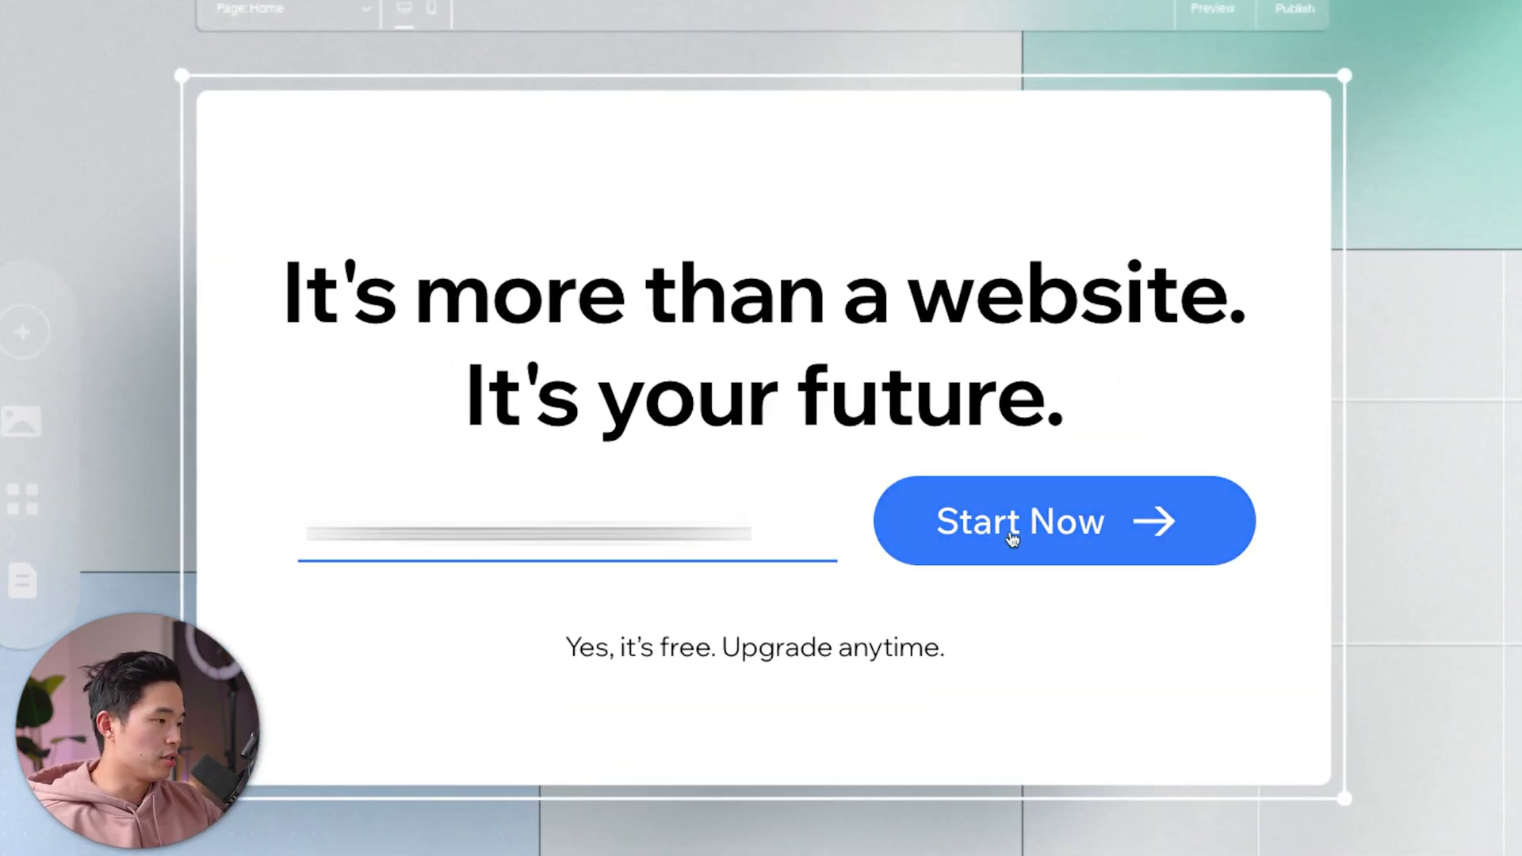
- Start a new website and submit the sign-up form to create the Wix account
{"action": "left_click", "coordinate": [1062, 520]}
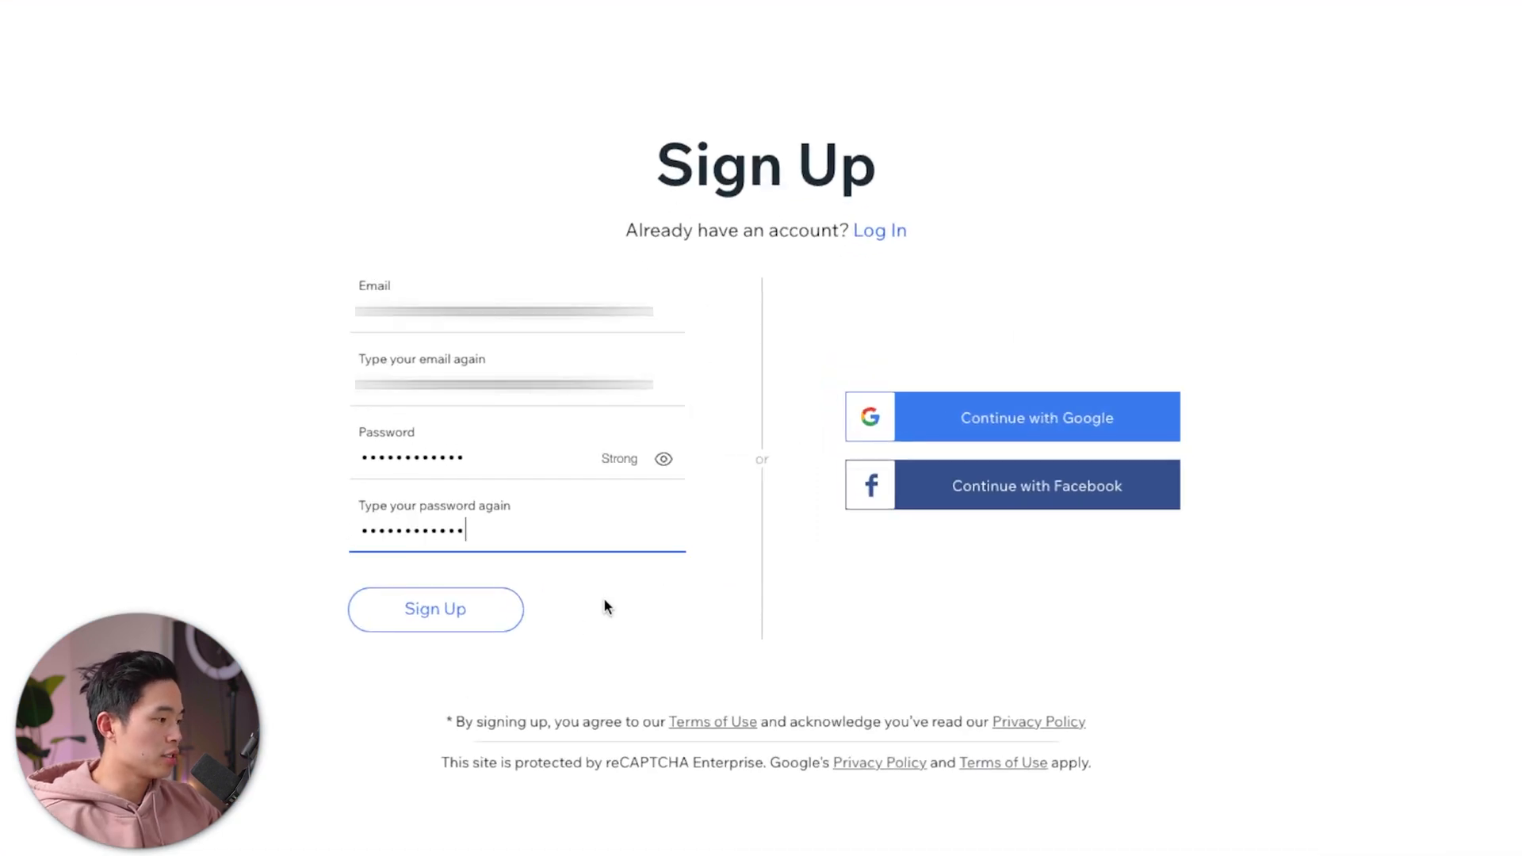
{"action": "left_click", "coordinate": [435, 609]}
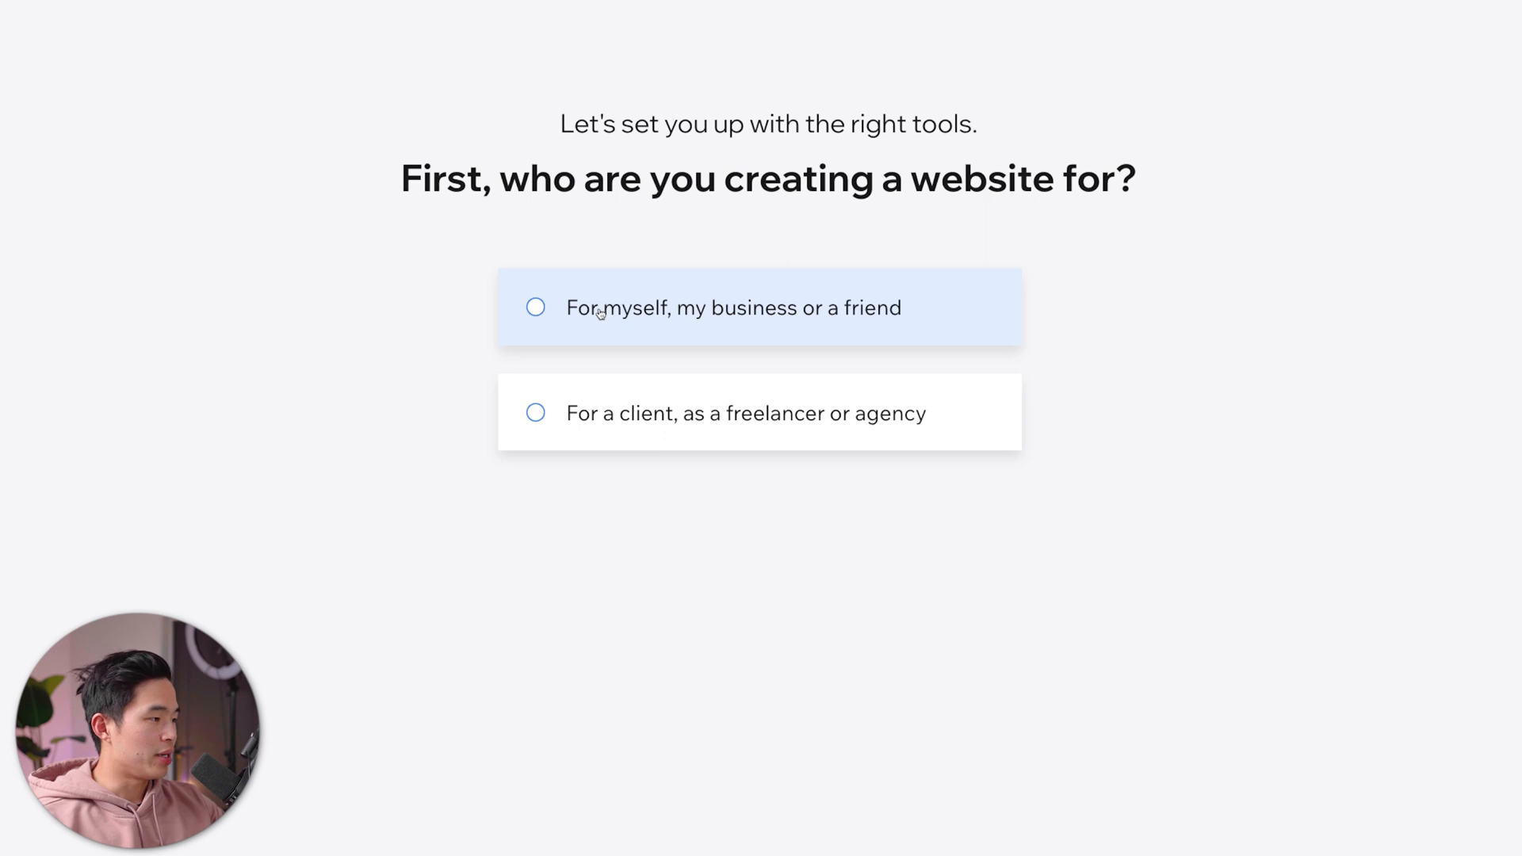
- Answer that the website is for myself, my business or a friend
{"action": "left_click", "coordinate": [536, 306]}
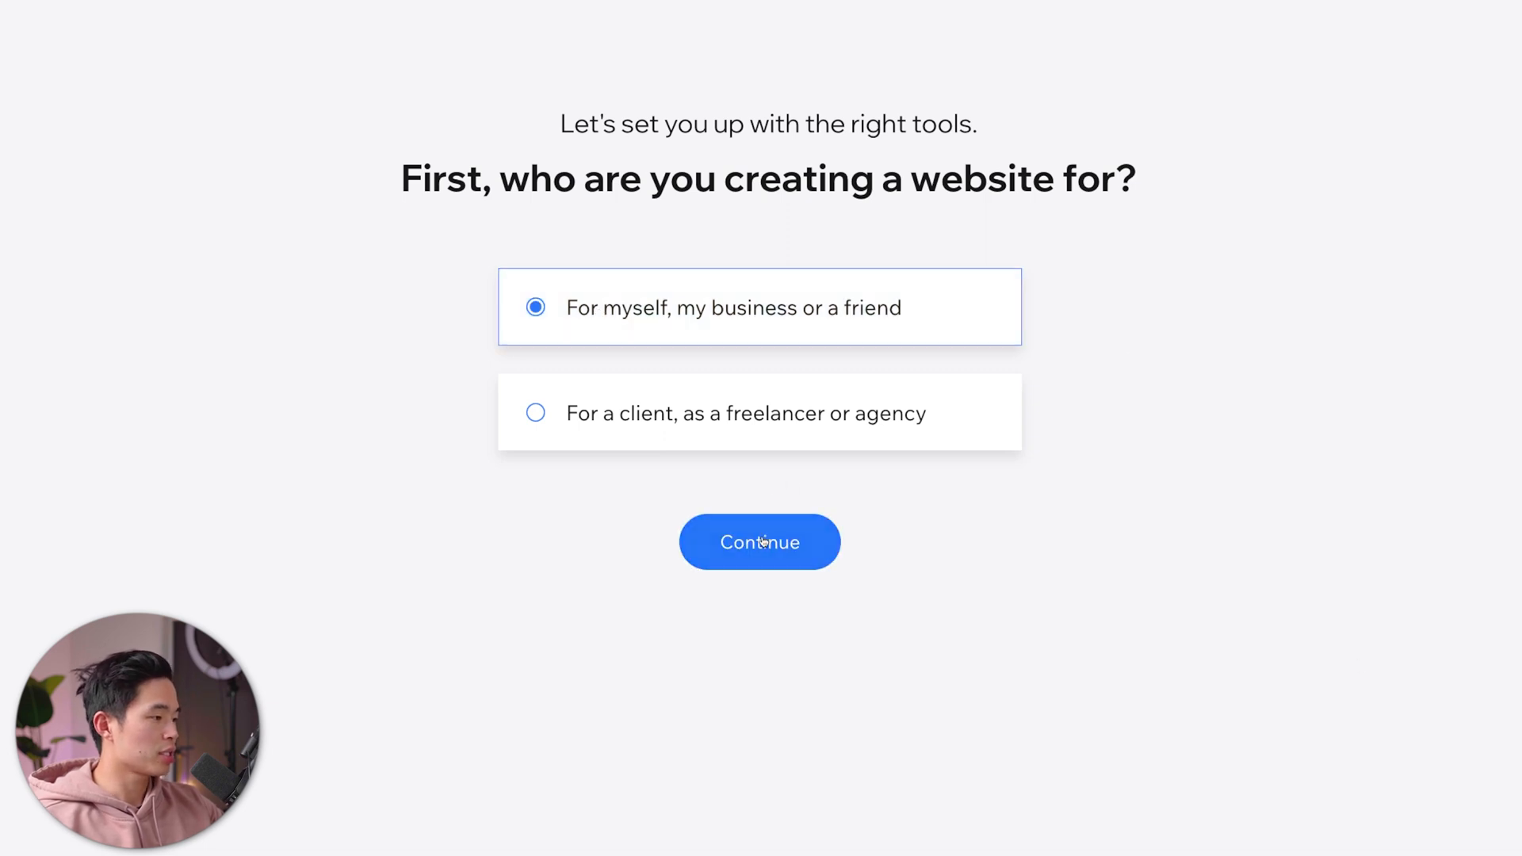
{"action": "left_click", "coordinate": [760, 543]}
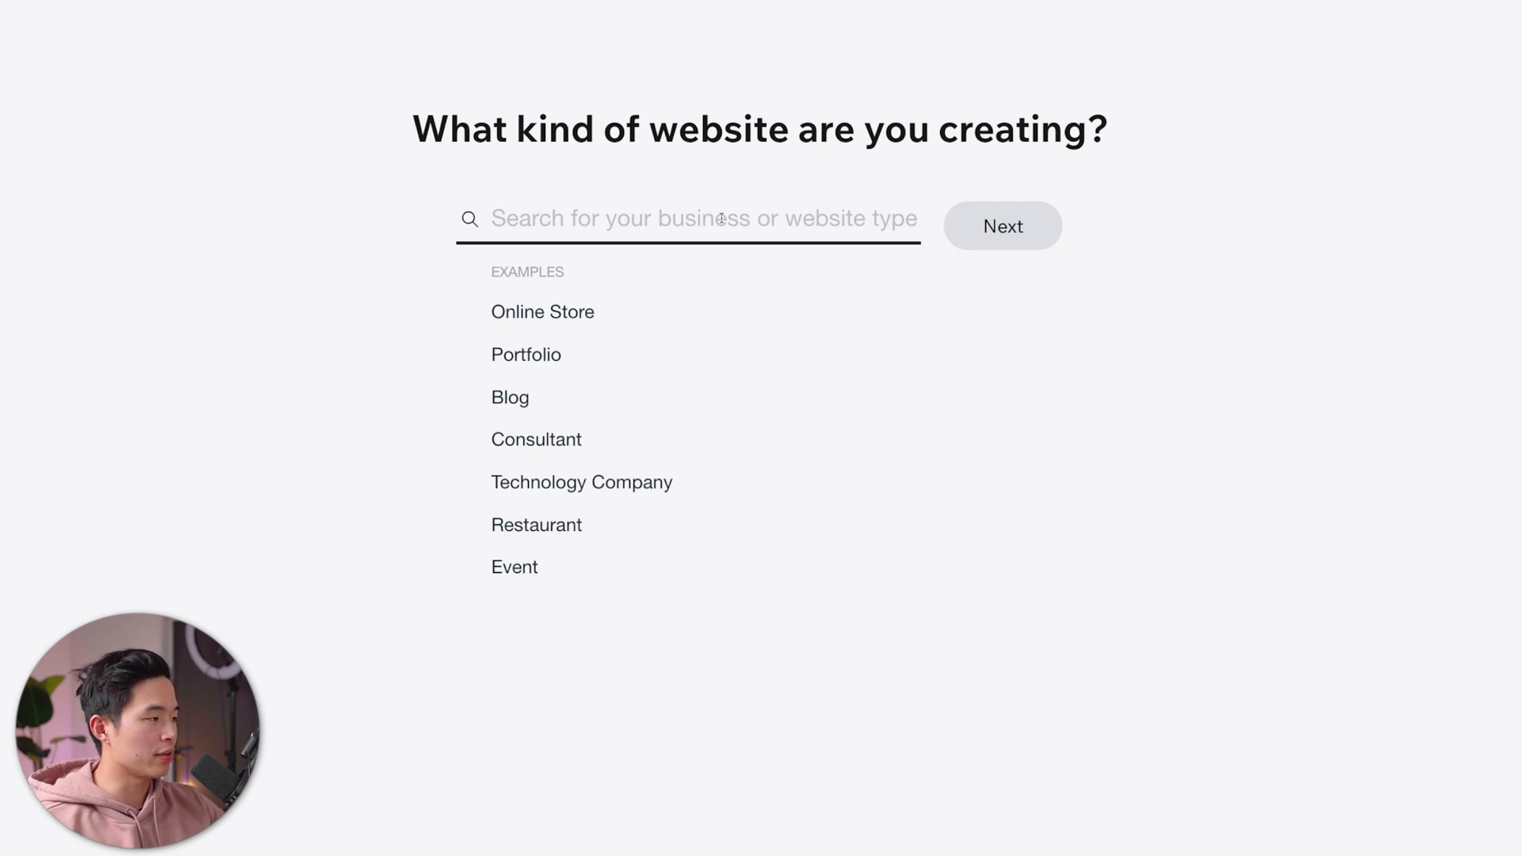
{"action": "mouse_move", "coordinate": [730, 219]}
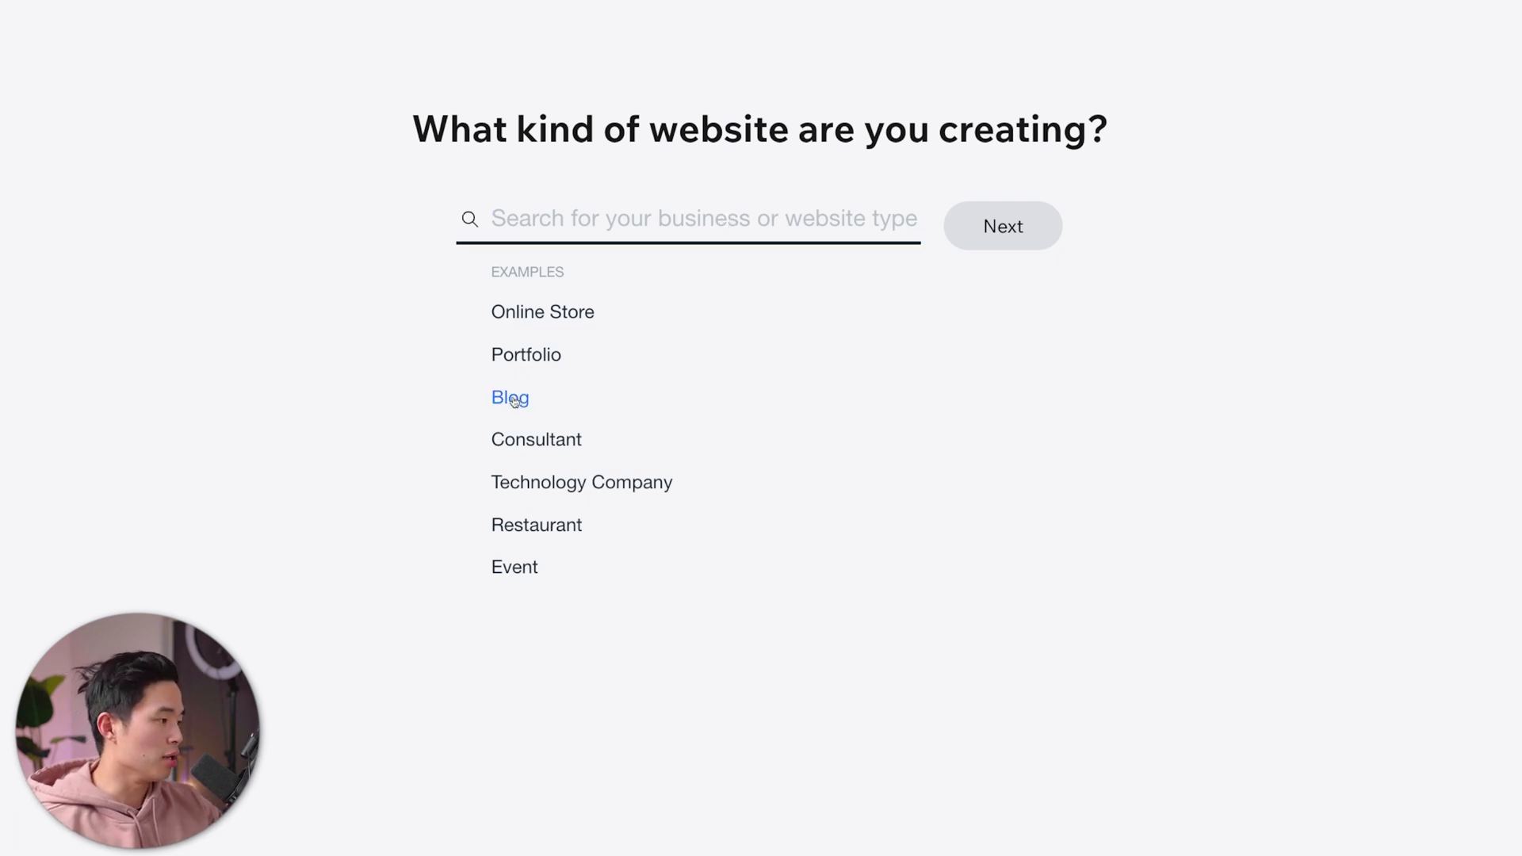
- Choose Blog as the site type and name the site 'Charlie's Blog'
{"action": "type", "text": "Blog"}
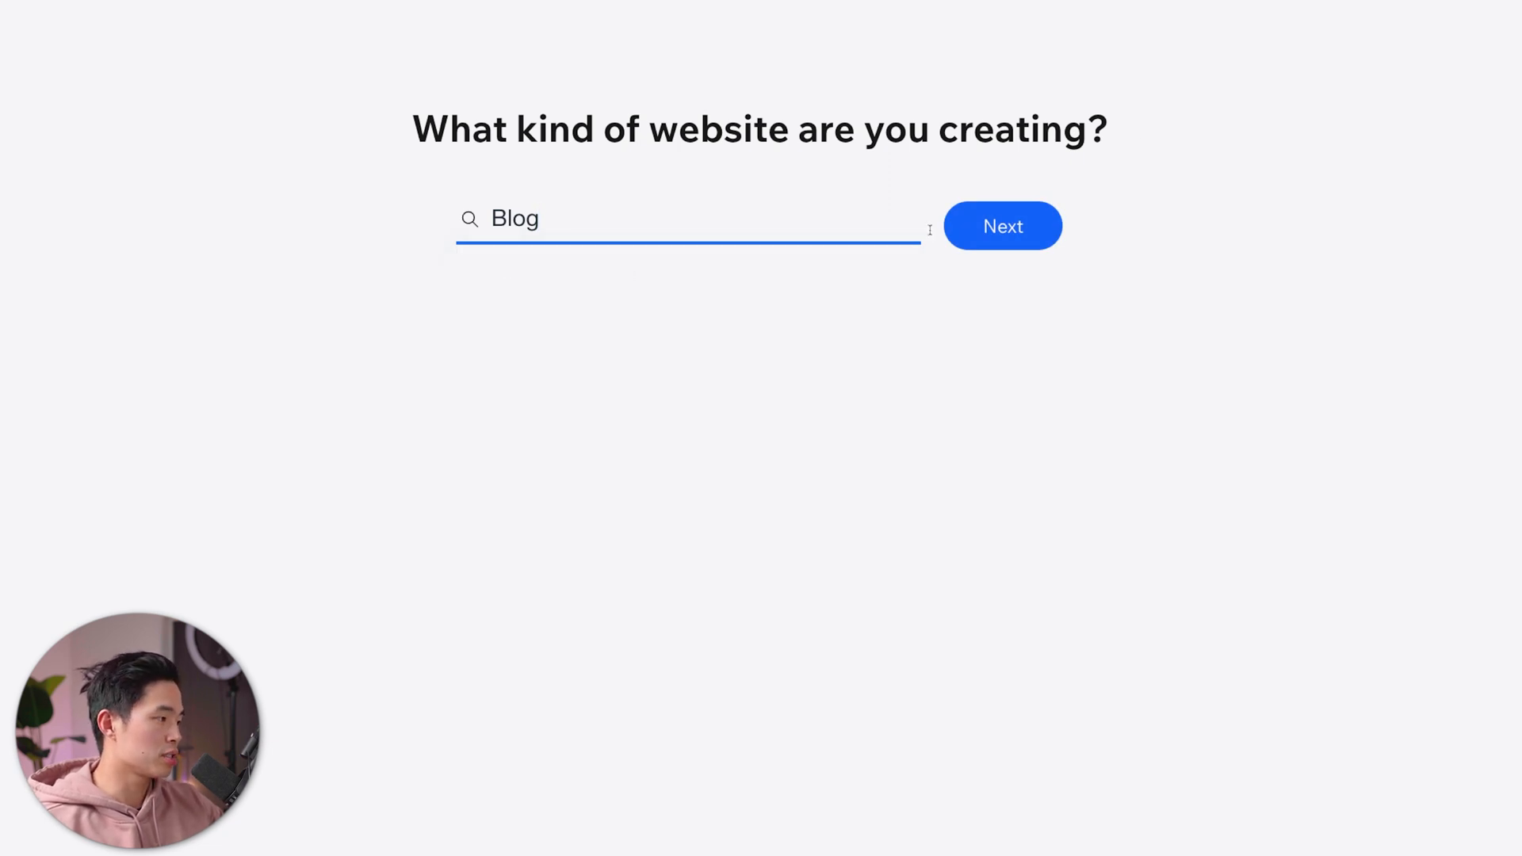
{"action": "left_click", "coordinate": [1002, 225]}
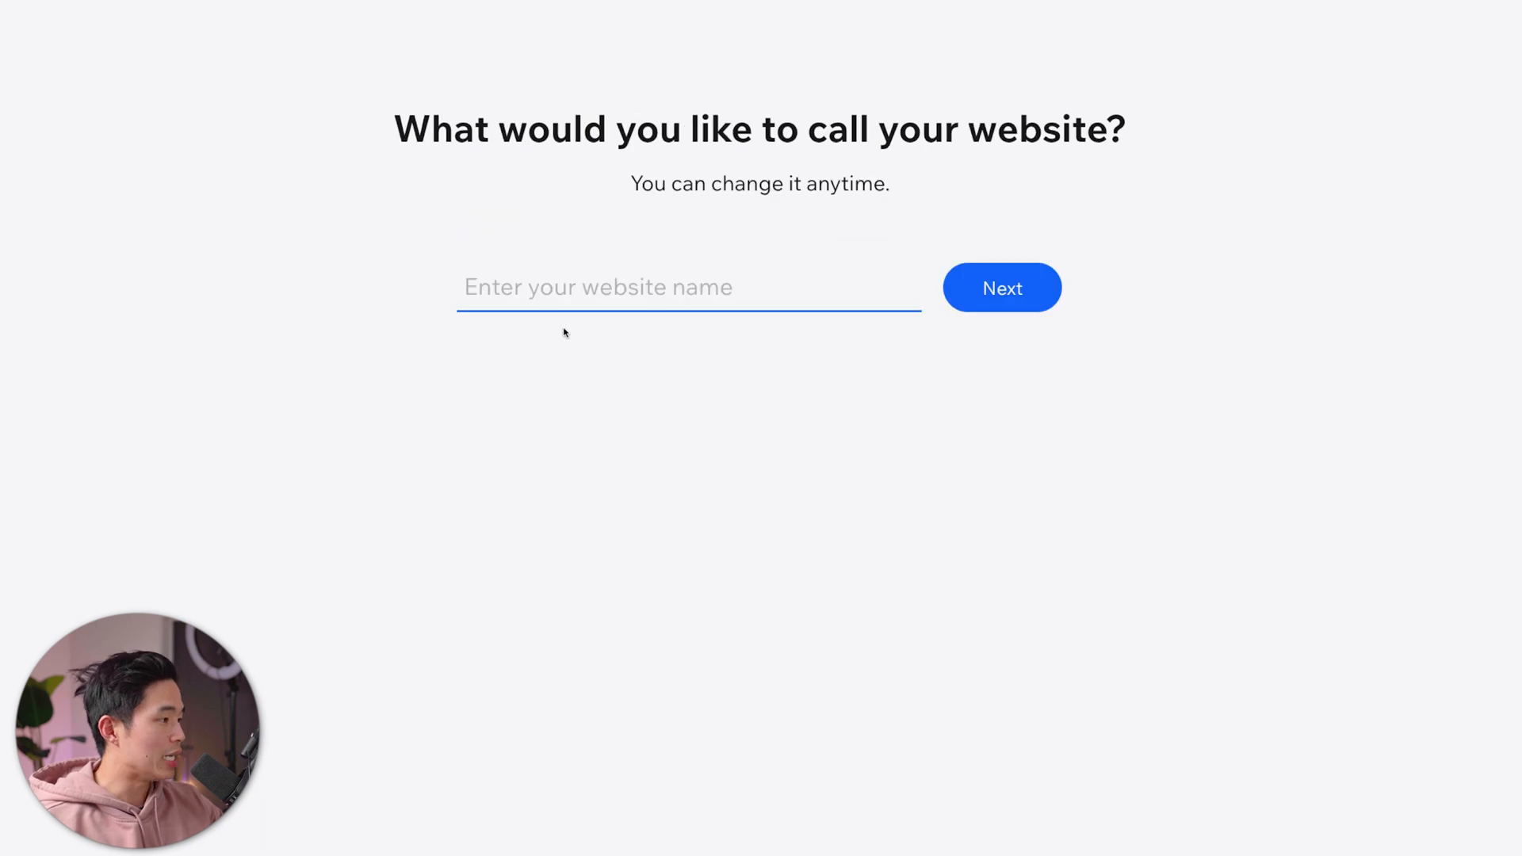
{"action": "type", "text": "Charlie's Blog"}
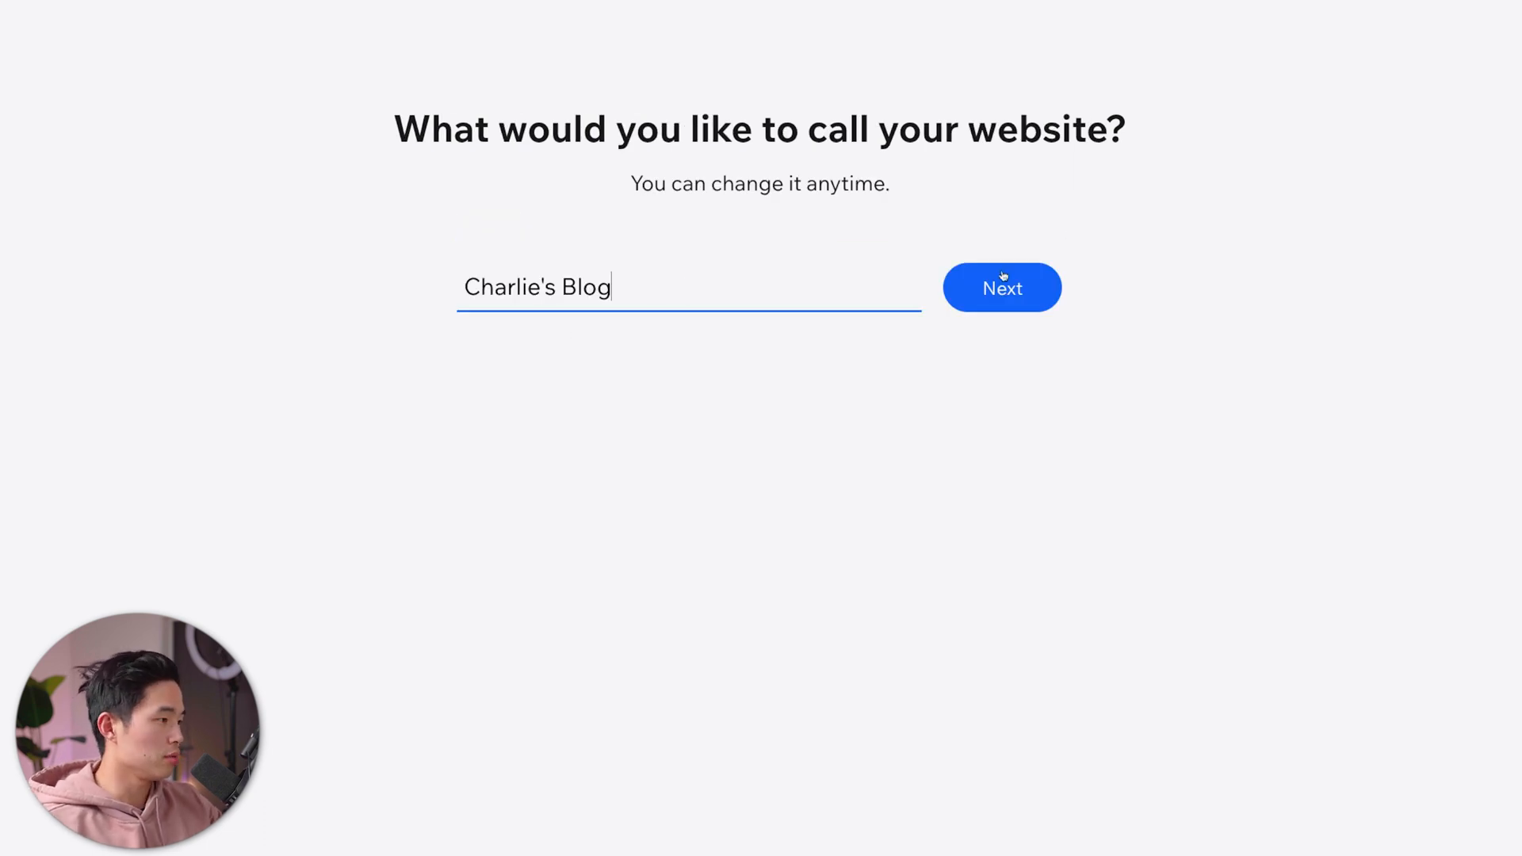
{"action": "left_click", "coordinate": [1001, 288]}
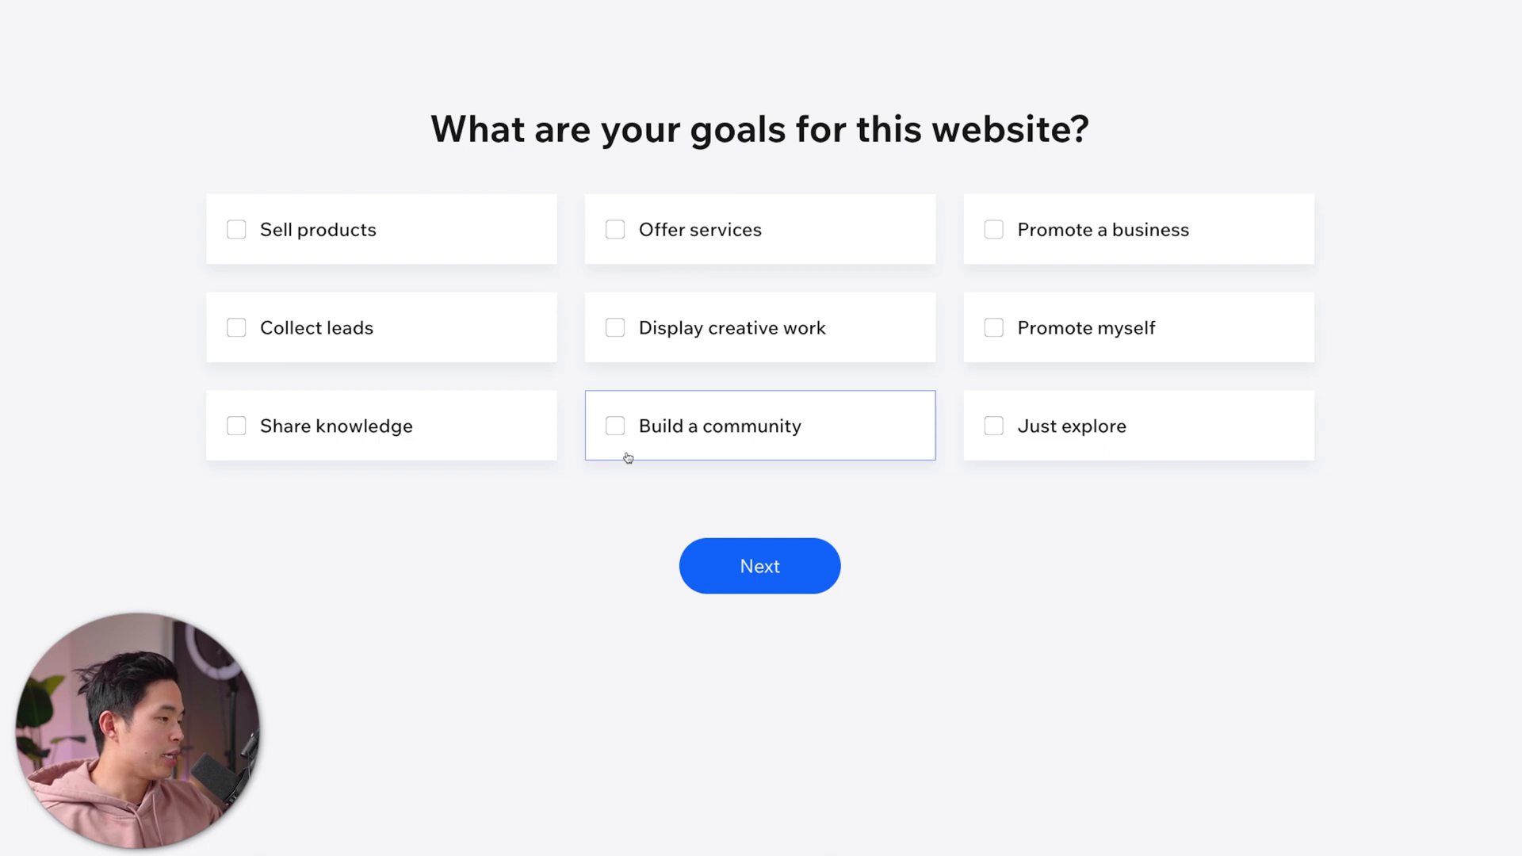
{"action": "mouse_move", "coordinate": [872, 357]}
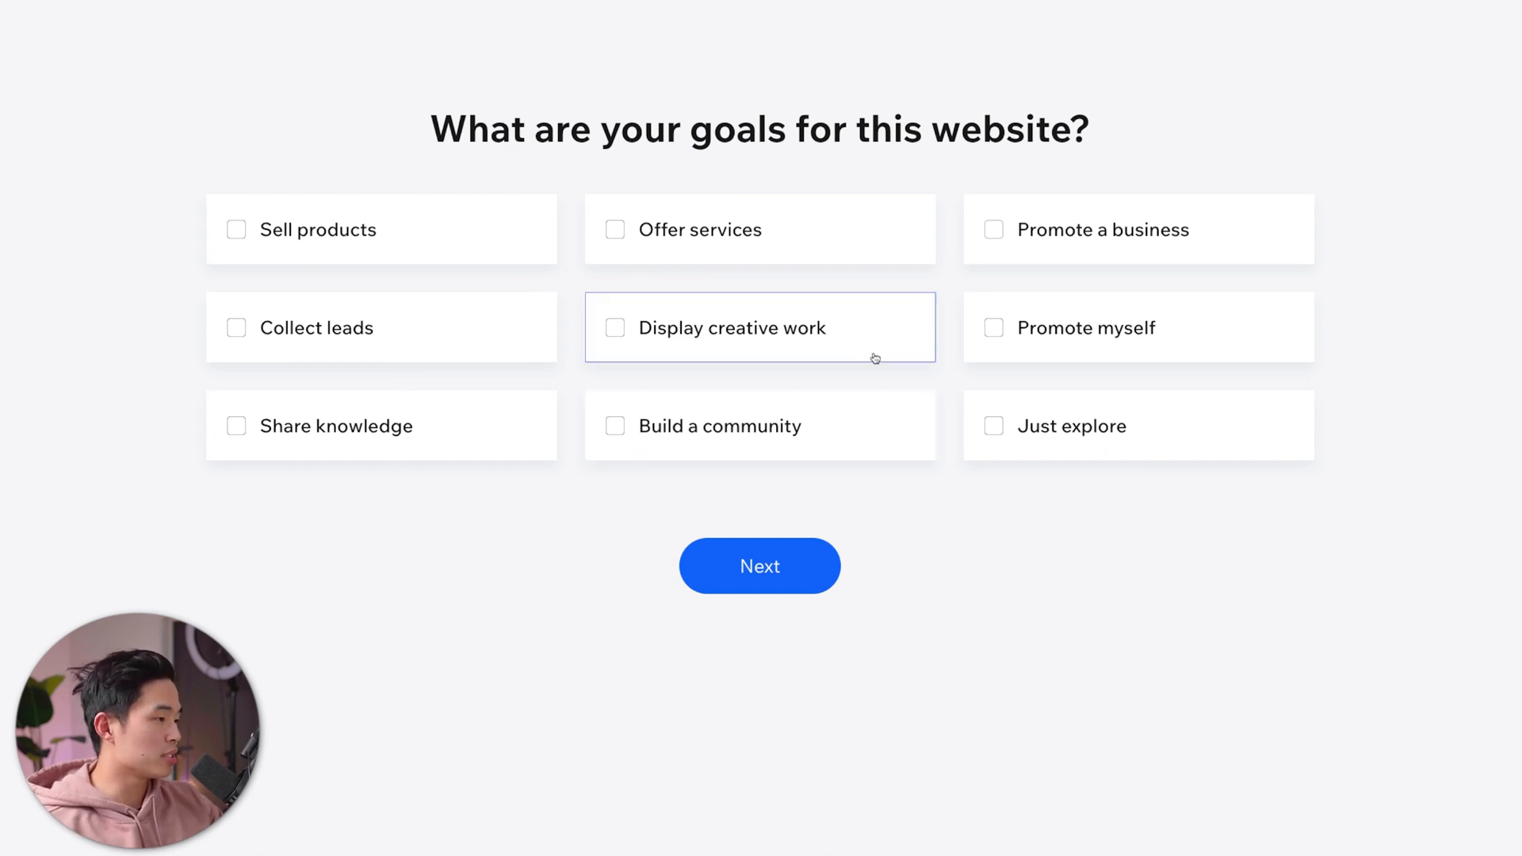
{"action": "mouse_move", "coordinate": [1127, 352]}
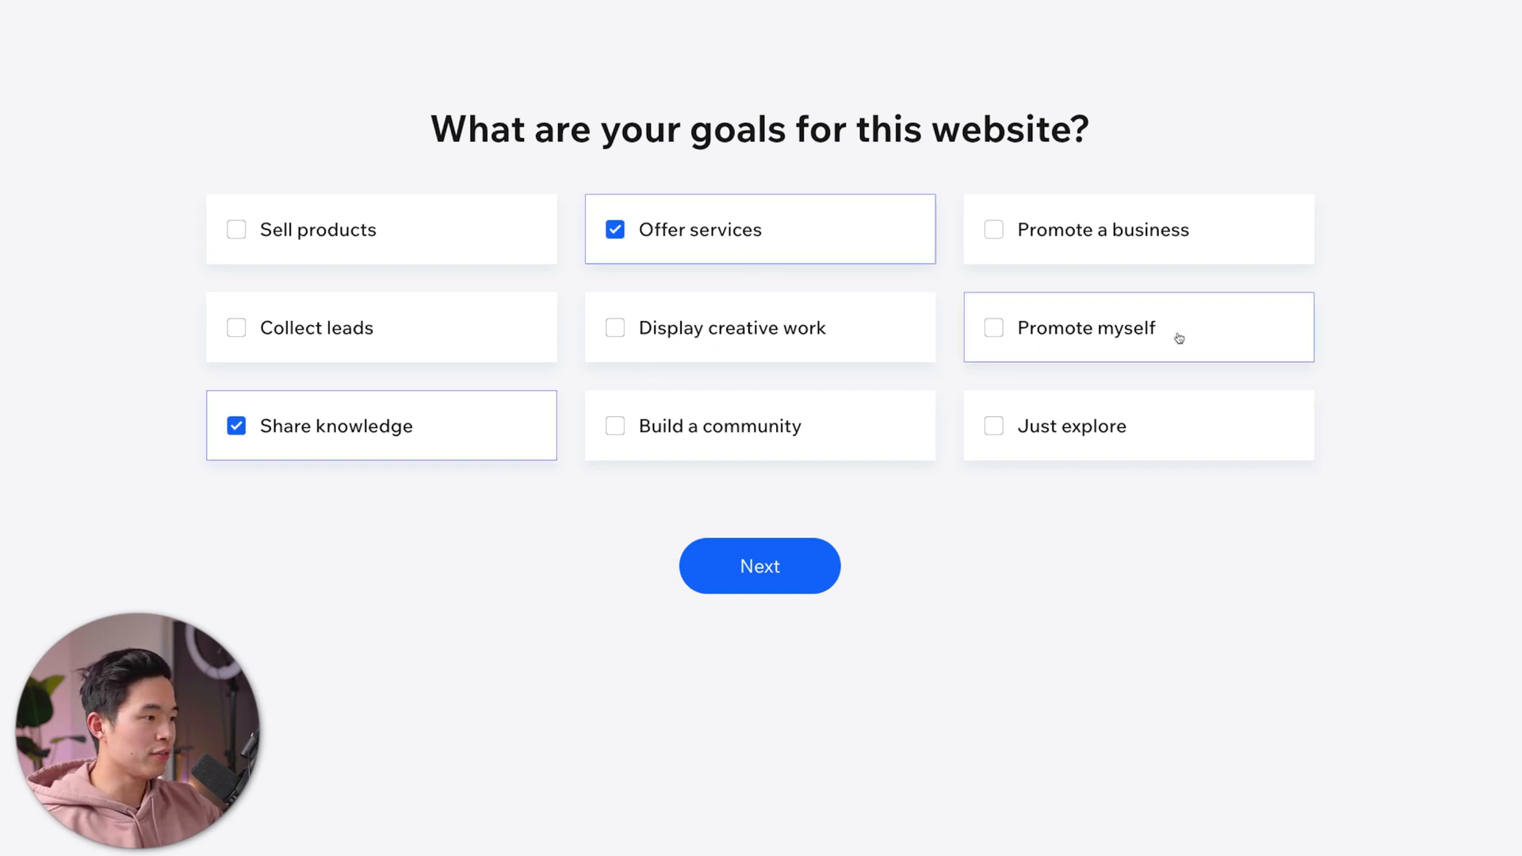
- Add 'Promote myself' to the site goals, submit them and accept the suggested apps
{"action": "left_click", "coordinate": [995, 327]}
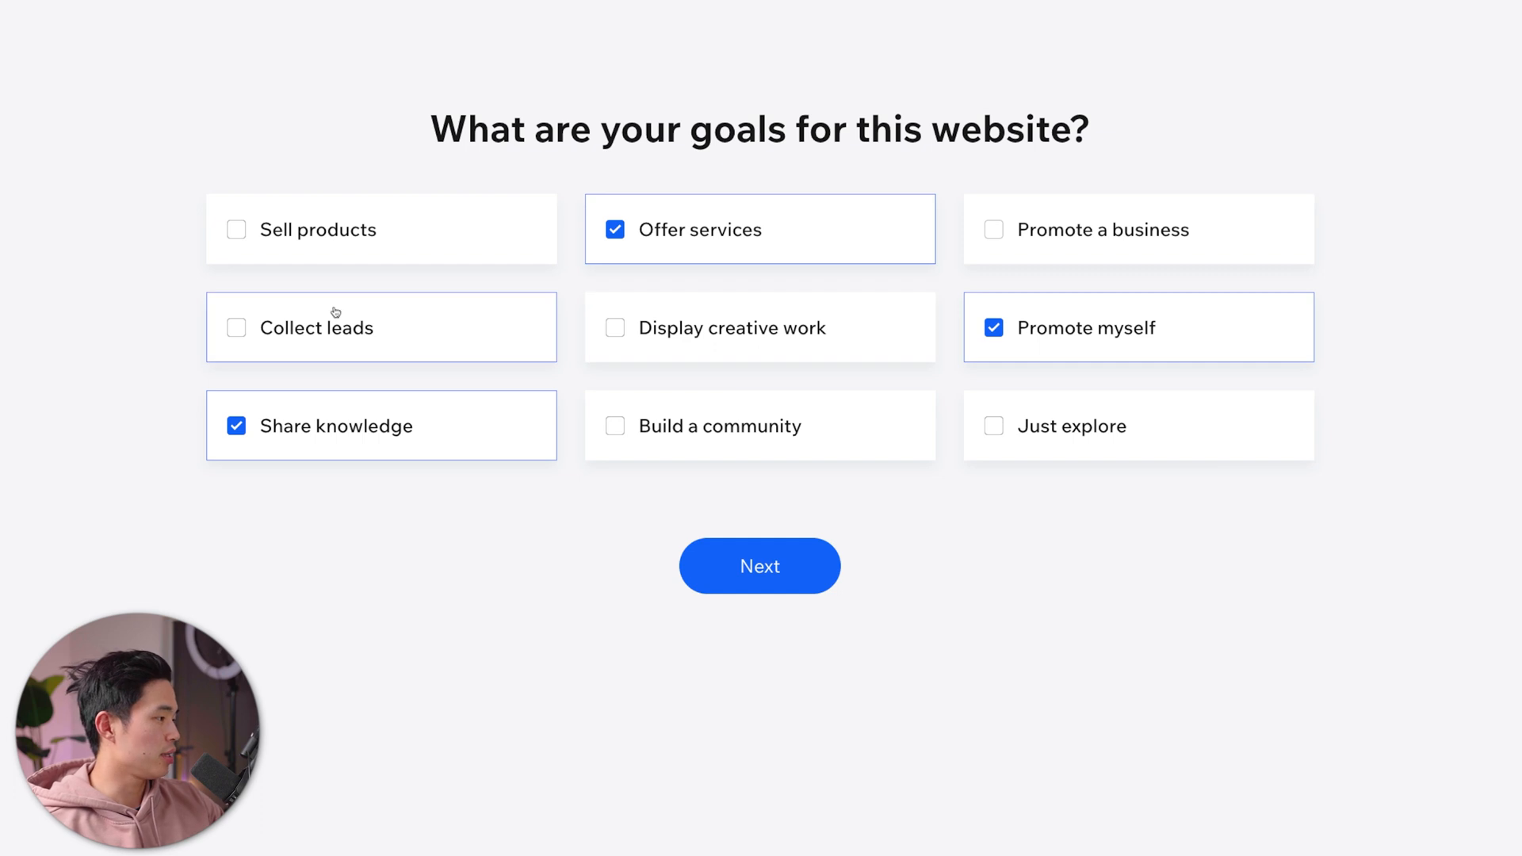
{"action": "left_click", "coordinate": [760, 566]}
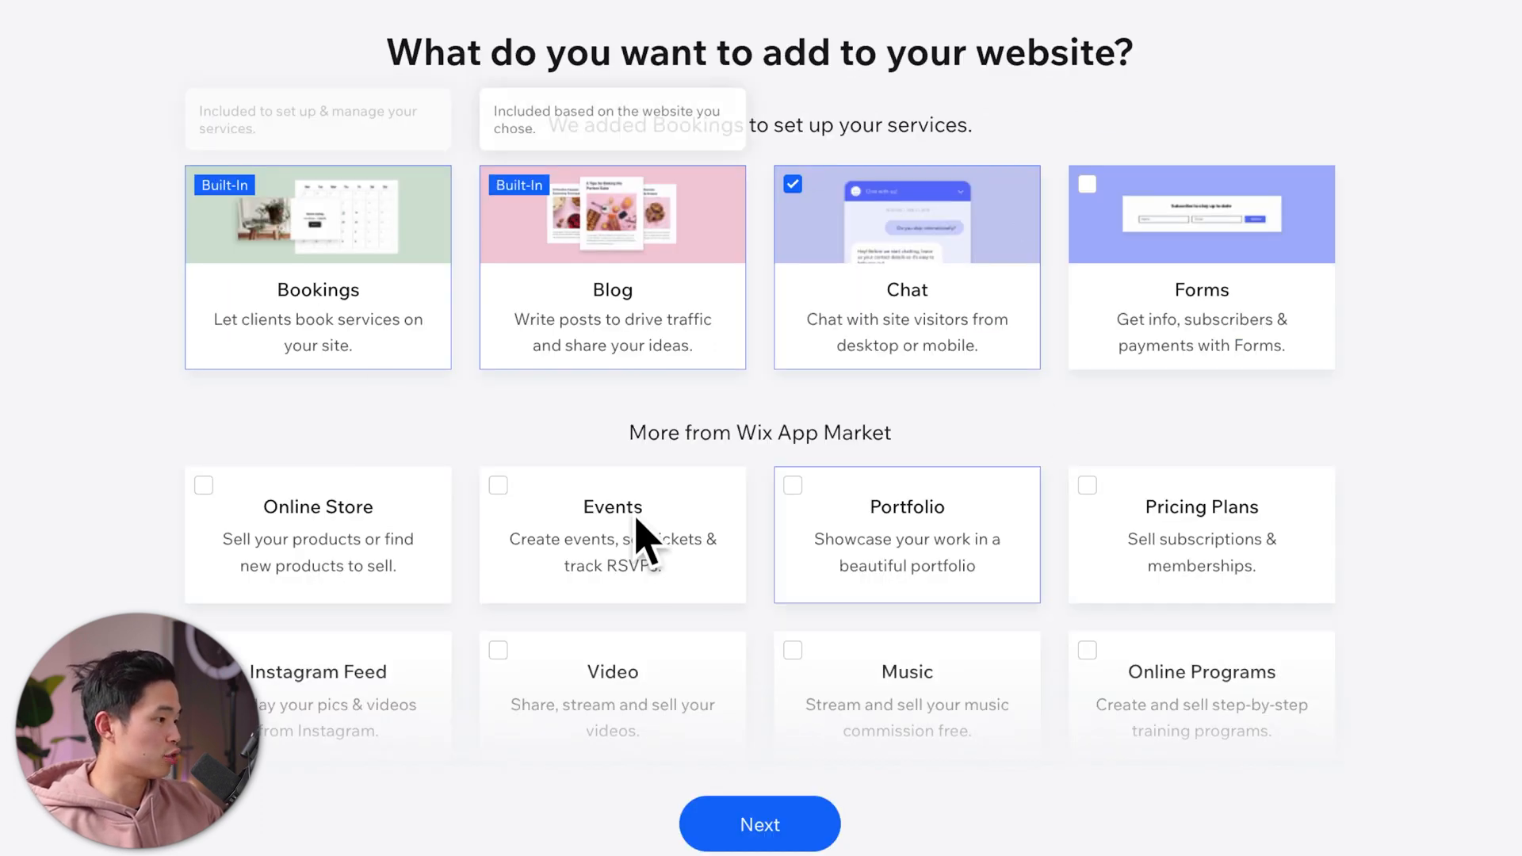
{"action": "scroll", "scroll_direction": "down", "scroll_amount": 3}
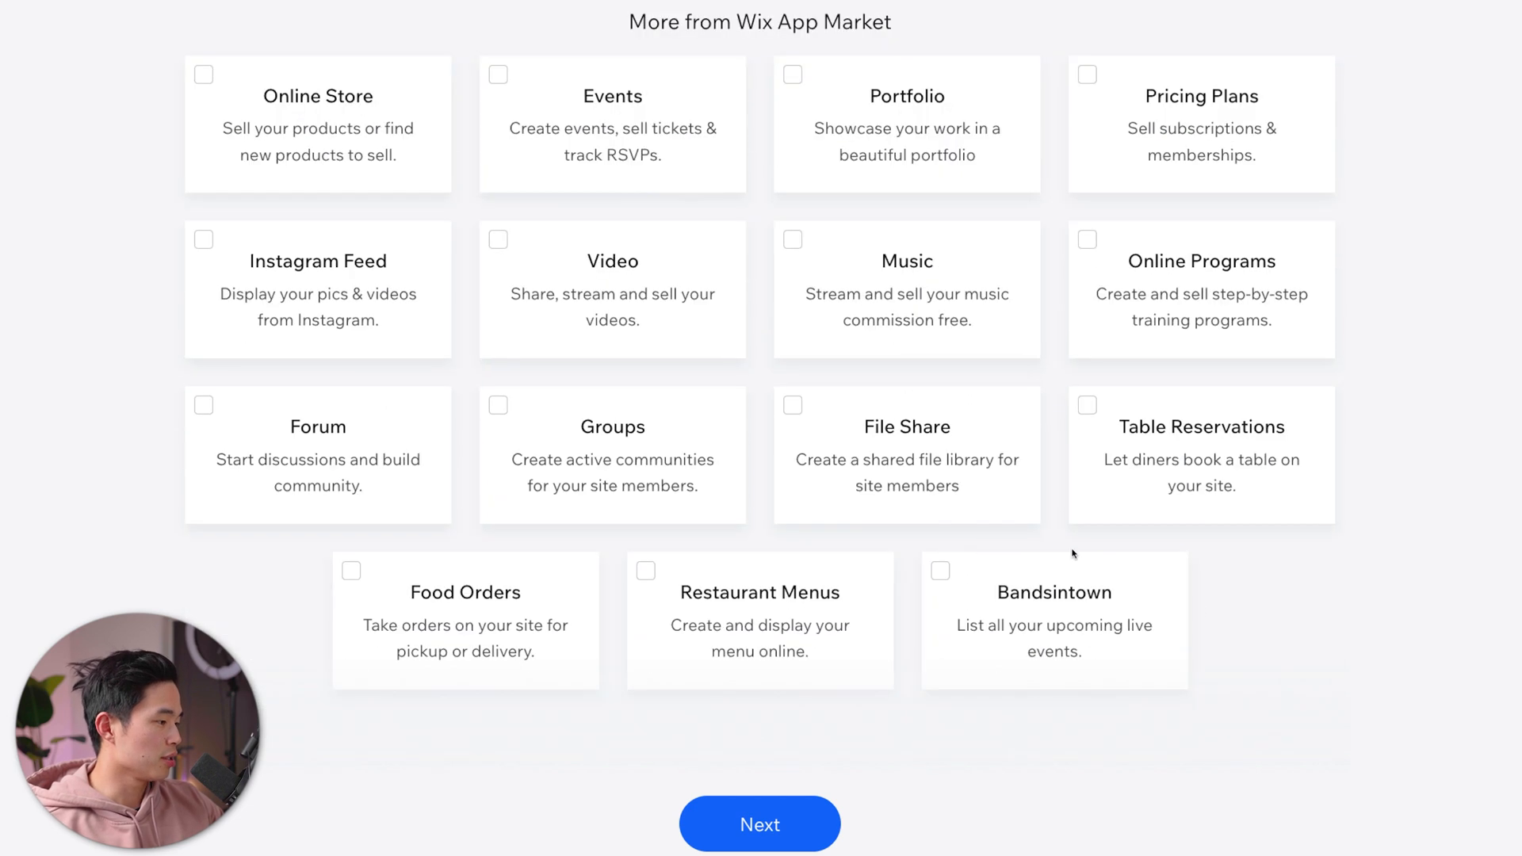
{"action": "mouse_move", "coordinate": [1274, 656]}
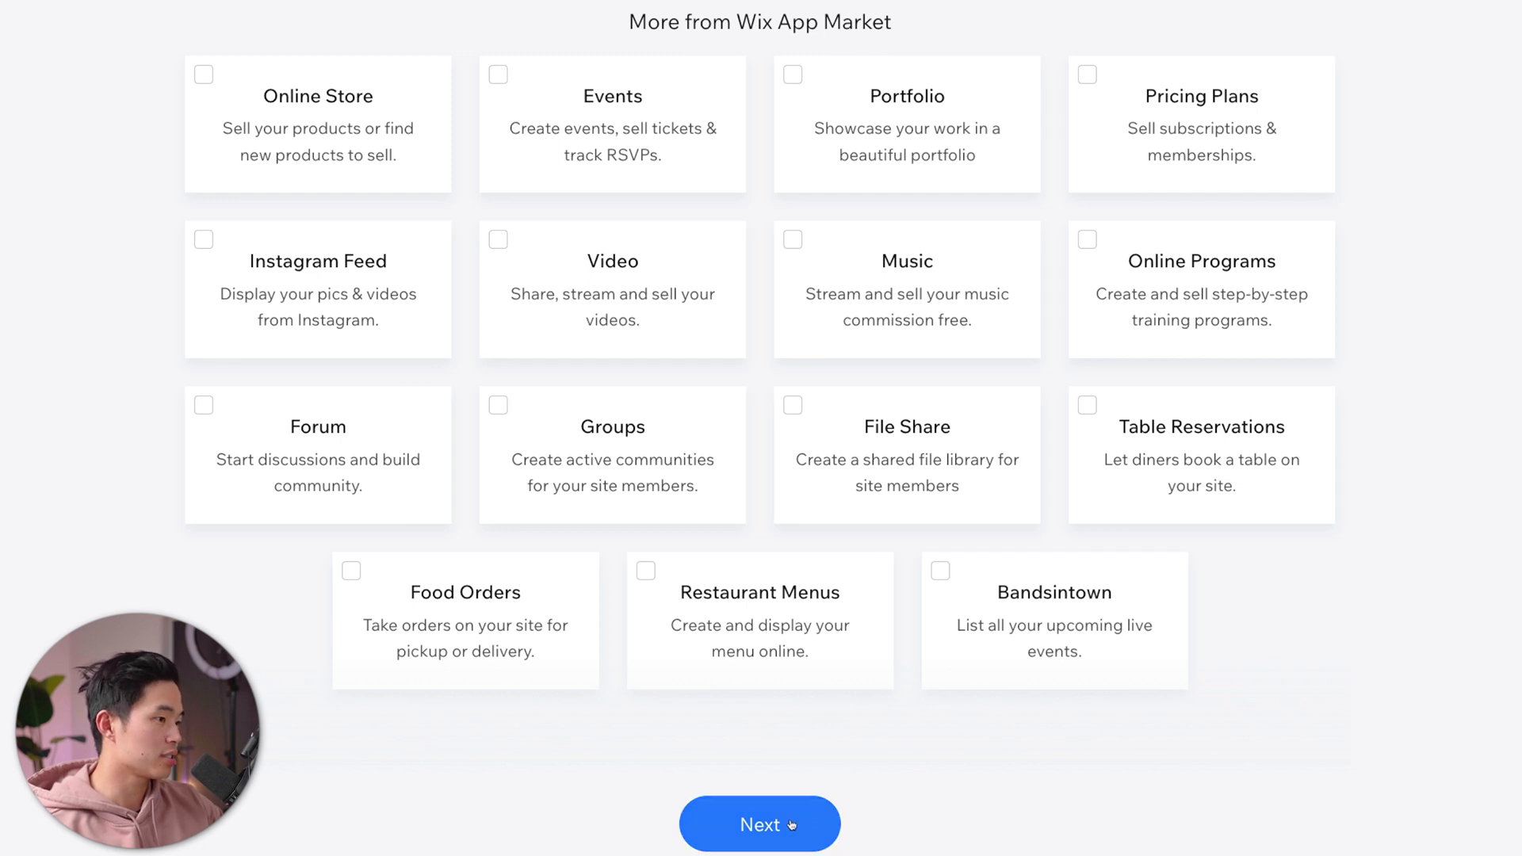
{"action": "left_click", "coordinate": [760, 824]}
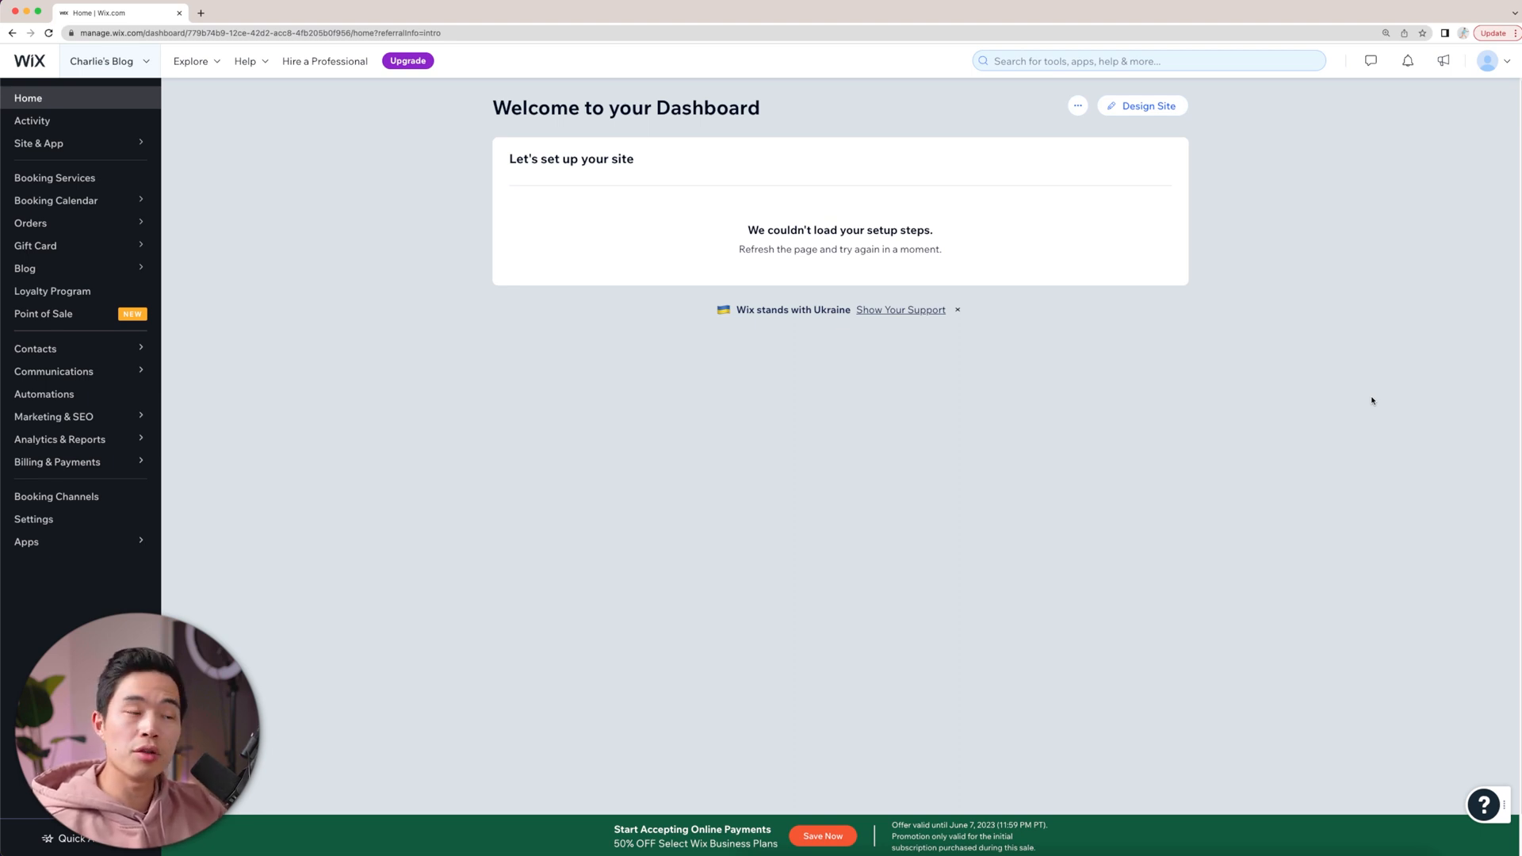
{"action": "mouse_move", "coordinate": [1256, 537]}
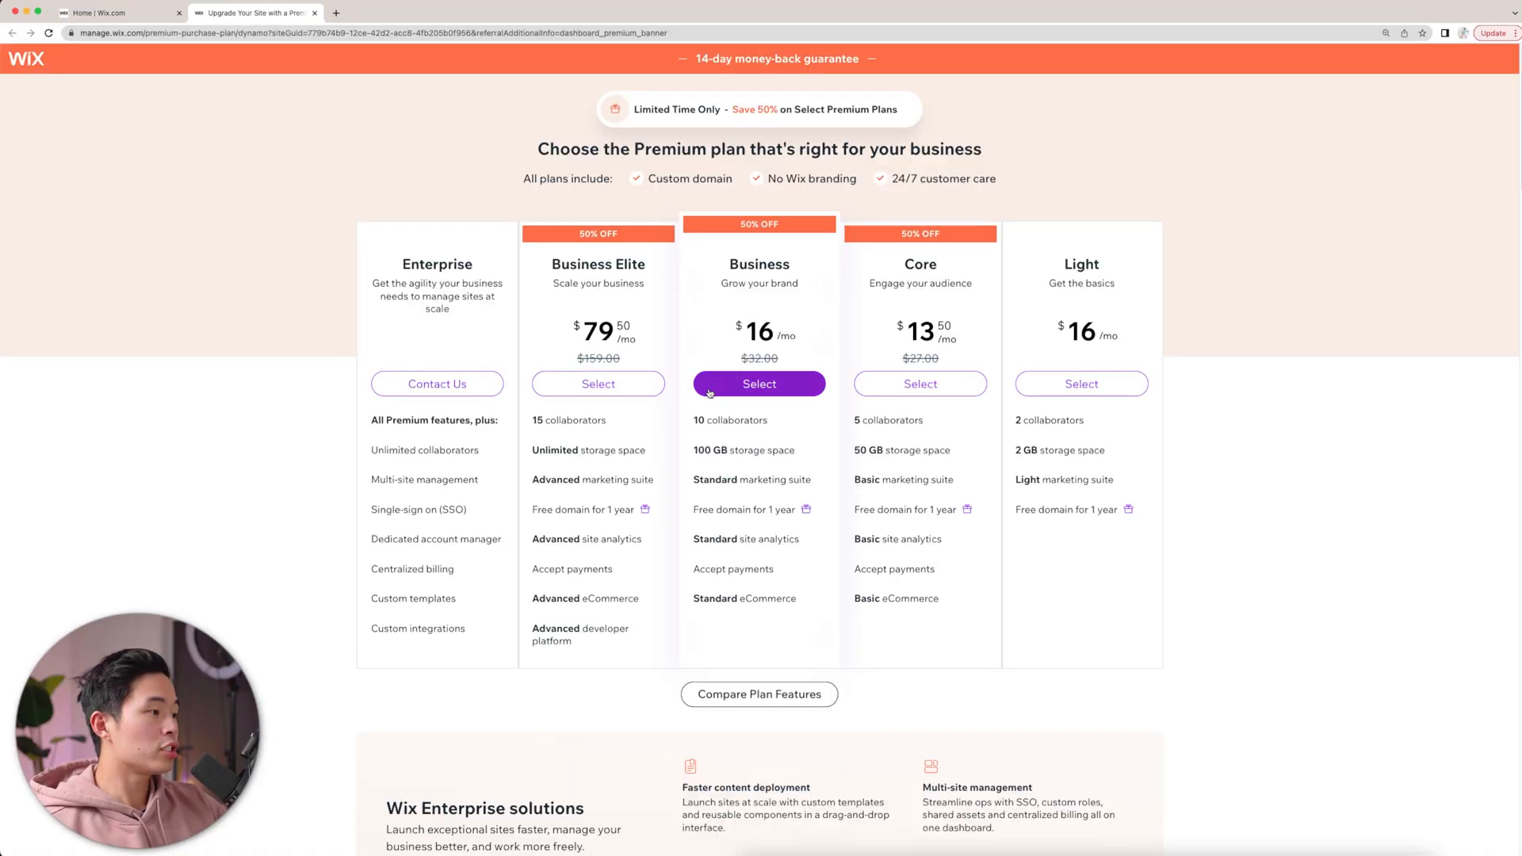
{"action": "mouse_move", "coordinate": [987, 366]}
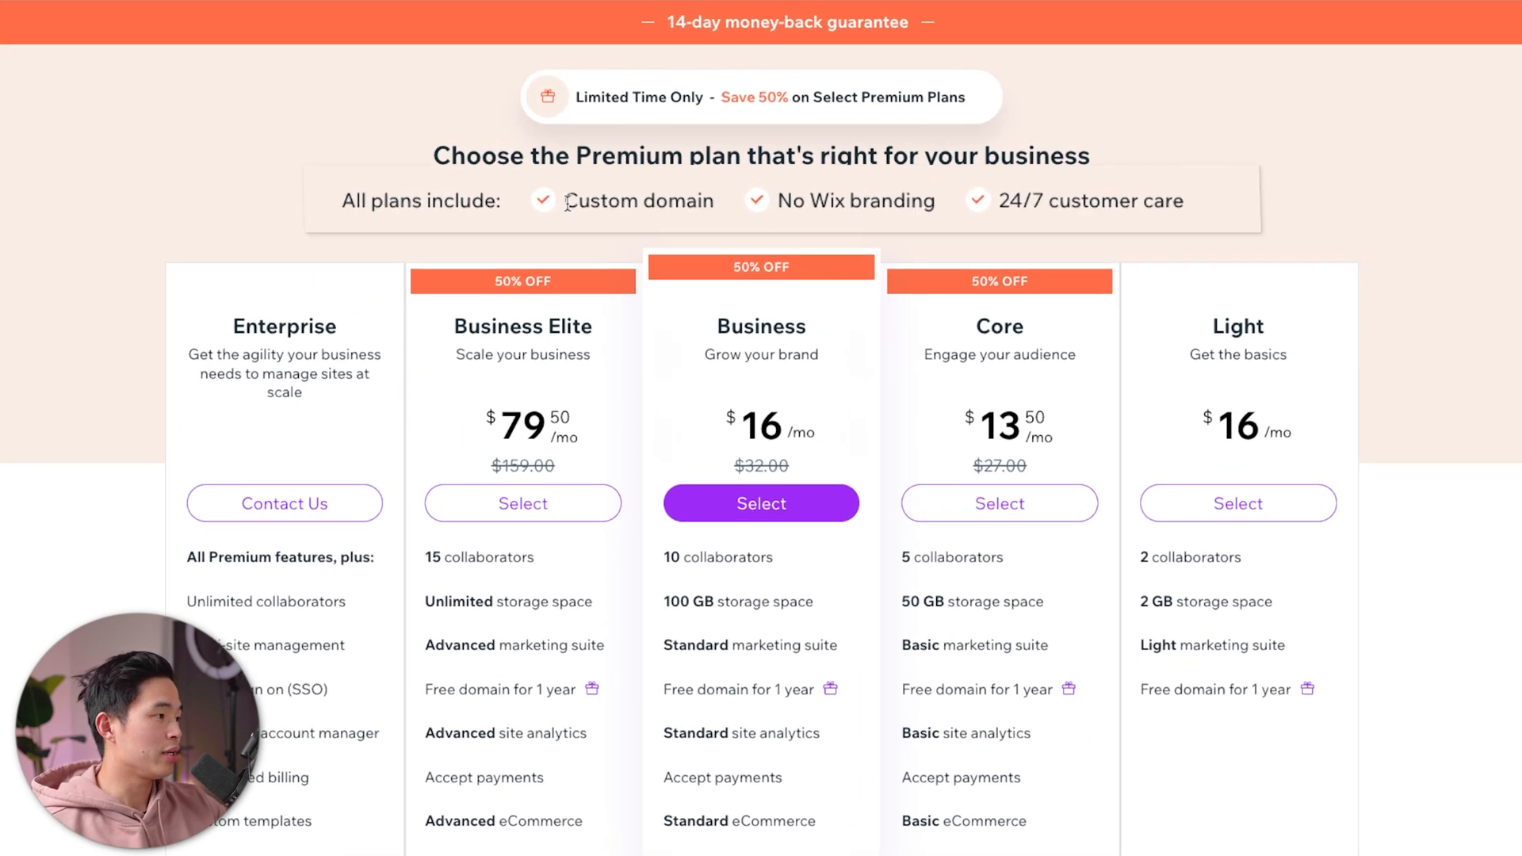
- Return to the Charlie's Blog dashboard tab after reviewing the Premium plans
{"action": "double_click", "coordinate": [633, 202]}
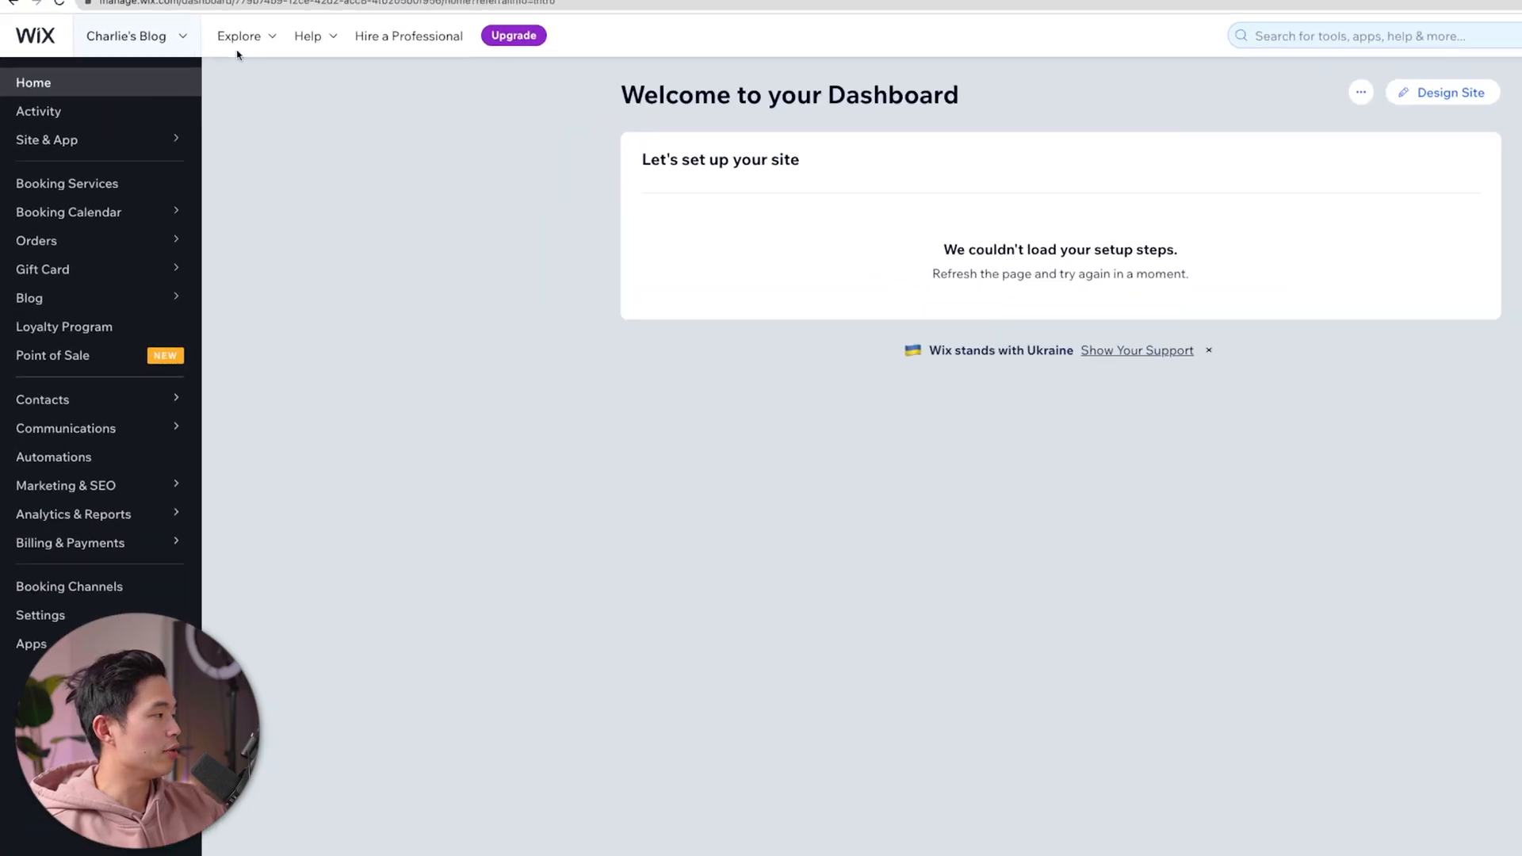
- Go to the Website setup page and preview the Turning Heads personal blog template
{"action": "left_click", "coordinate": [50, 139]}
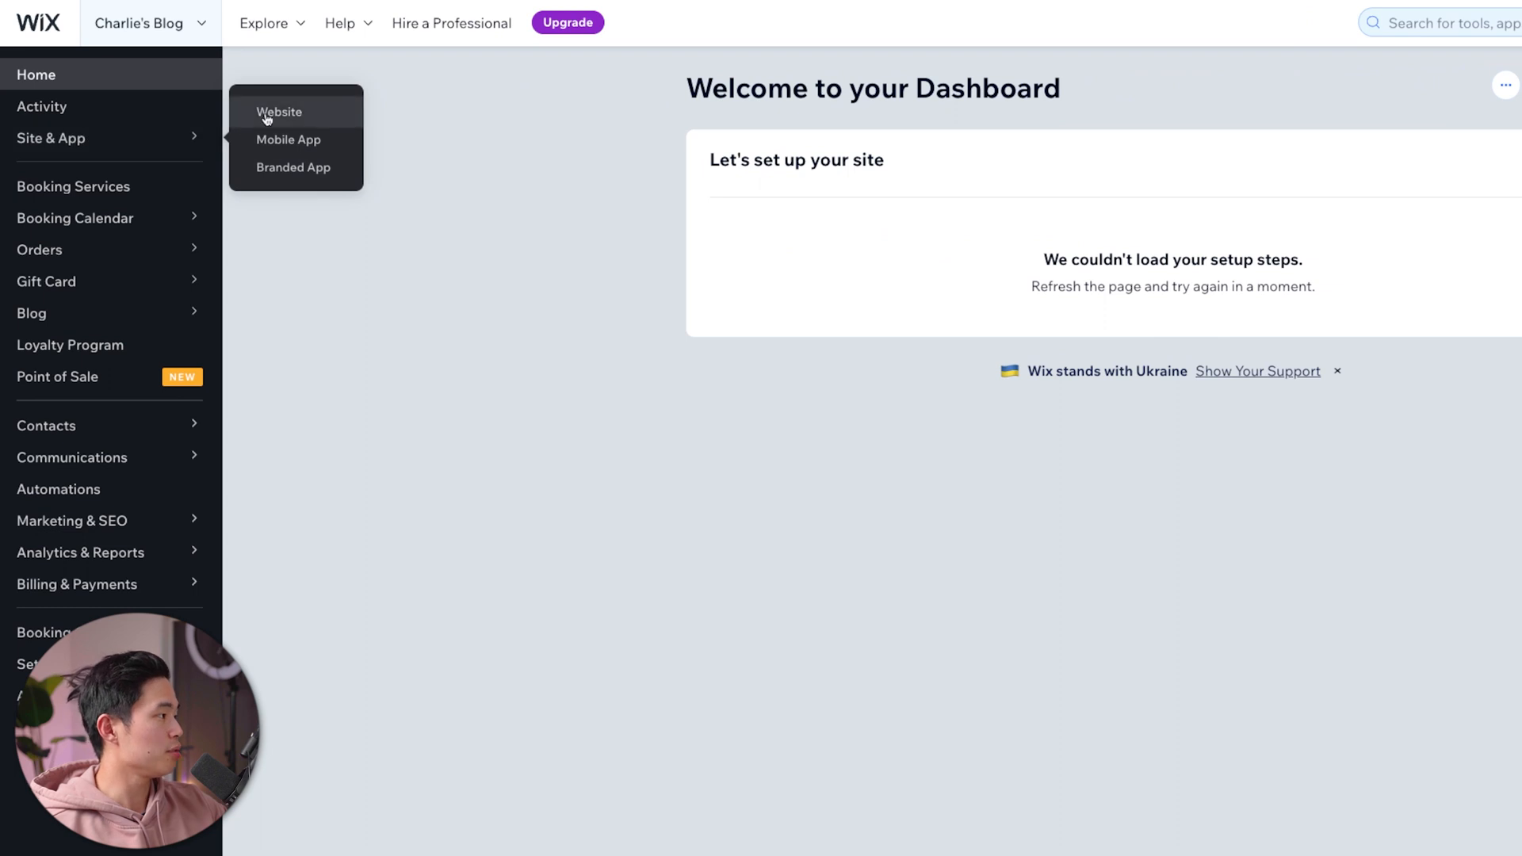
{"action": "left_click", "coordinate": [280, 112]}
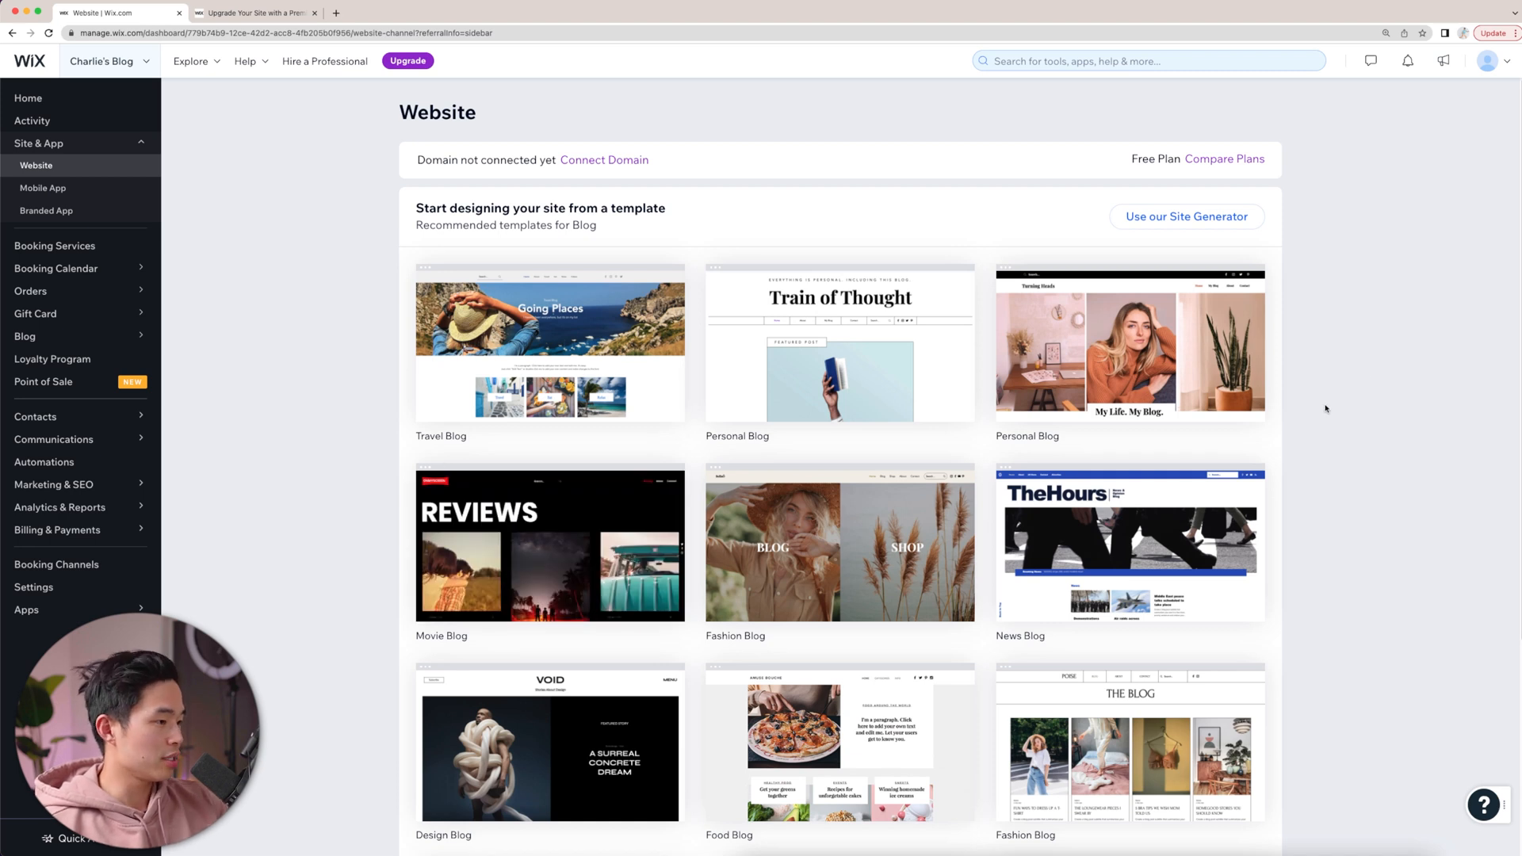
{"action": "scroll", "scroll_direction": "down", "scroll_amount": 3}
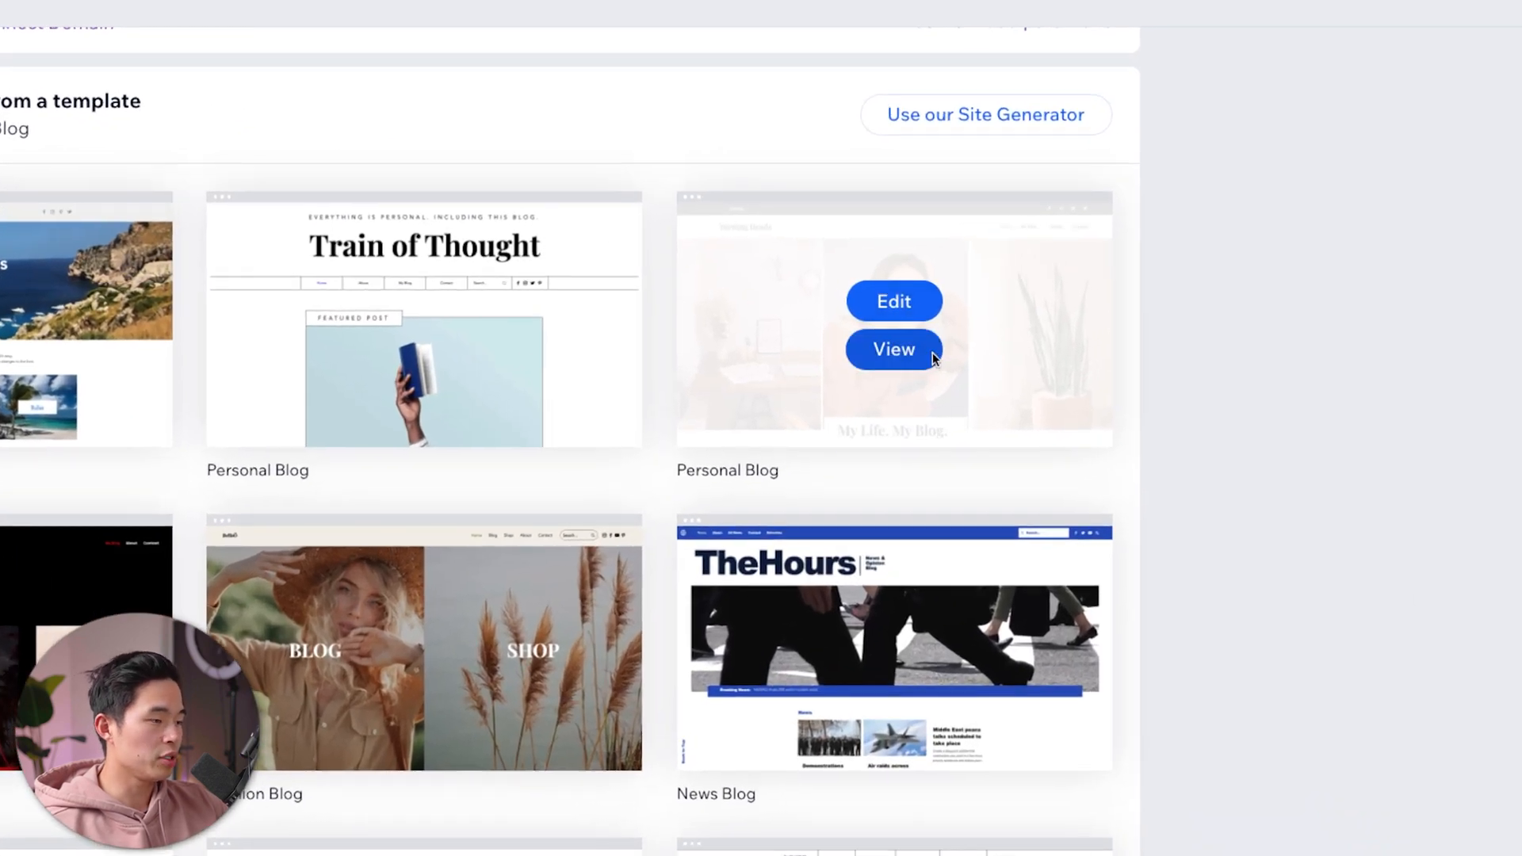
{"action": "left_click", "coordinate": [893, 348]}
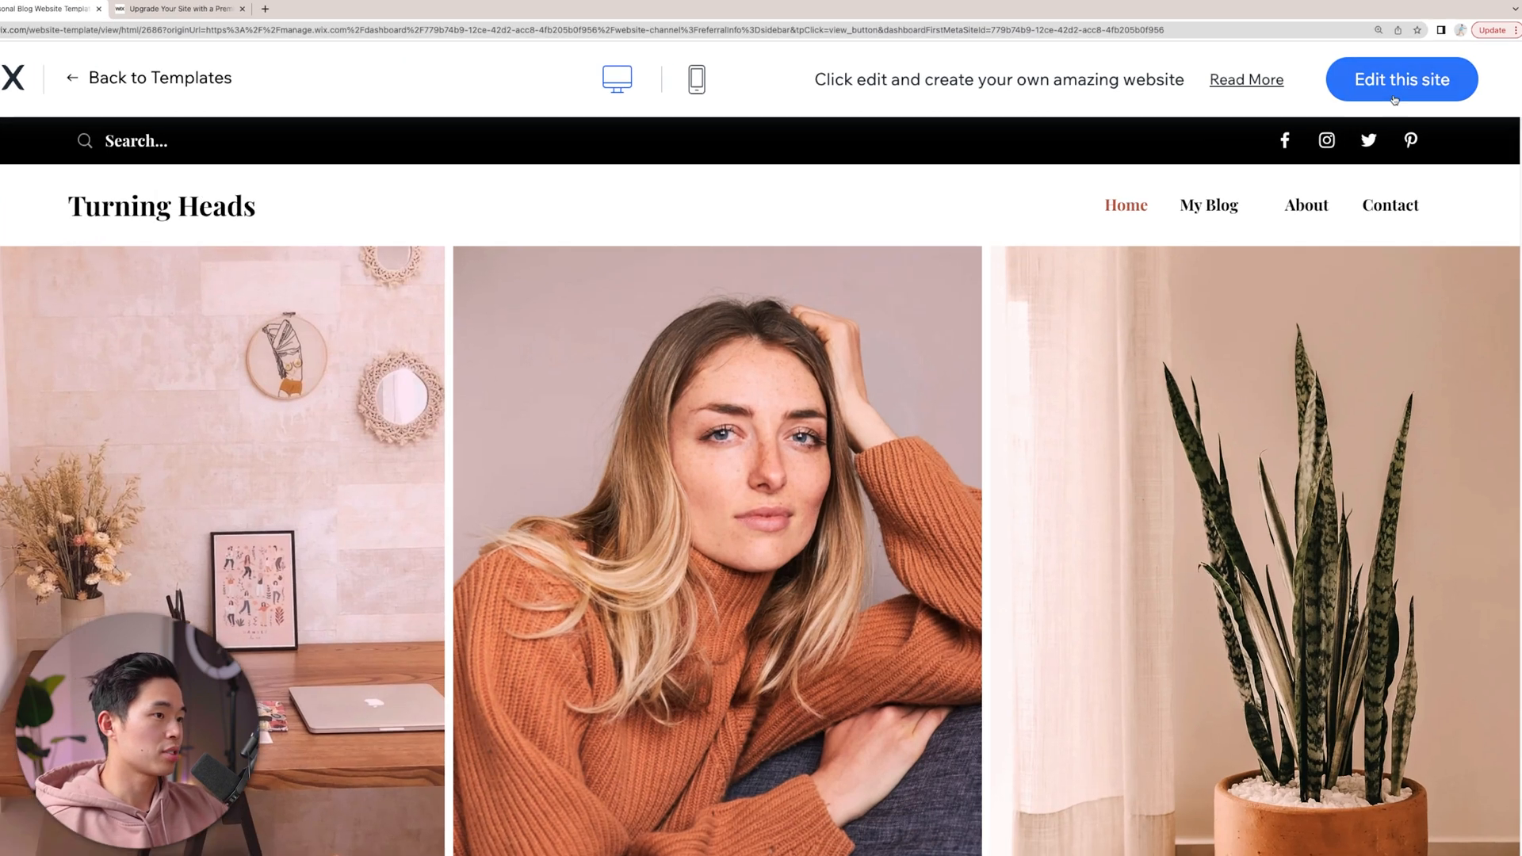
- Edit the Turning Heads template and generate AI site text for Charlie's Blog reviewing laptops
{"action": "left_click", "coordinate": [1400, 80]}
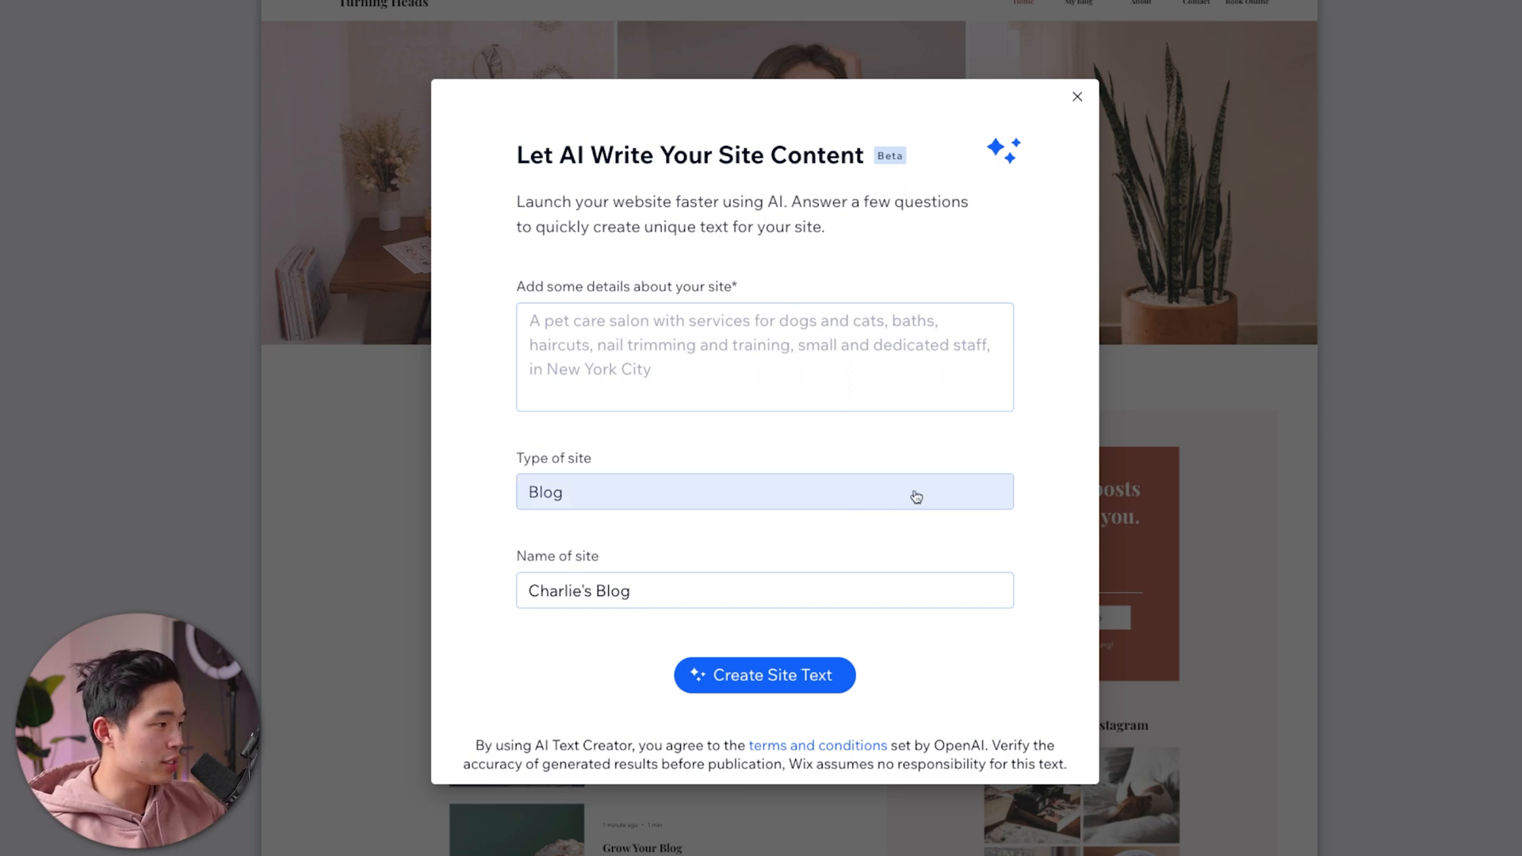
{"action": "left_click", "coordinate": [764, 357]}
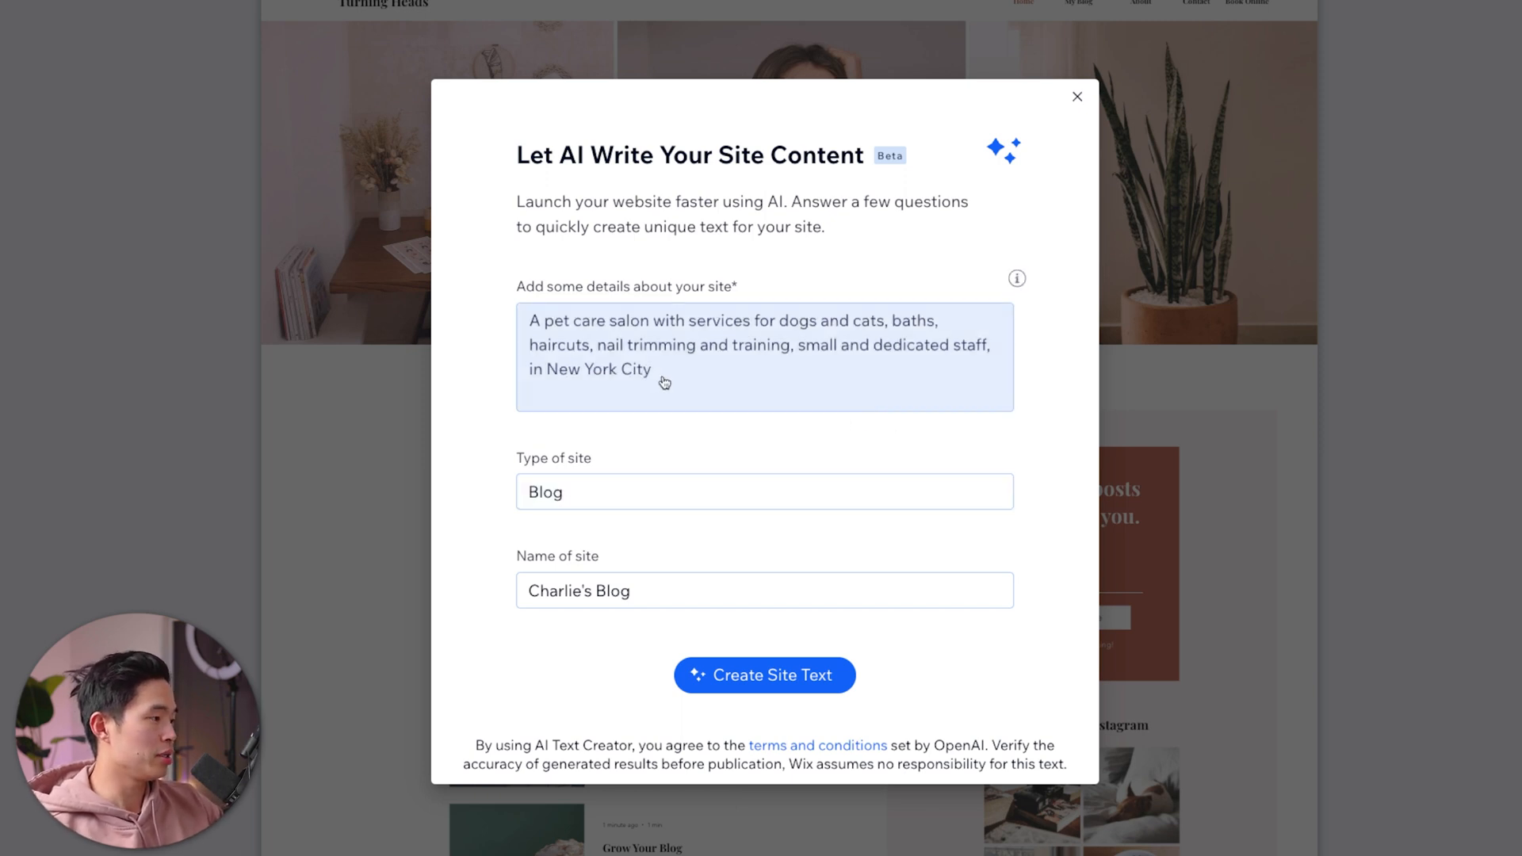
{"action": "left_click", "coordinate": [723, 371]}
{"action": "type", "text": "I have a blog that covers reviews on laptops"}
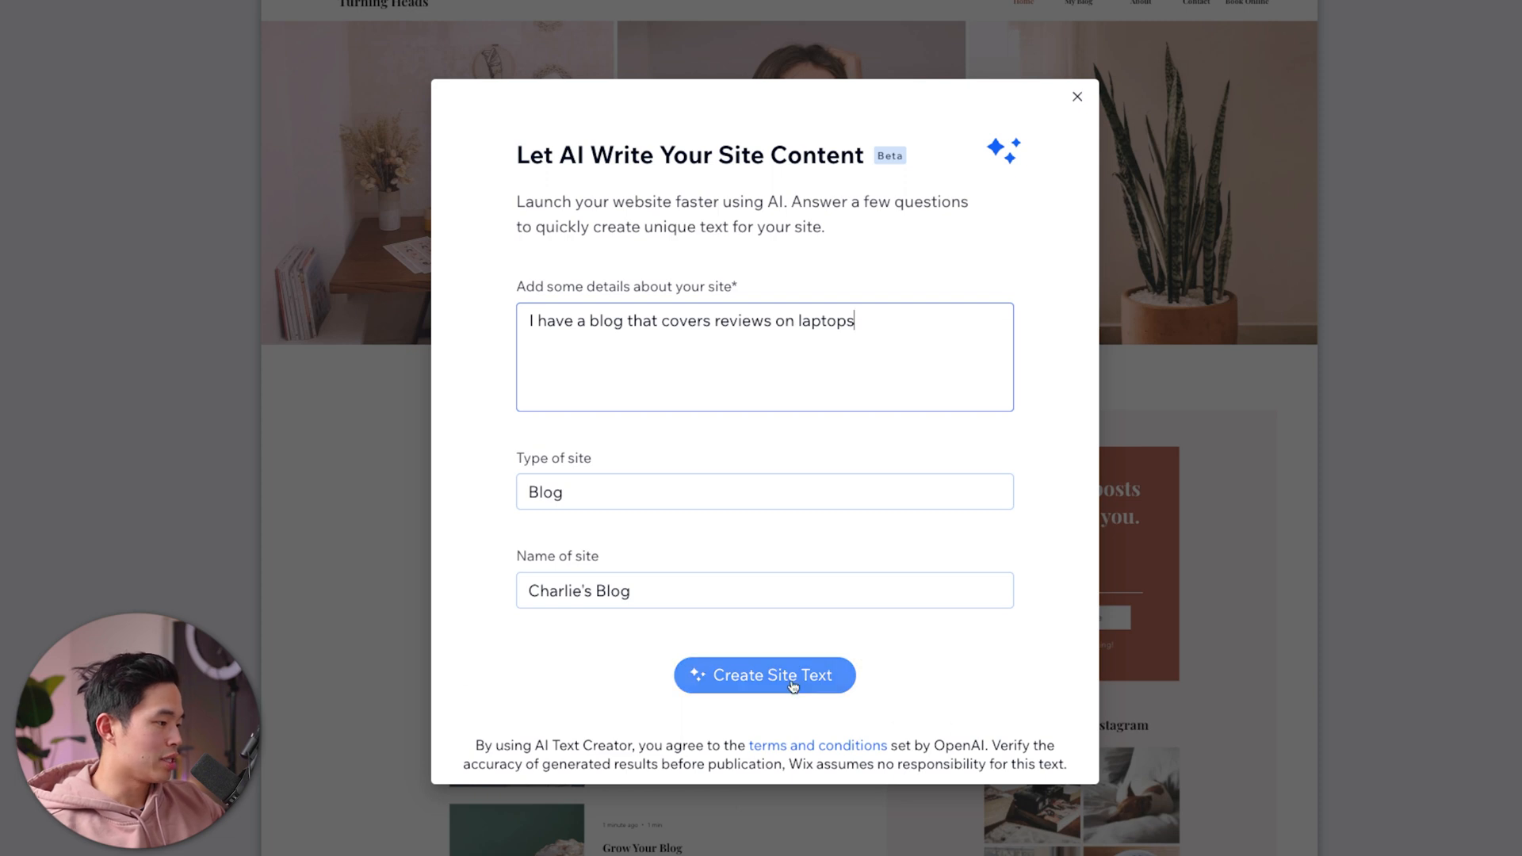
{"action": "left_click", "coordinate": [764, 676]}
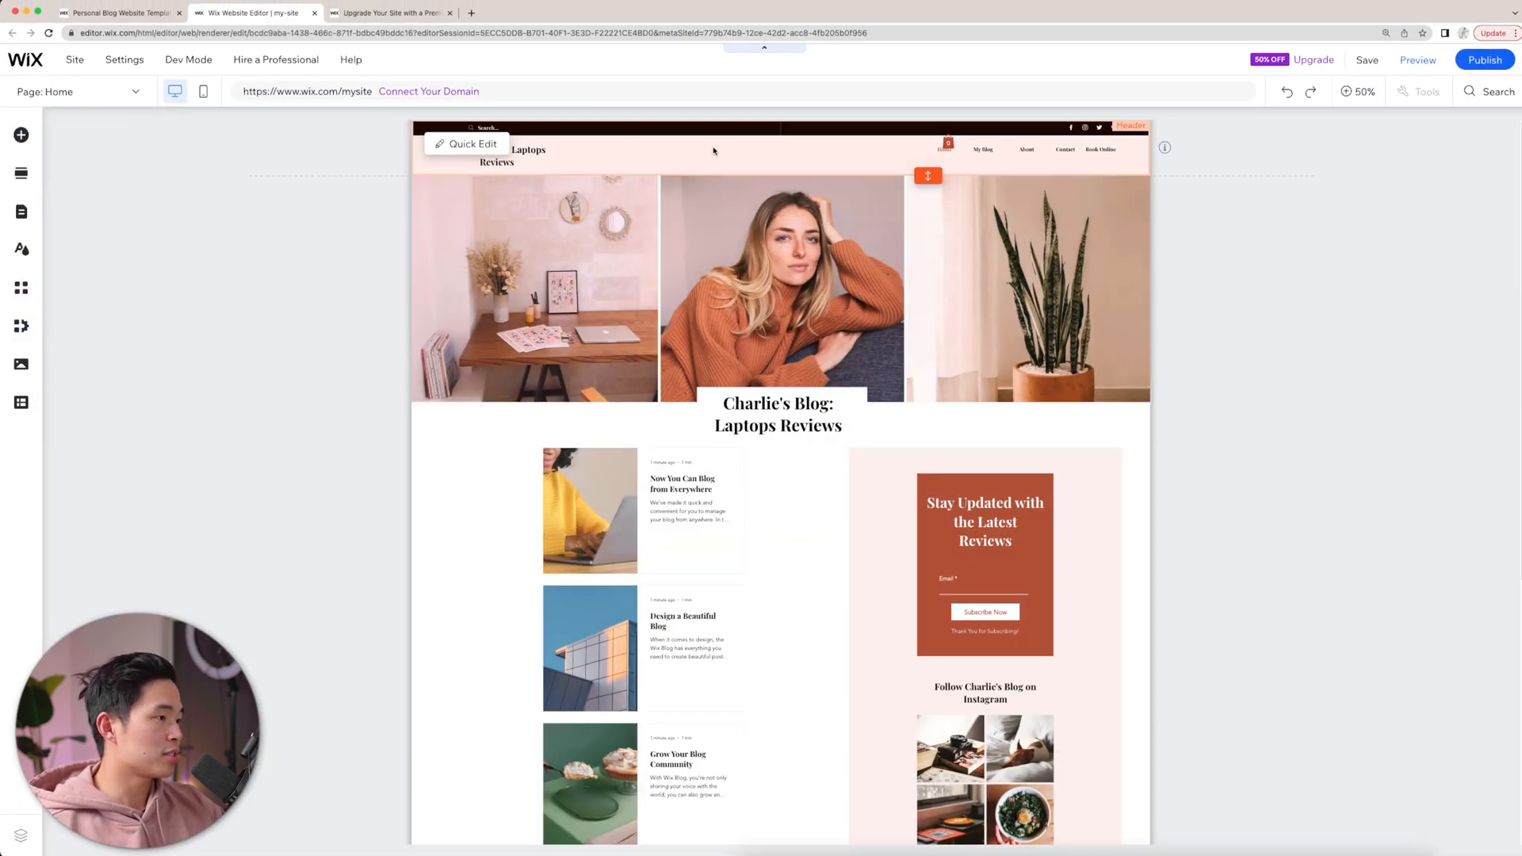
{"action": "scroll", "scroll_direction": "down", "scroll_amount": 3}
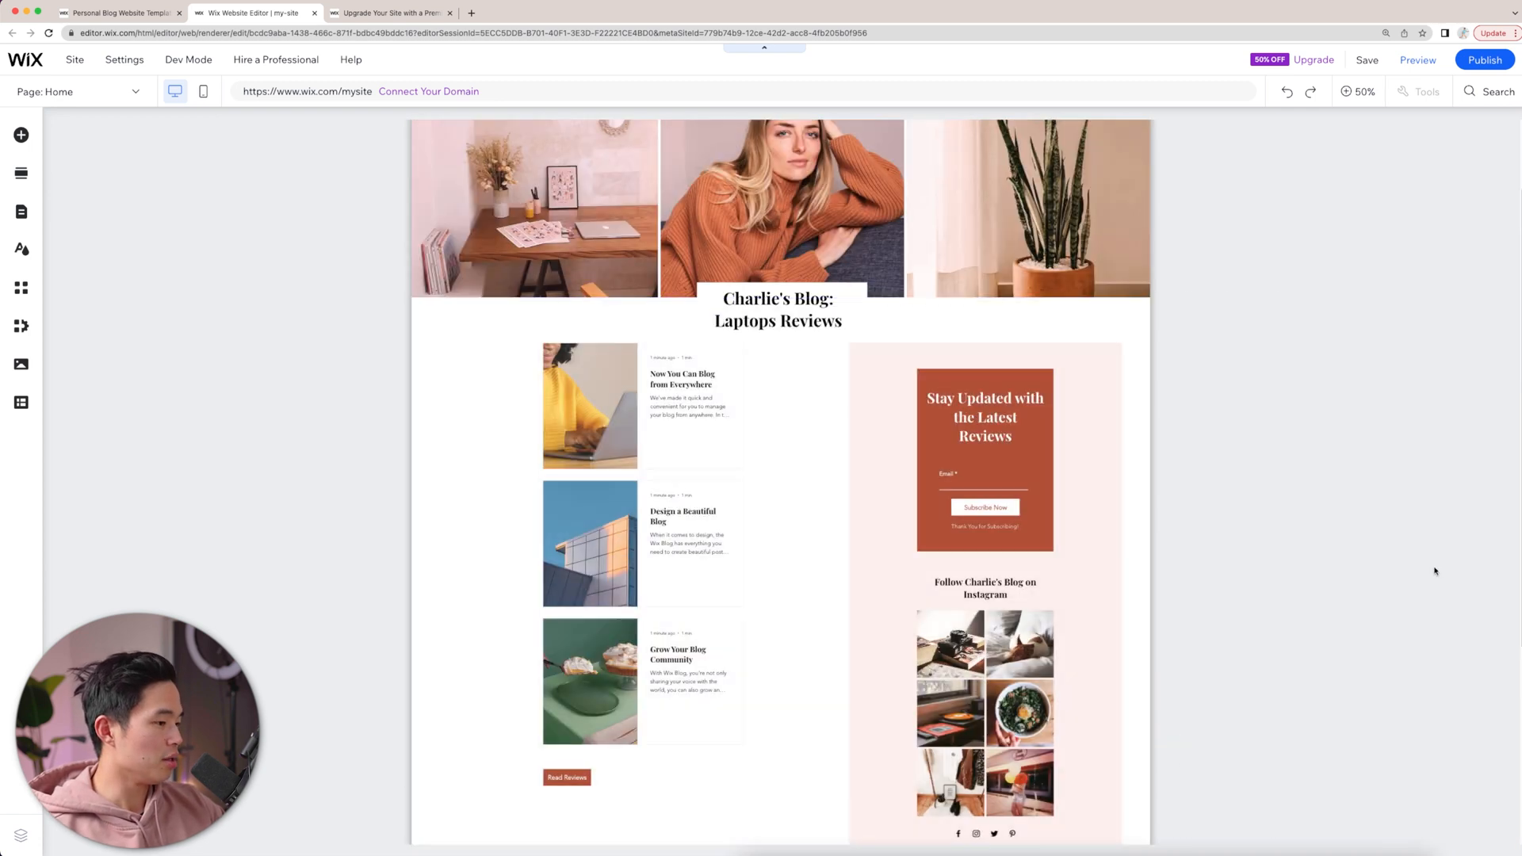
{"action": "scroll", "scroll_direction": "down", "scroll_amount": 3}
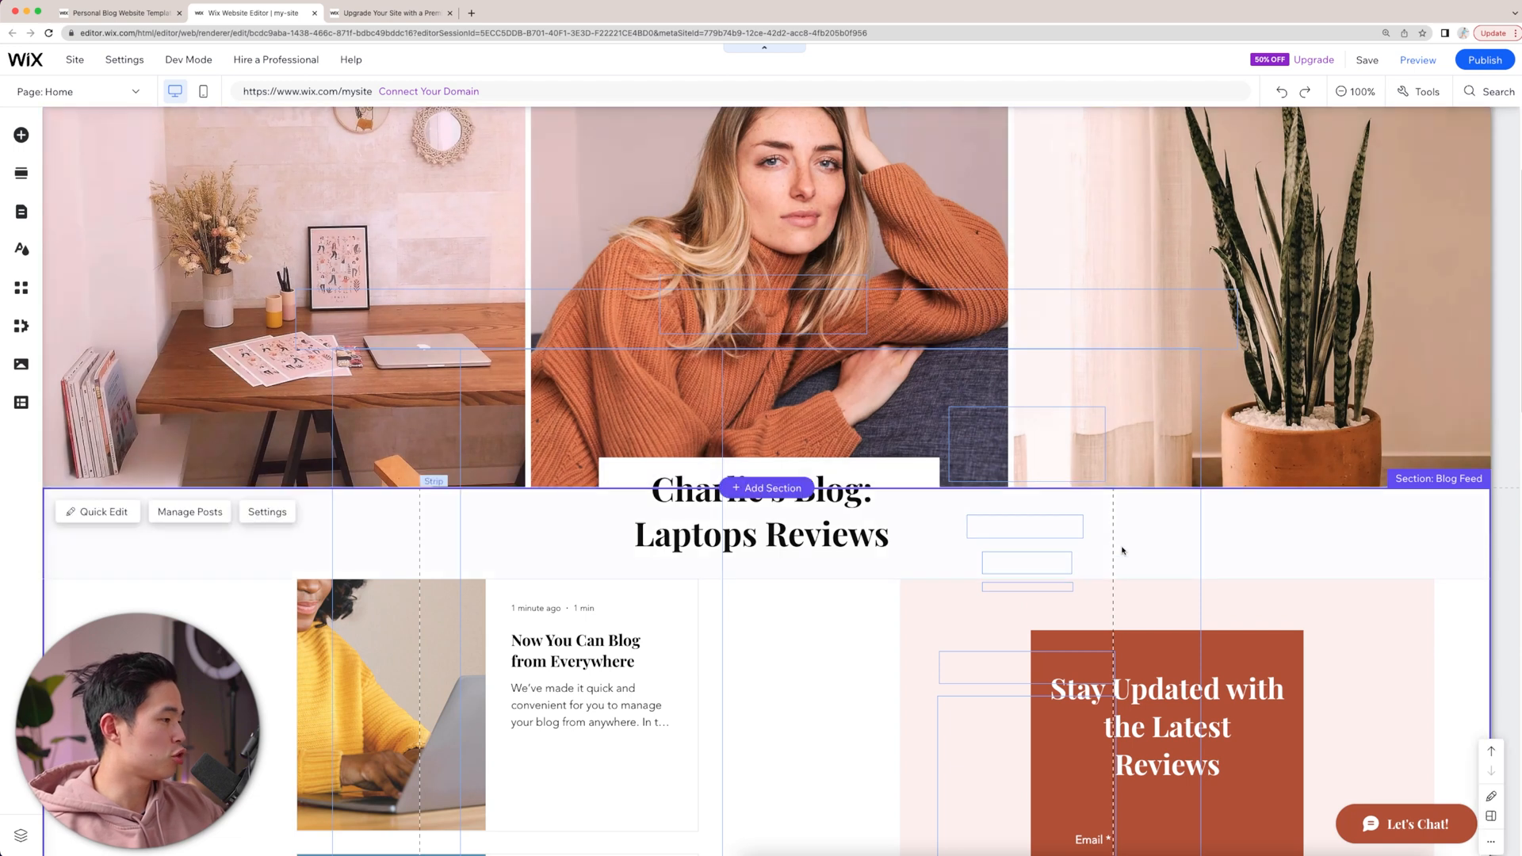
{"action": "left_click", "coordinate": [760, 509]}
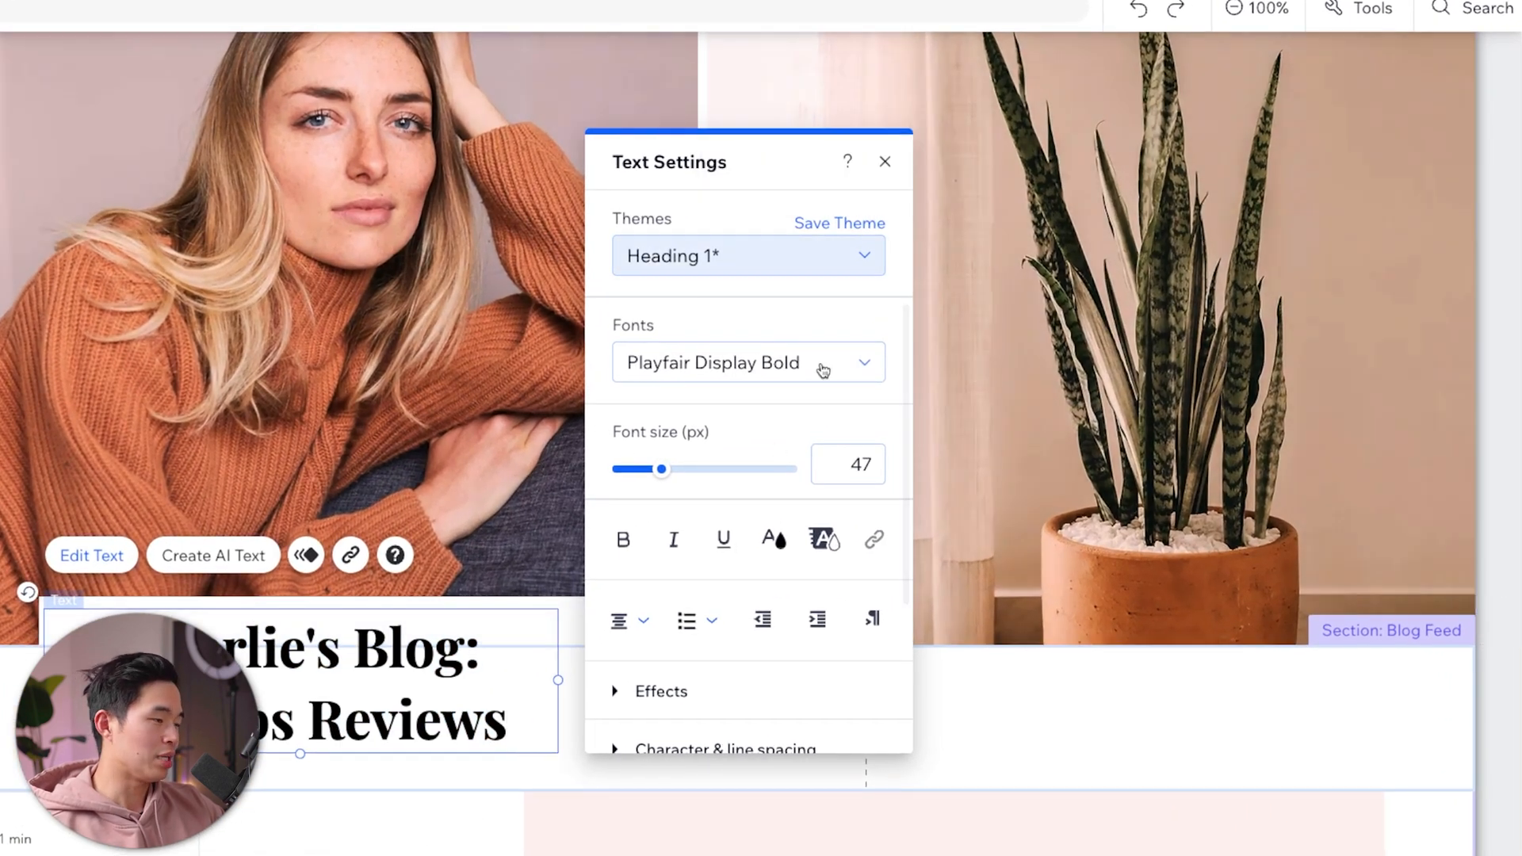
{"action": "left_click", "coordinate": [885, 162]}
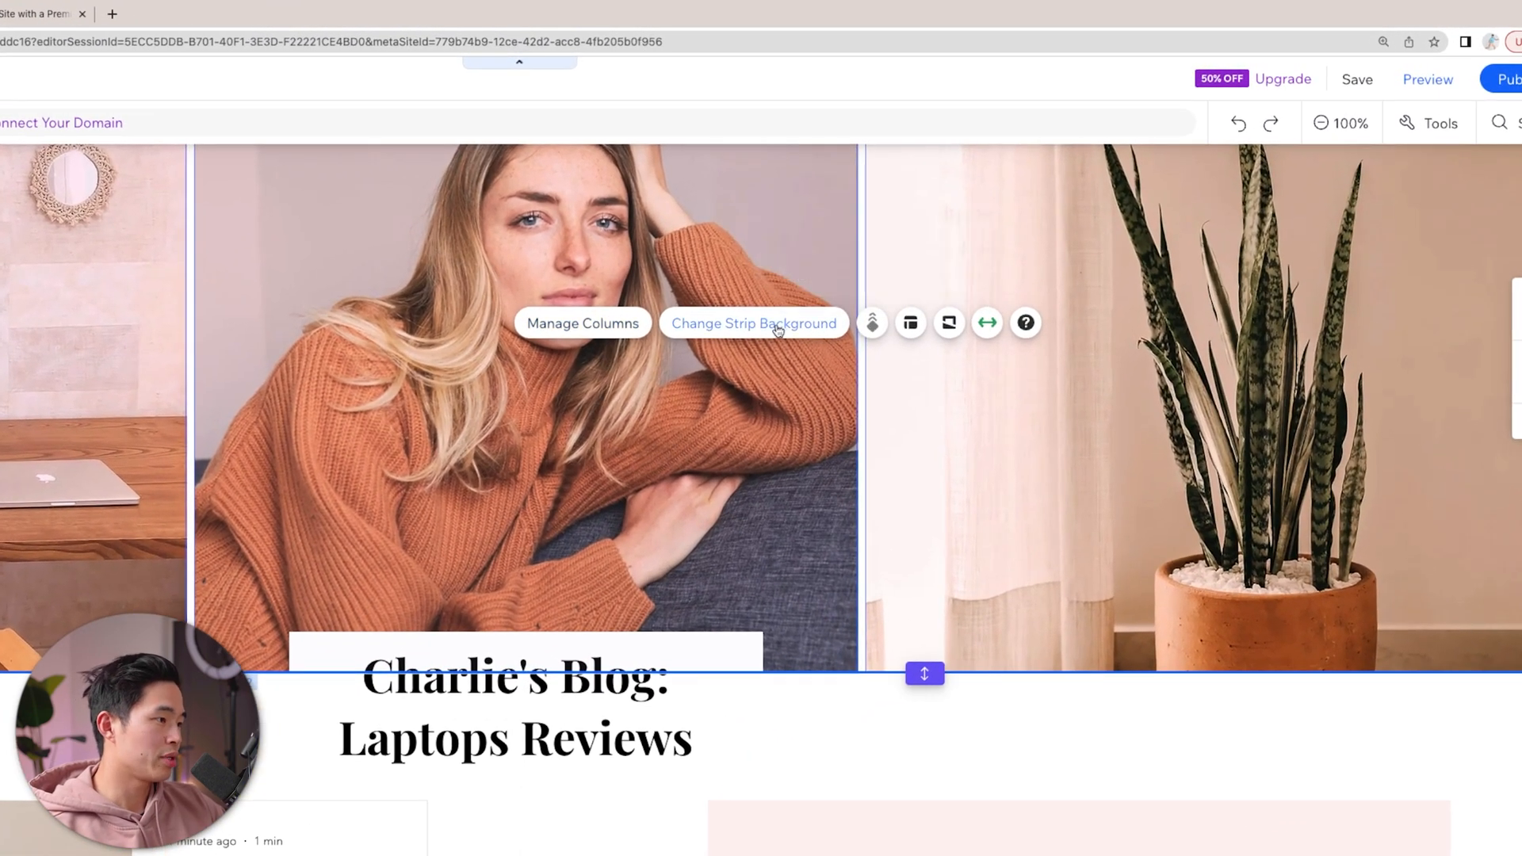
{"action": "left_click", "coordinate": [753, 323]}
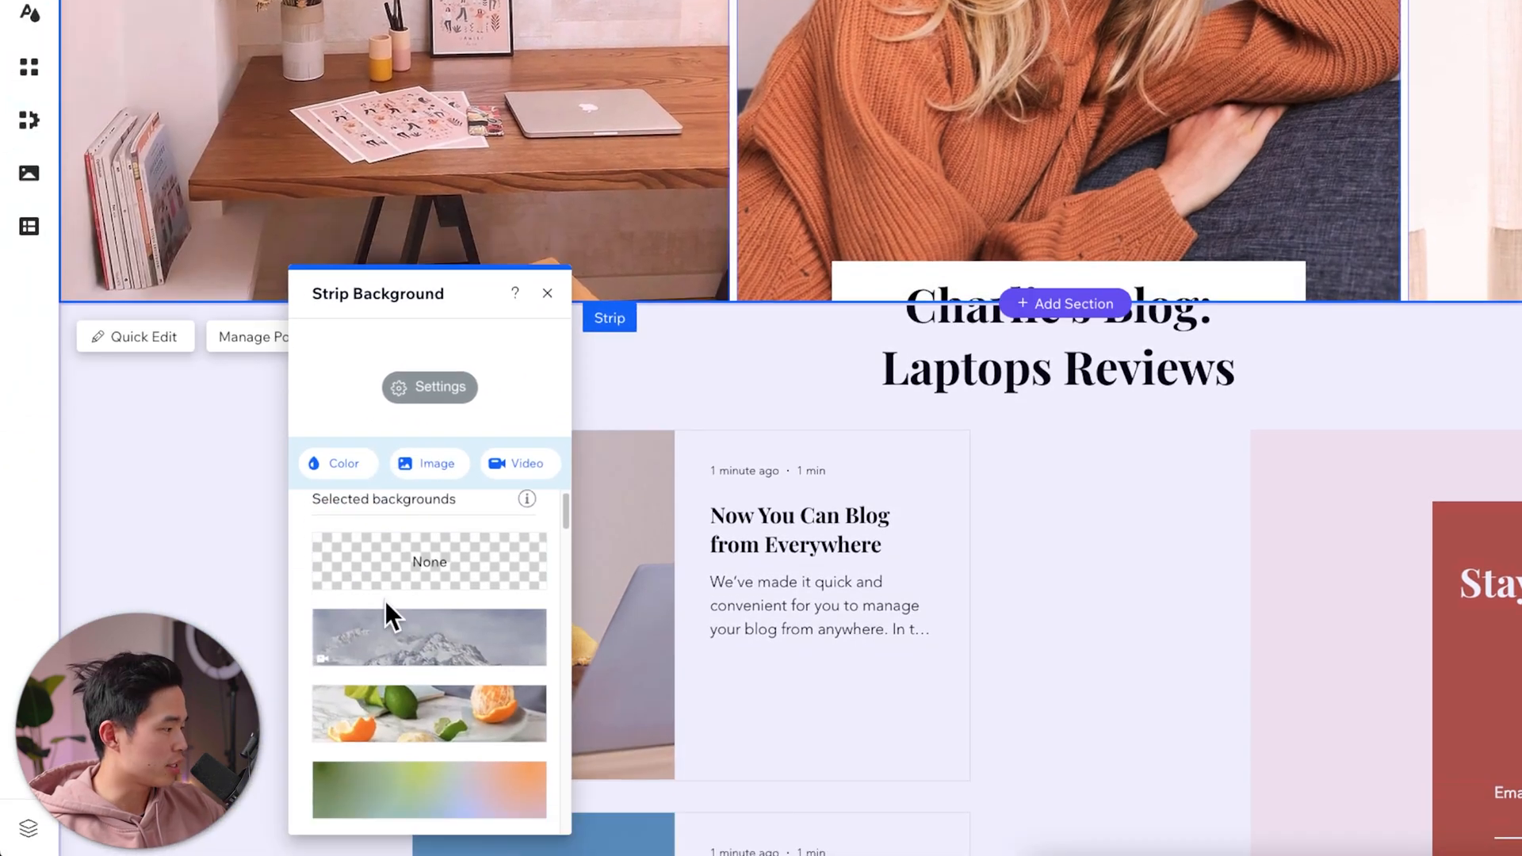
{"action": "left_click", "coordinate": [547, 294]}
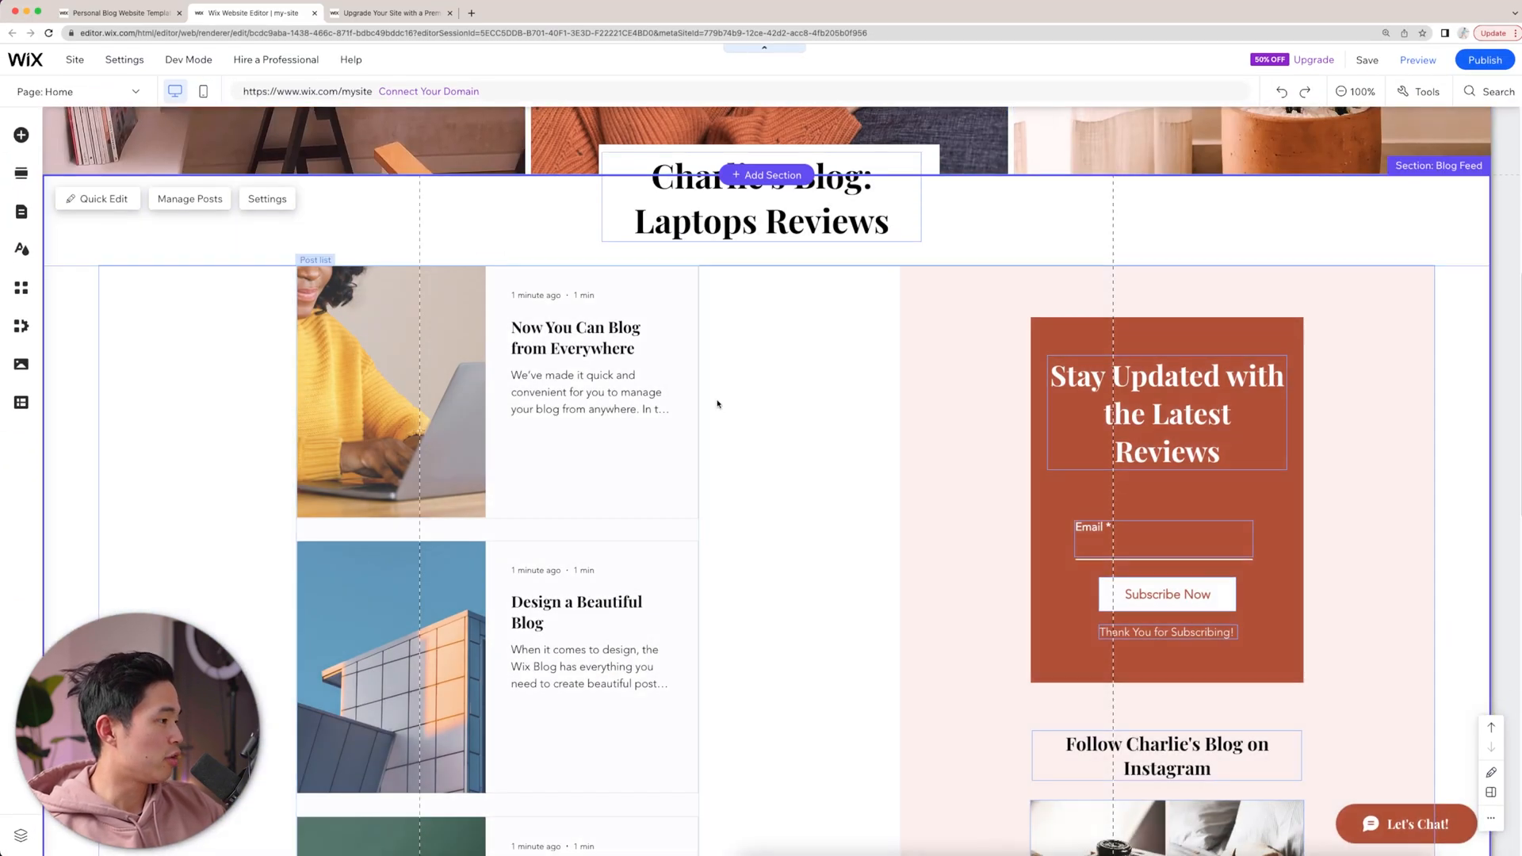
{"action": "mouse_move", "coordinate": [655, 571]}
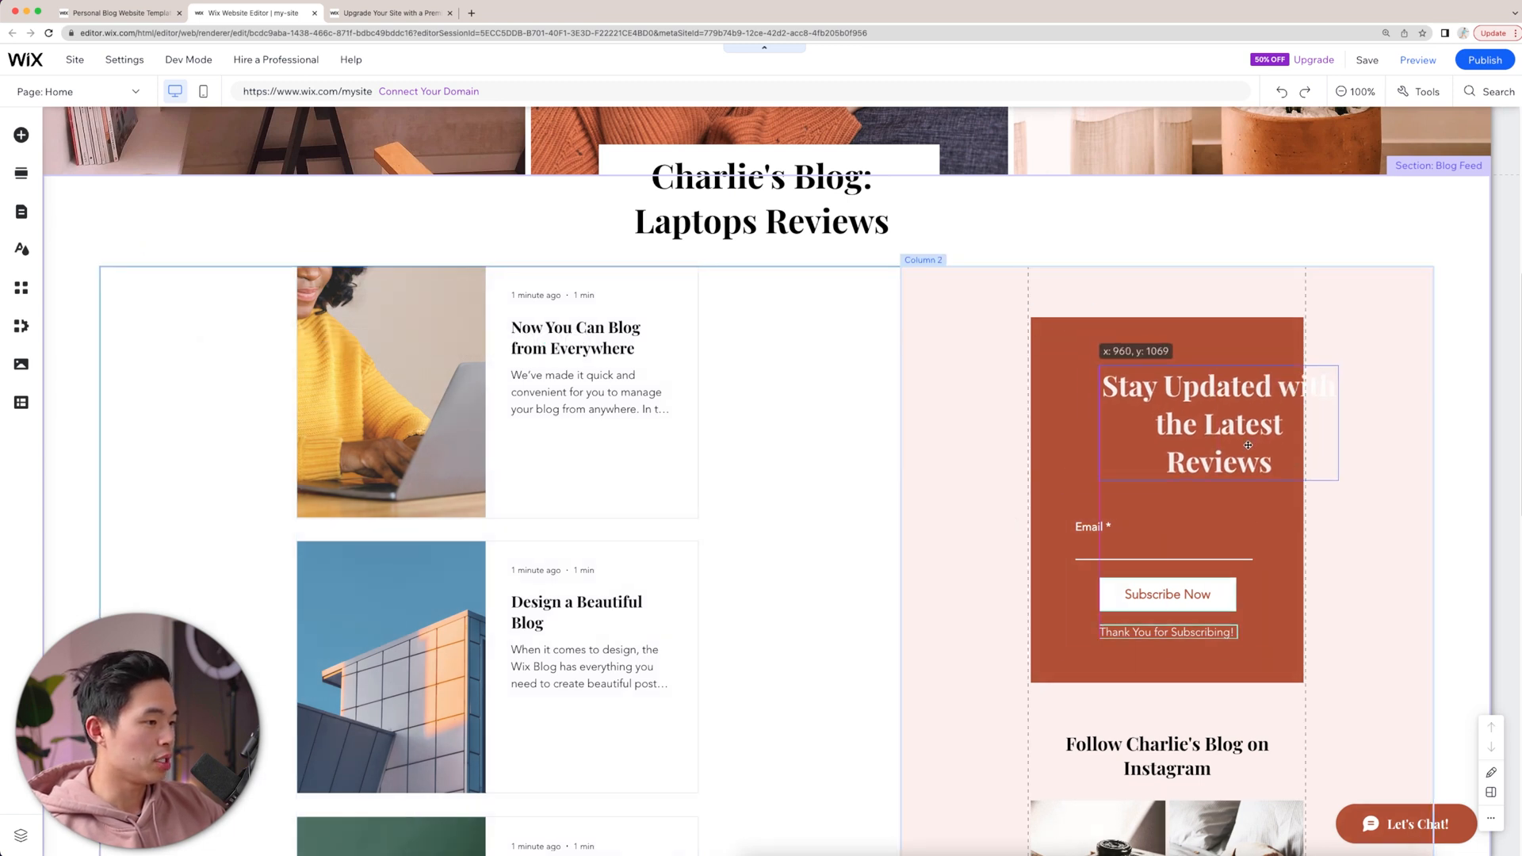
{"action": "left_click_drag", "start_coordinate": [1248, 444], "coordinate": [1204, 434]}
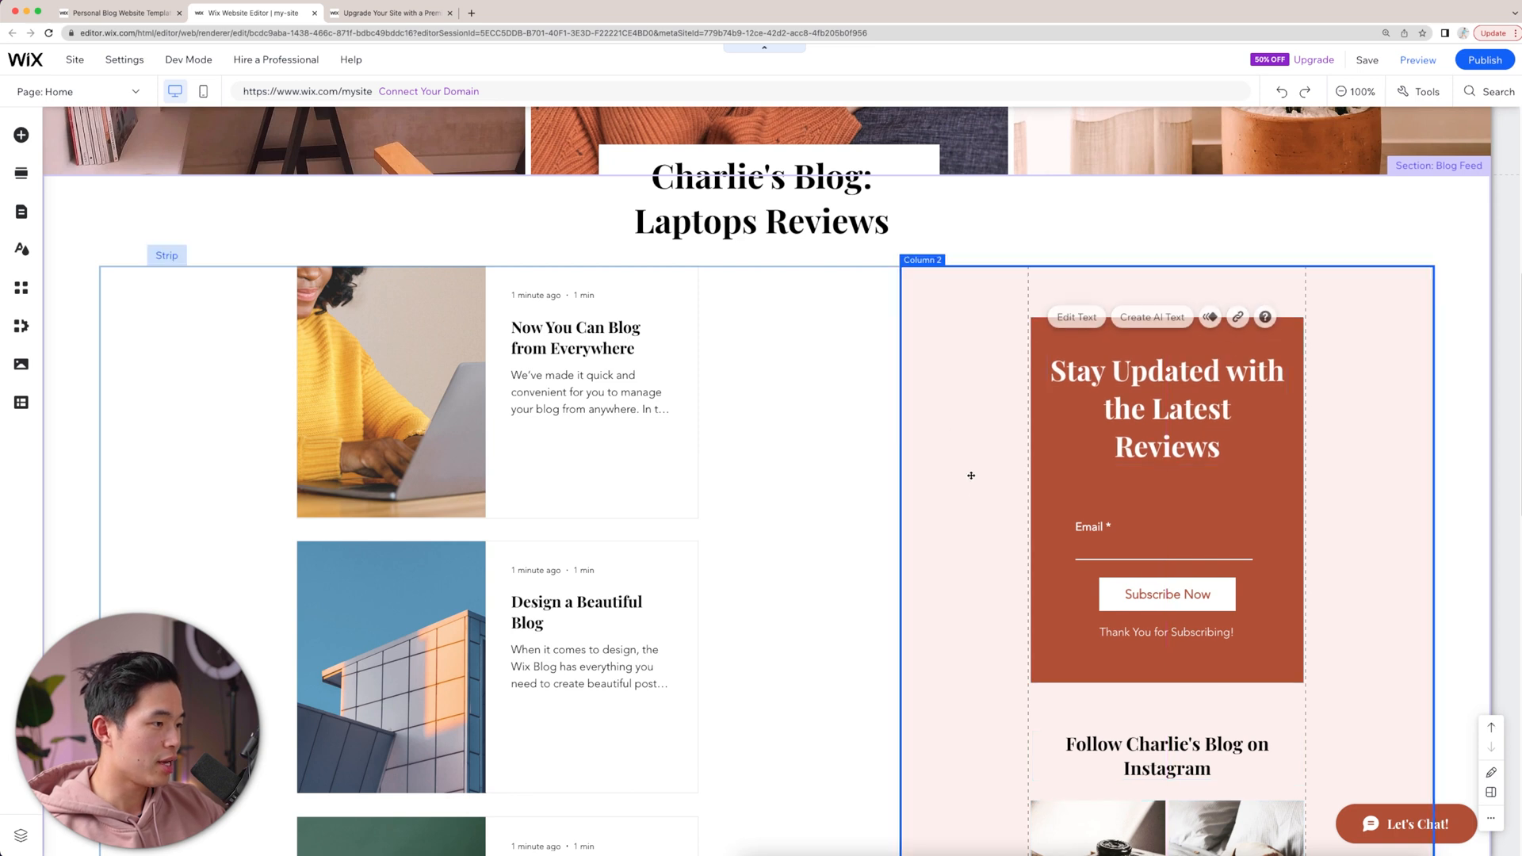
{"action": "scroll", "scroll_direction": "down", "scroll_amount": 3}
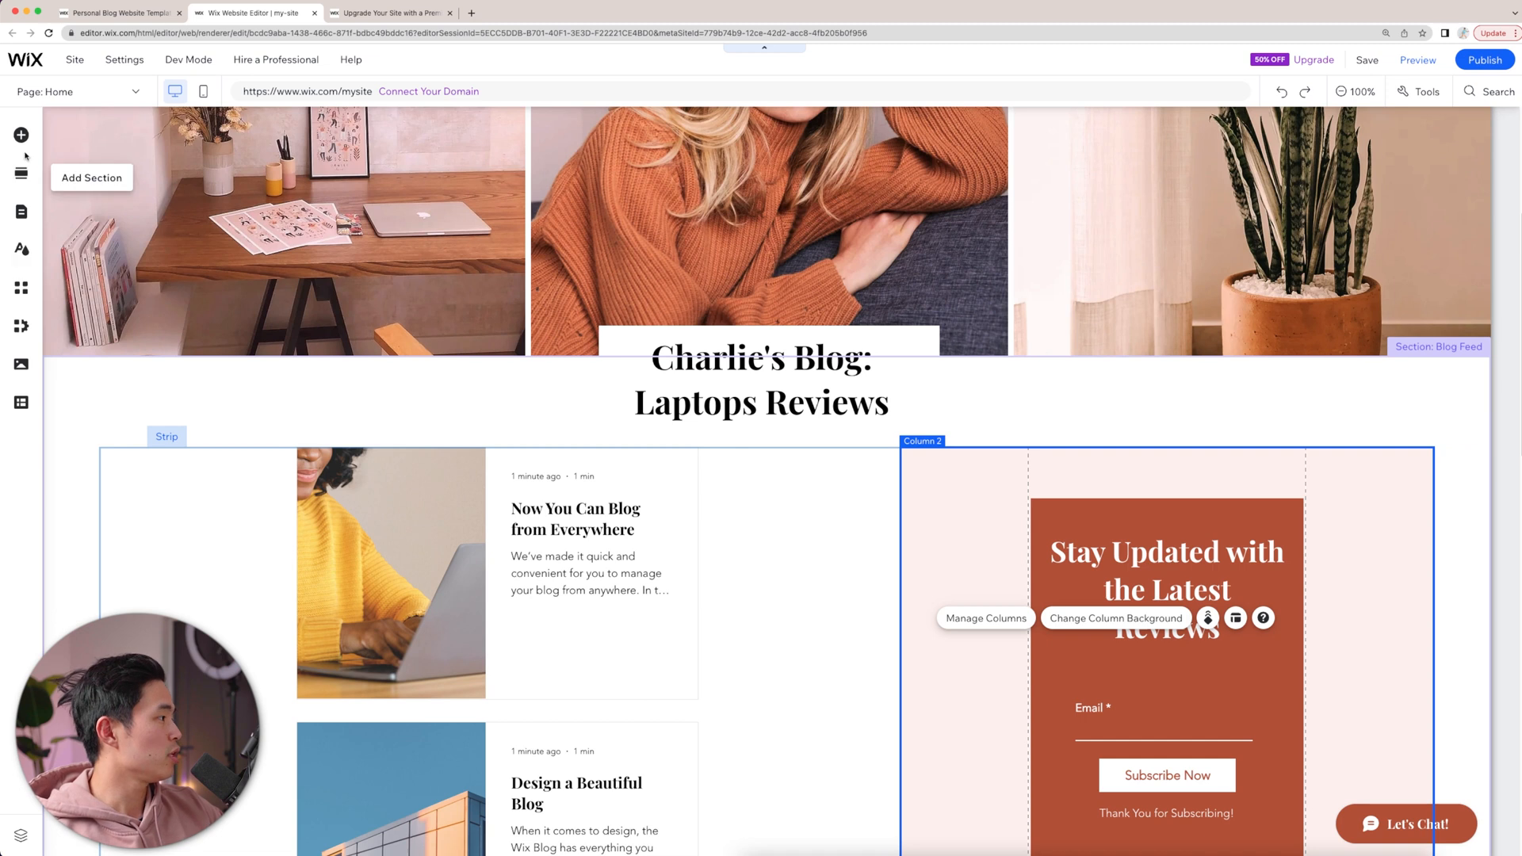
{"action": "left_click", "coordinate": [20, 135]}
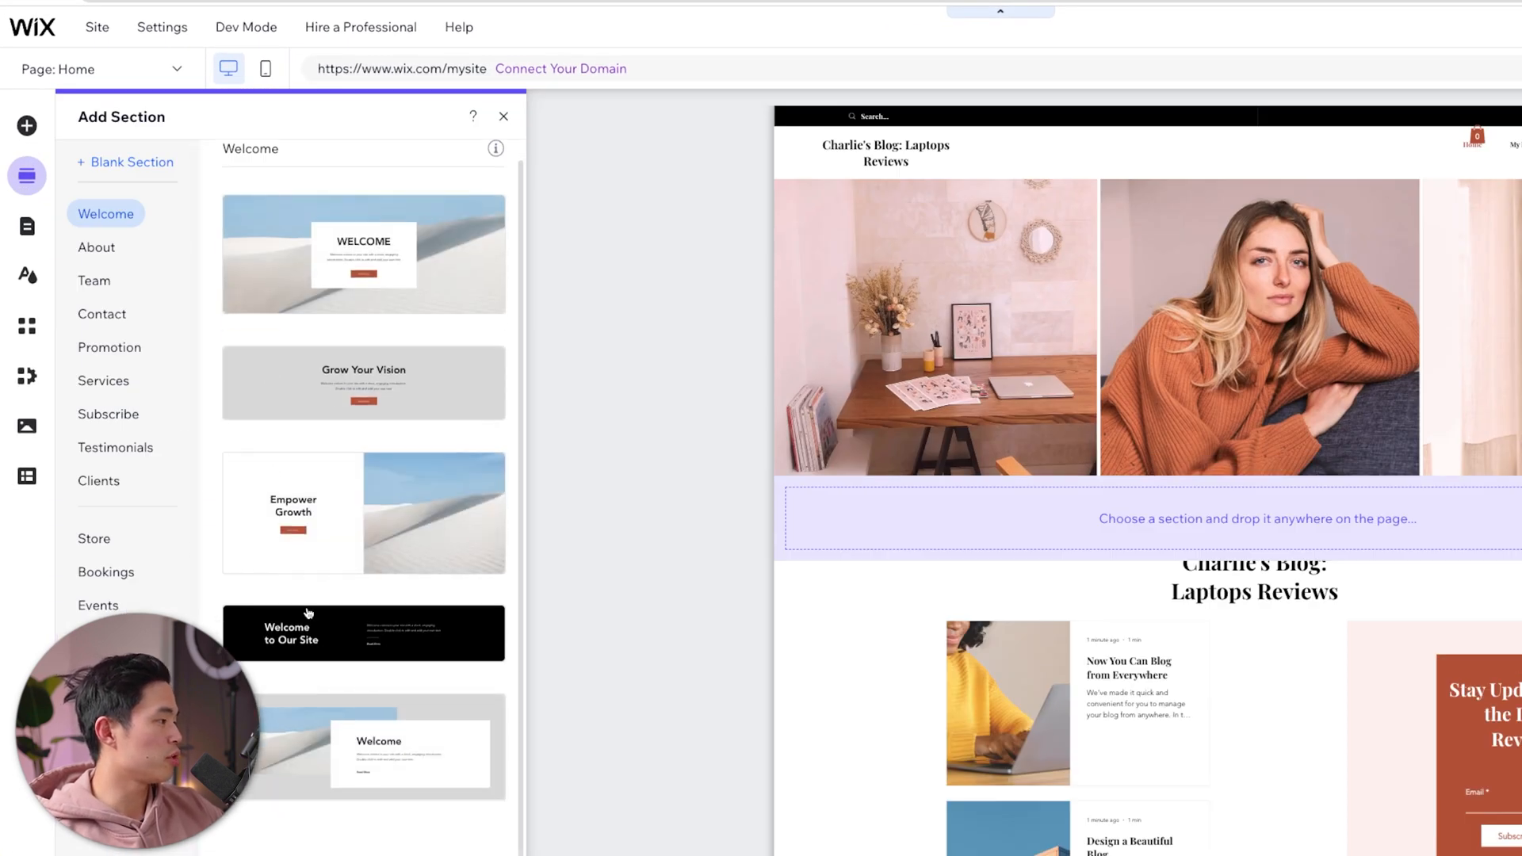
{"action": "mouse_move", "coordinate": [98, 480]}
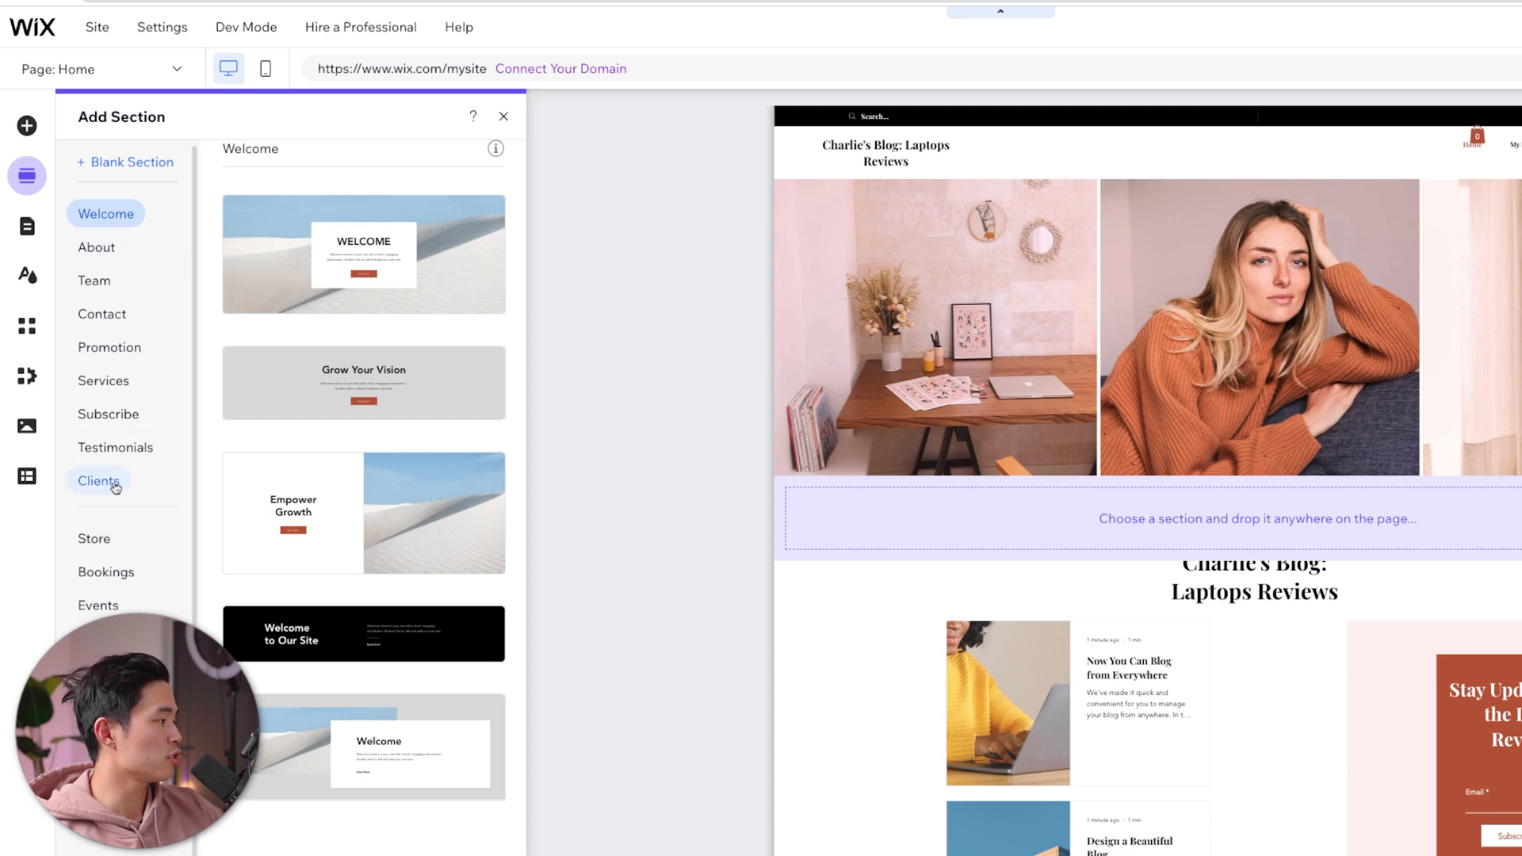
{"action": "left_click", "coordinate": [114, 448]}
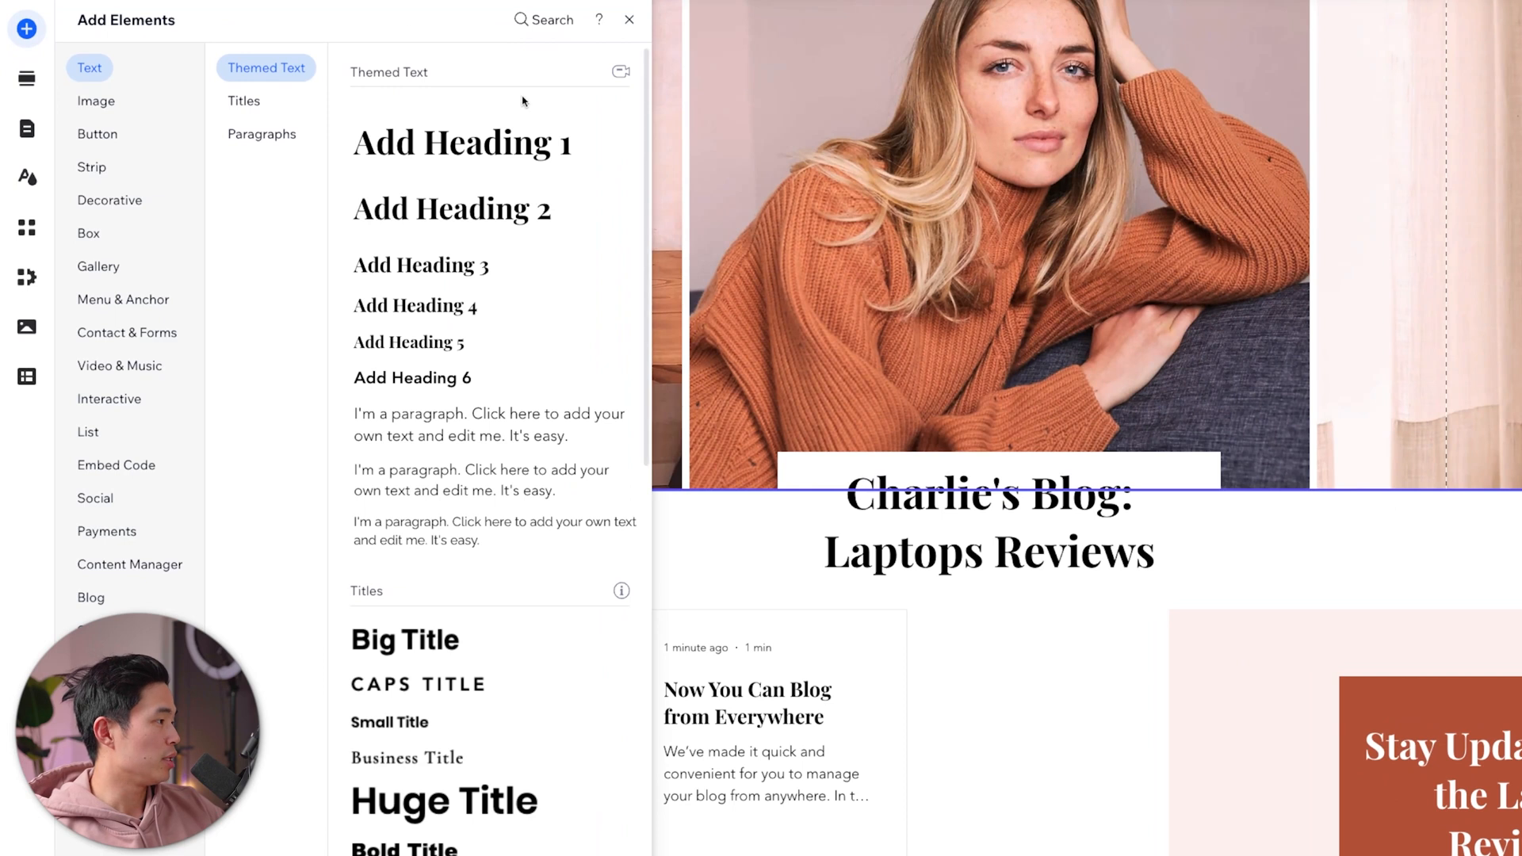
{"action": "left_click", "coordinate": [630, 19]}
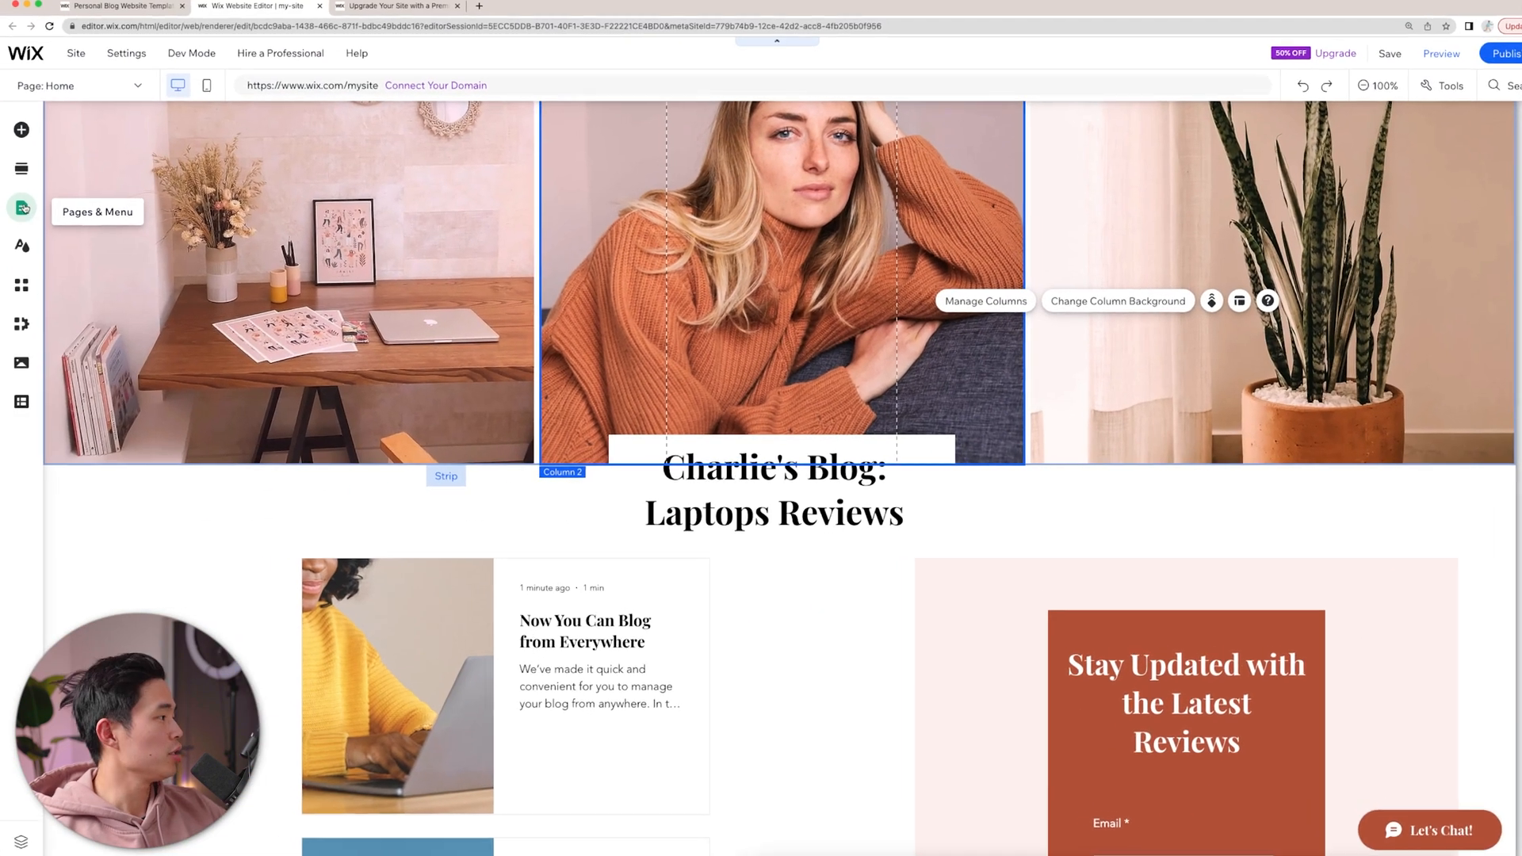
- Move About to right after Home in Pages & Menu and hide the Contact page
{"action": "left_click", "coordinate": [21, 208]}
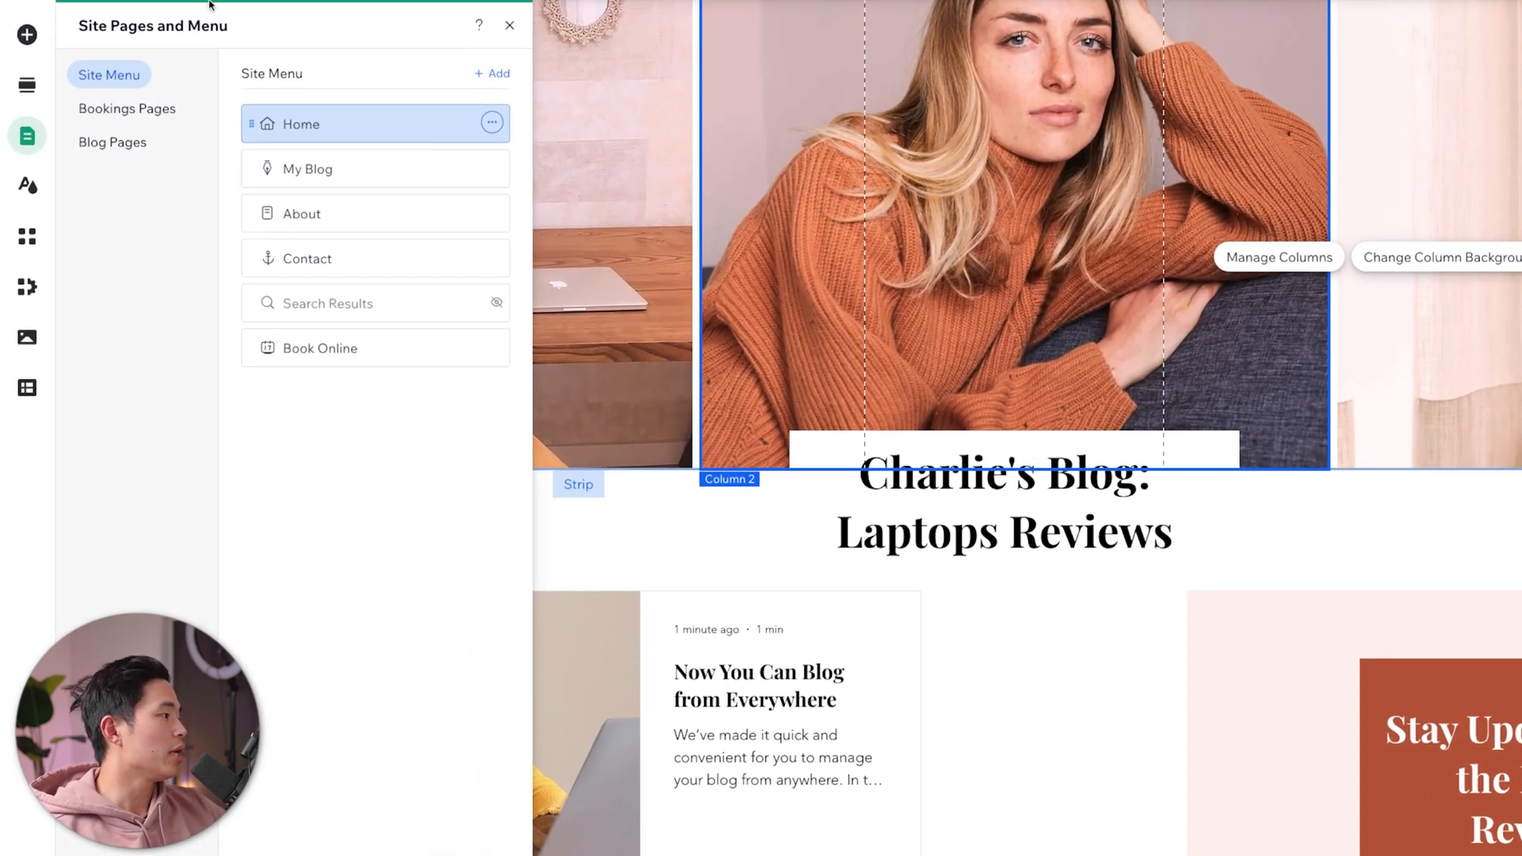
{"action": "mouse_move", "coordinate": [498, 72]}
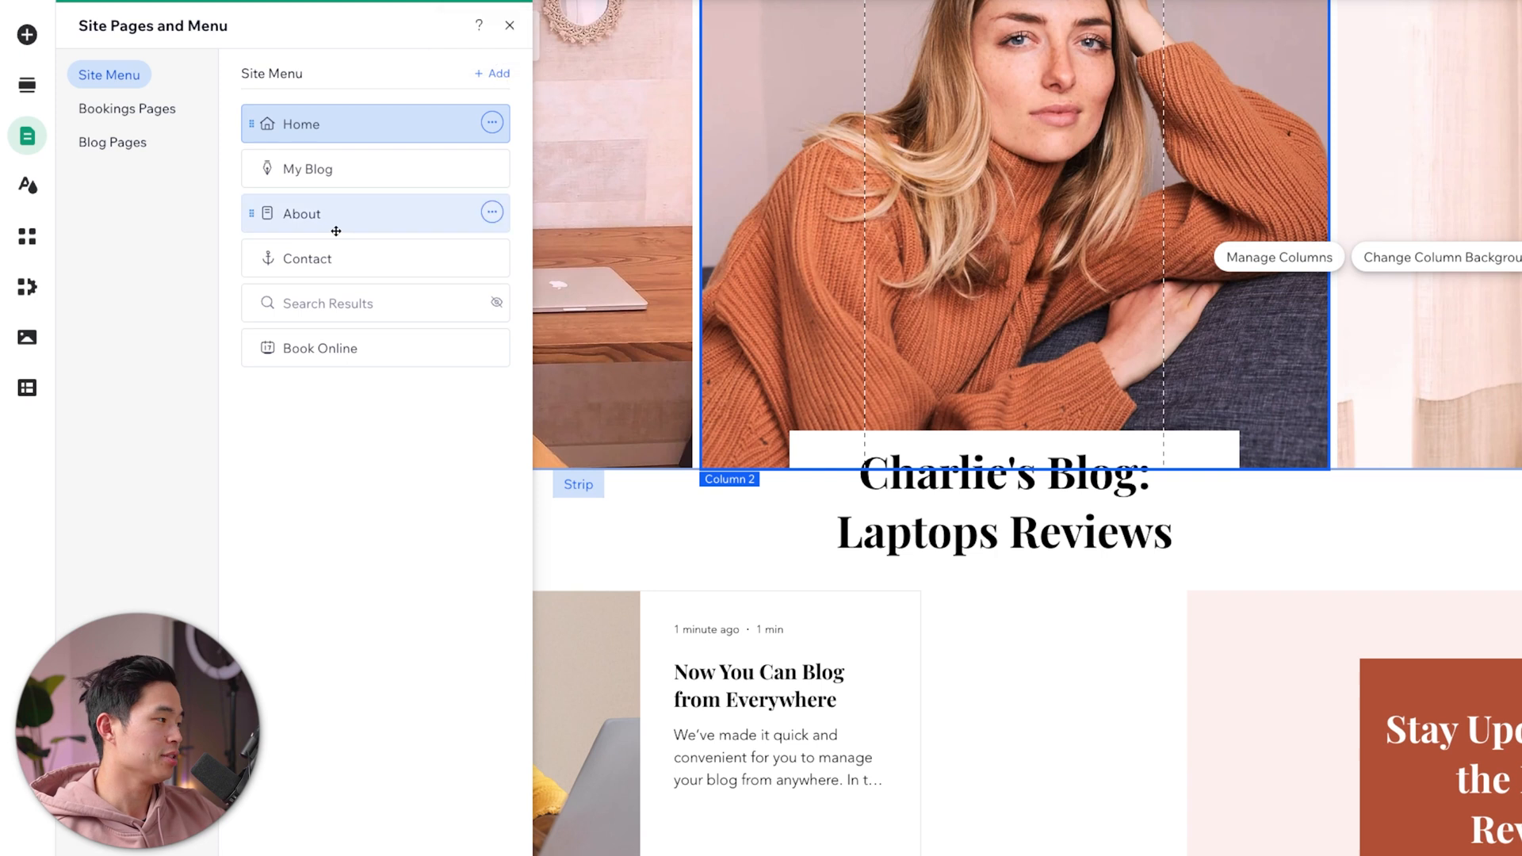
{"action": "left_click_drag", "start_coordinate": [306, 168], "coordinate": [306, 220]}
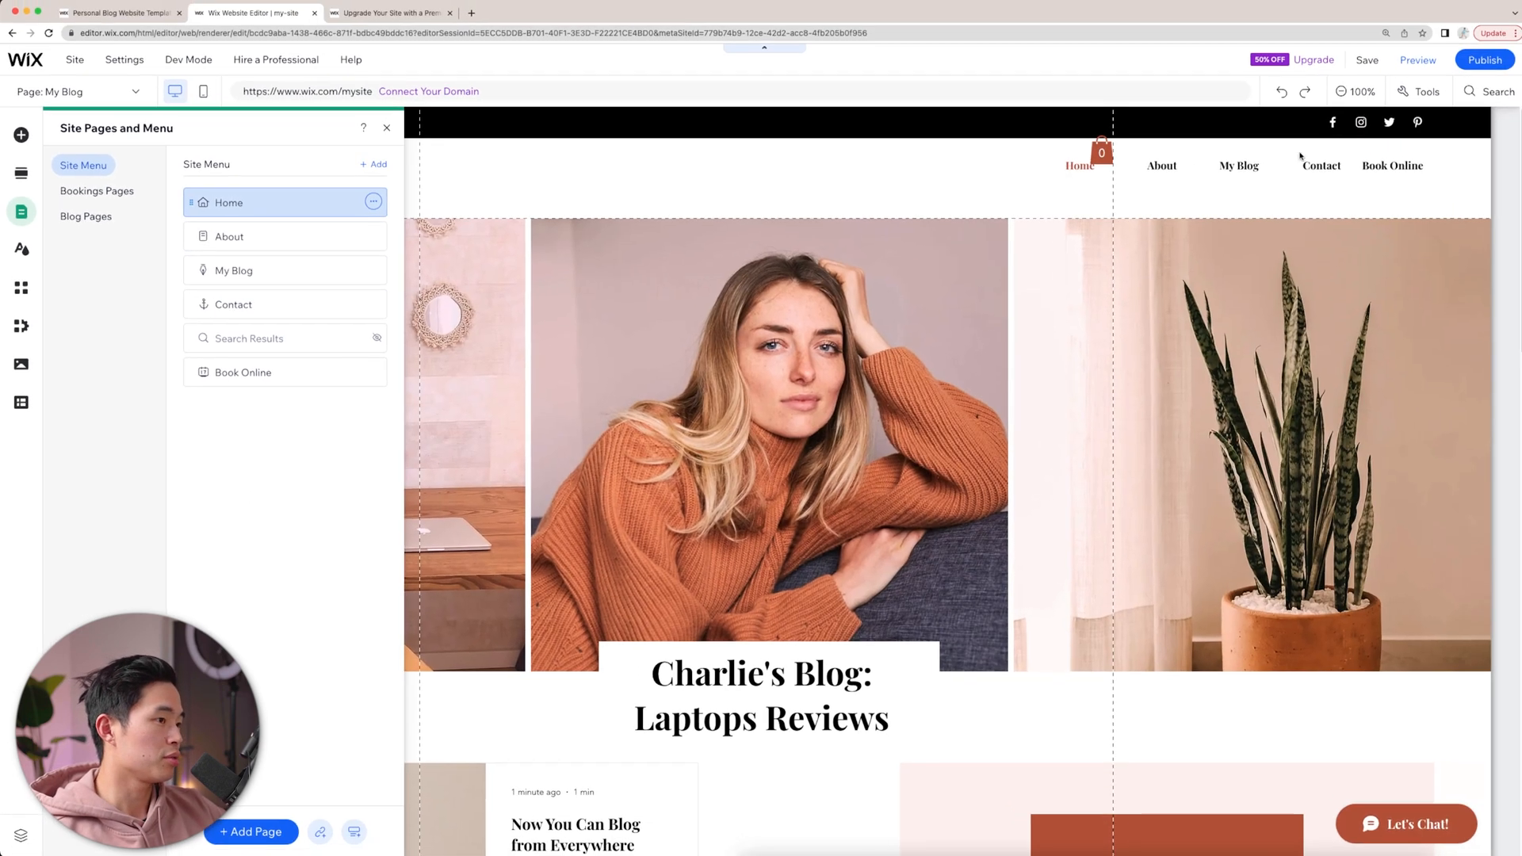
{"action": "left_click", "coordinate": [374, 304]}
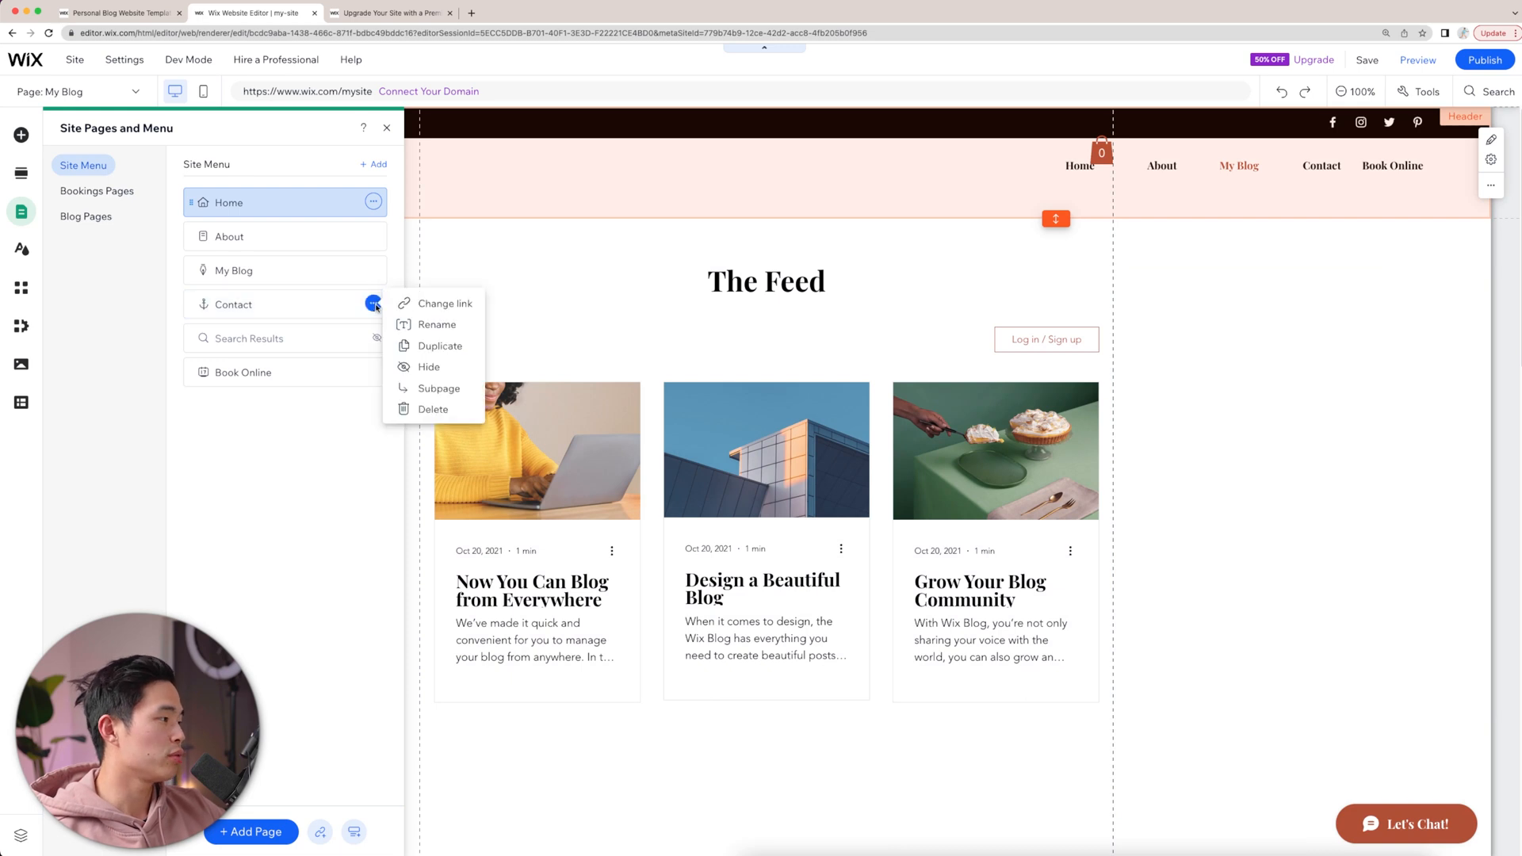
{"action": "mouse_move", "coordinate": [428, 366]}
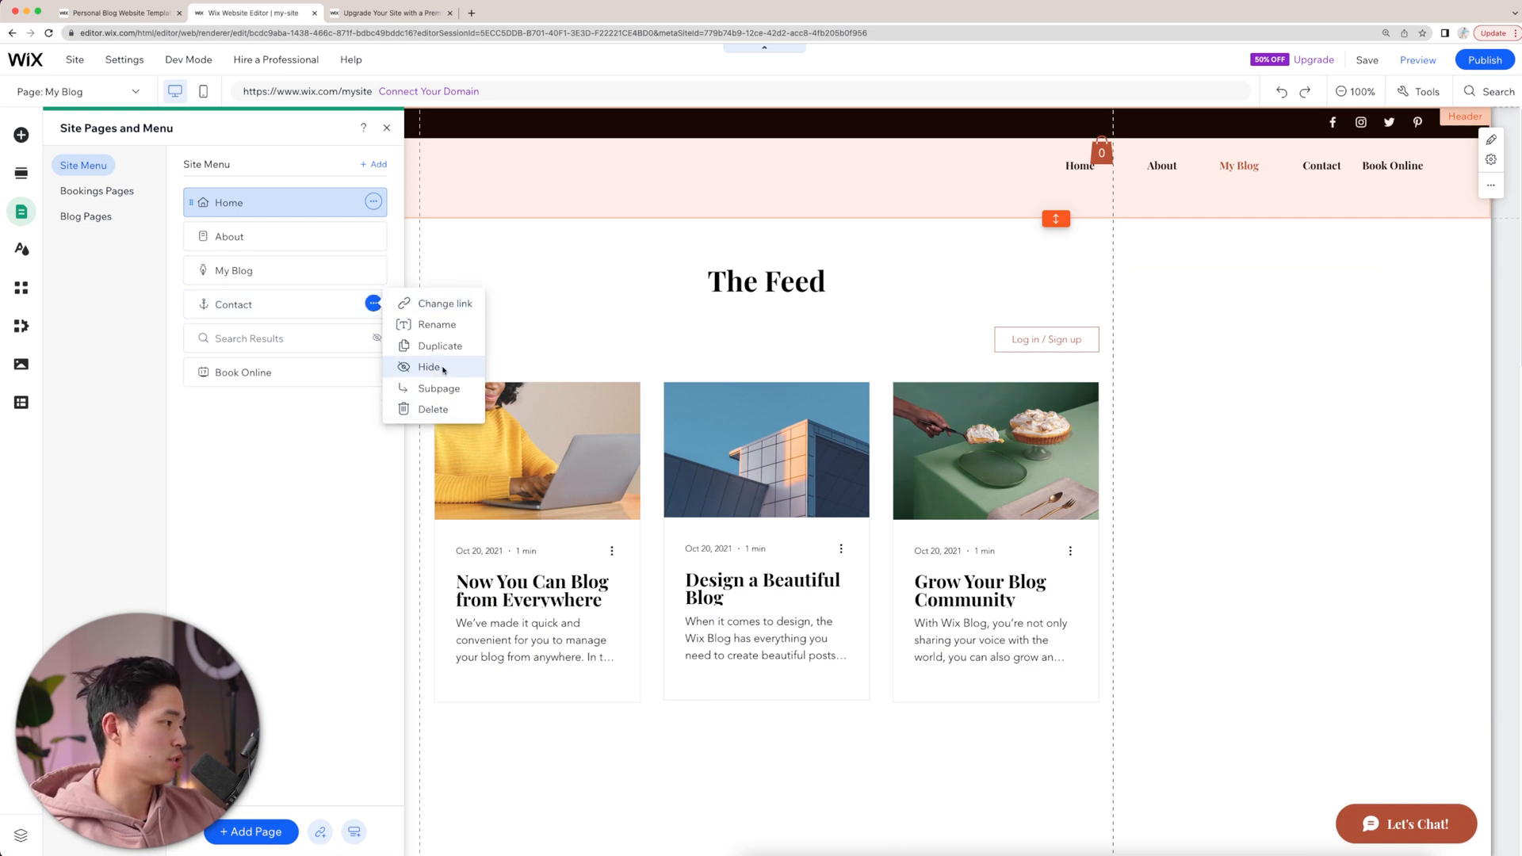
{"action": "left_click", "coordinate": [428, 366]}
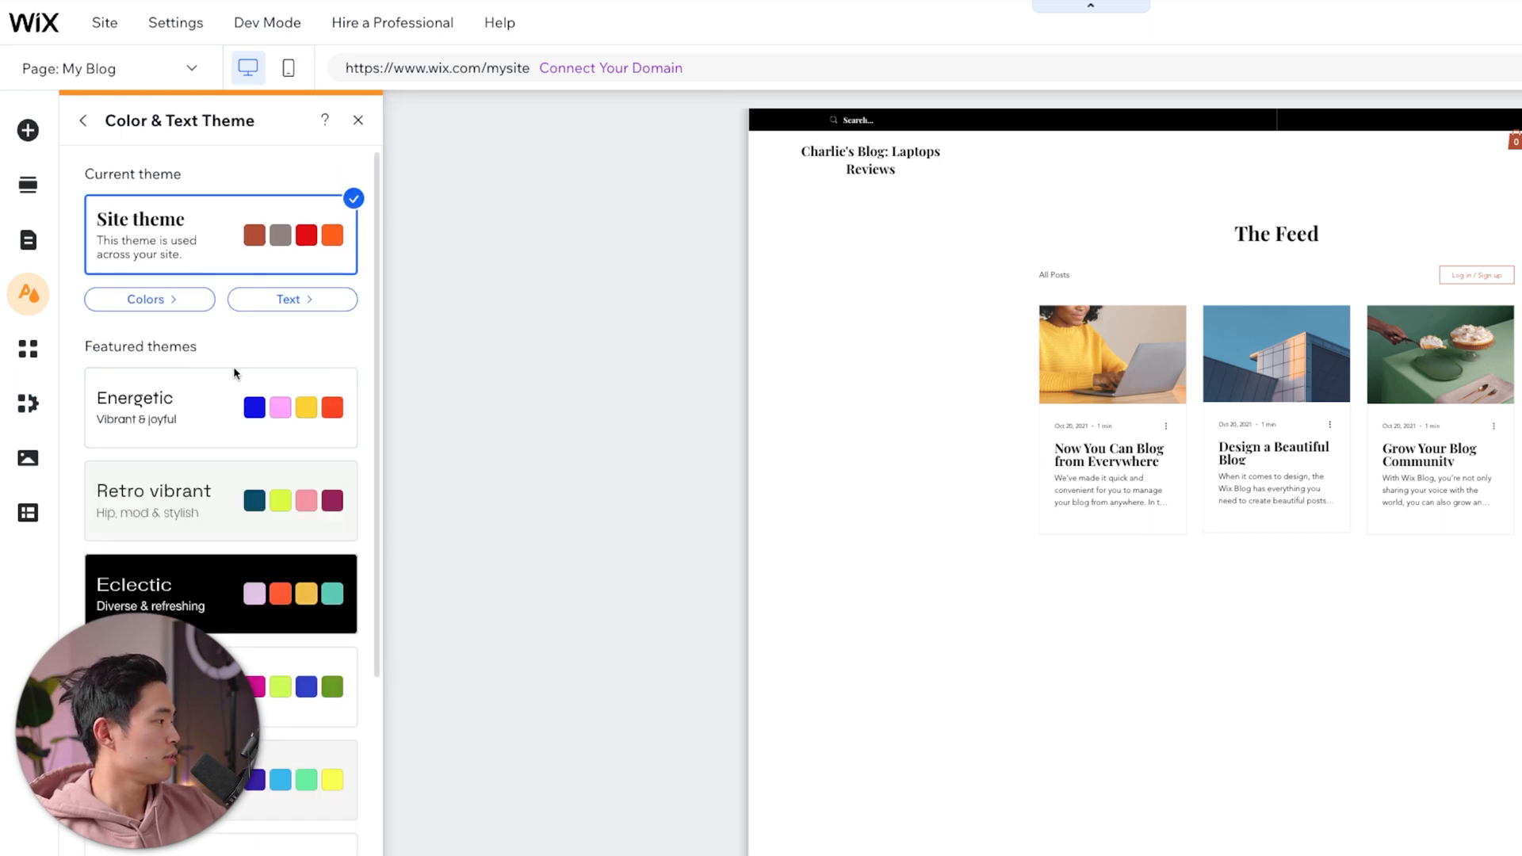
- Browse the App Market's installed Bookings, Blog and Chat apps, then close it
{"action": "scroll", "scroll_direction": "down", "scroll_amount": 3}
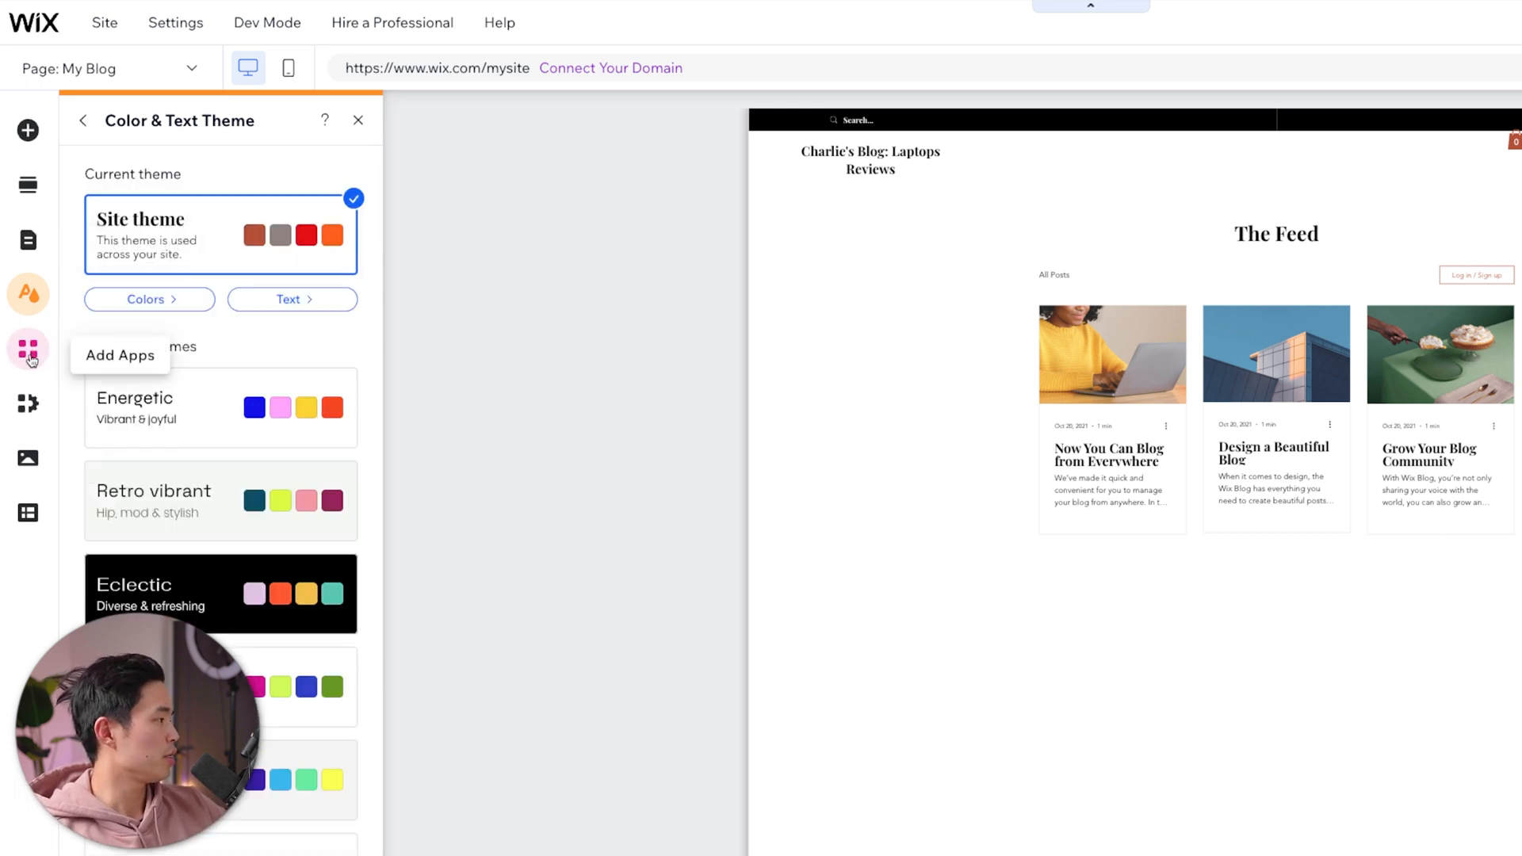
{"action": "left_click", "coordinate": [27, 349]}
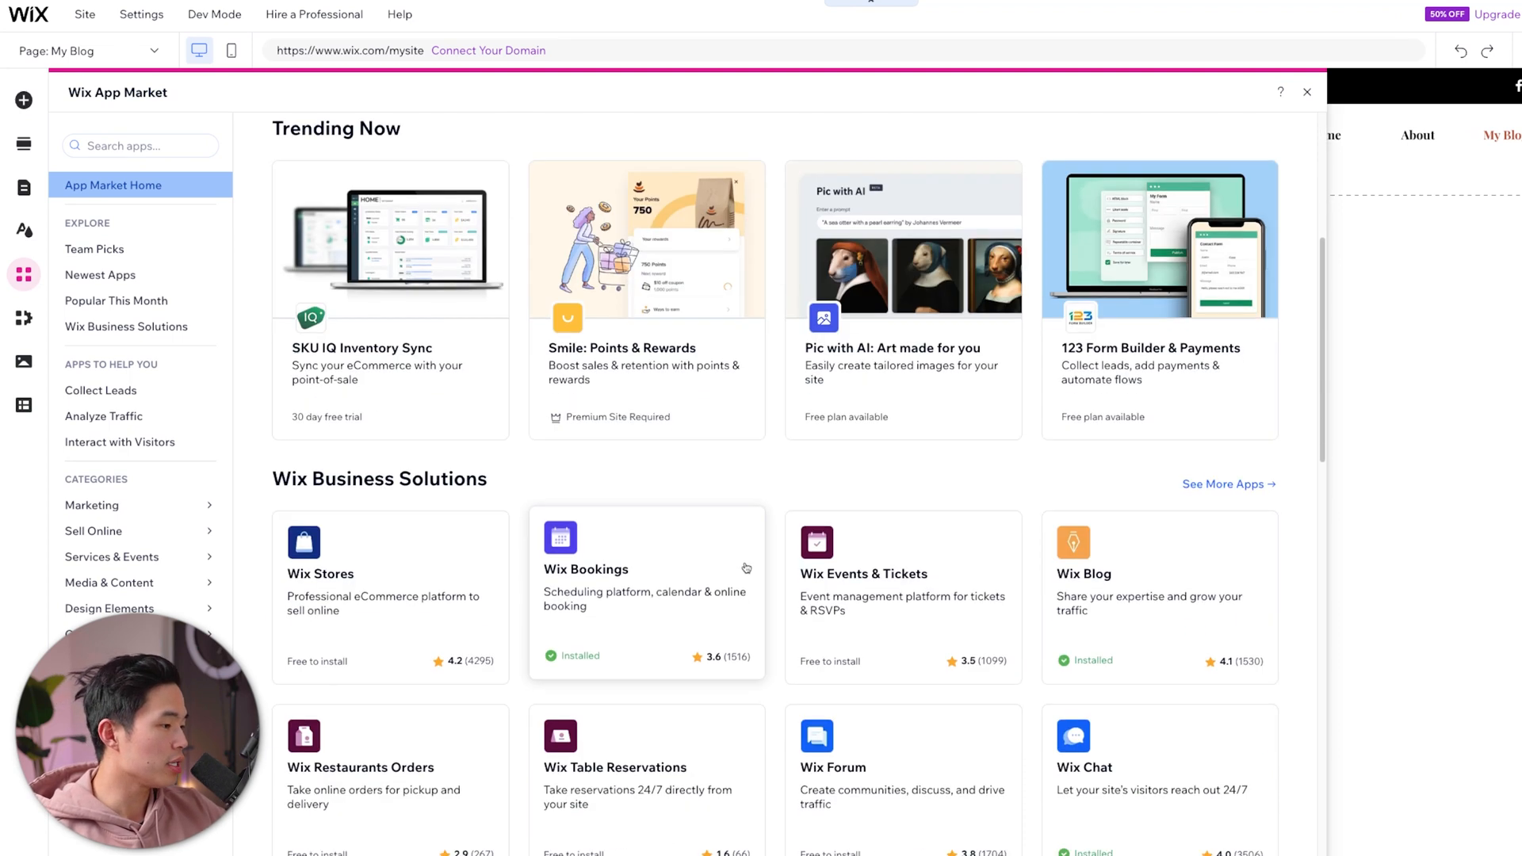
{"action": "scroll", "scroll_direction": "down", "scroll_amount": 3}
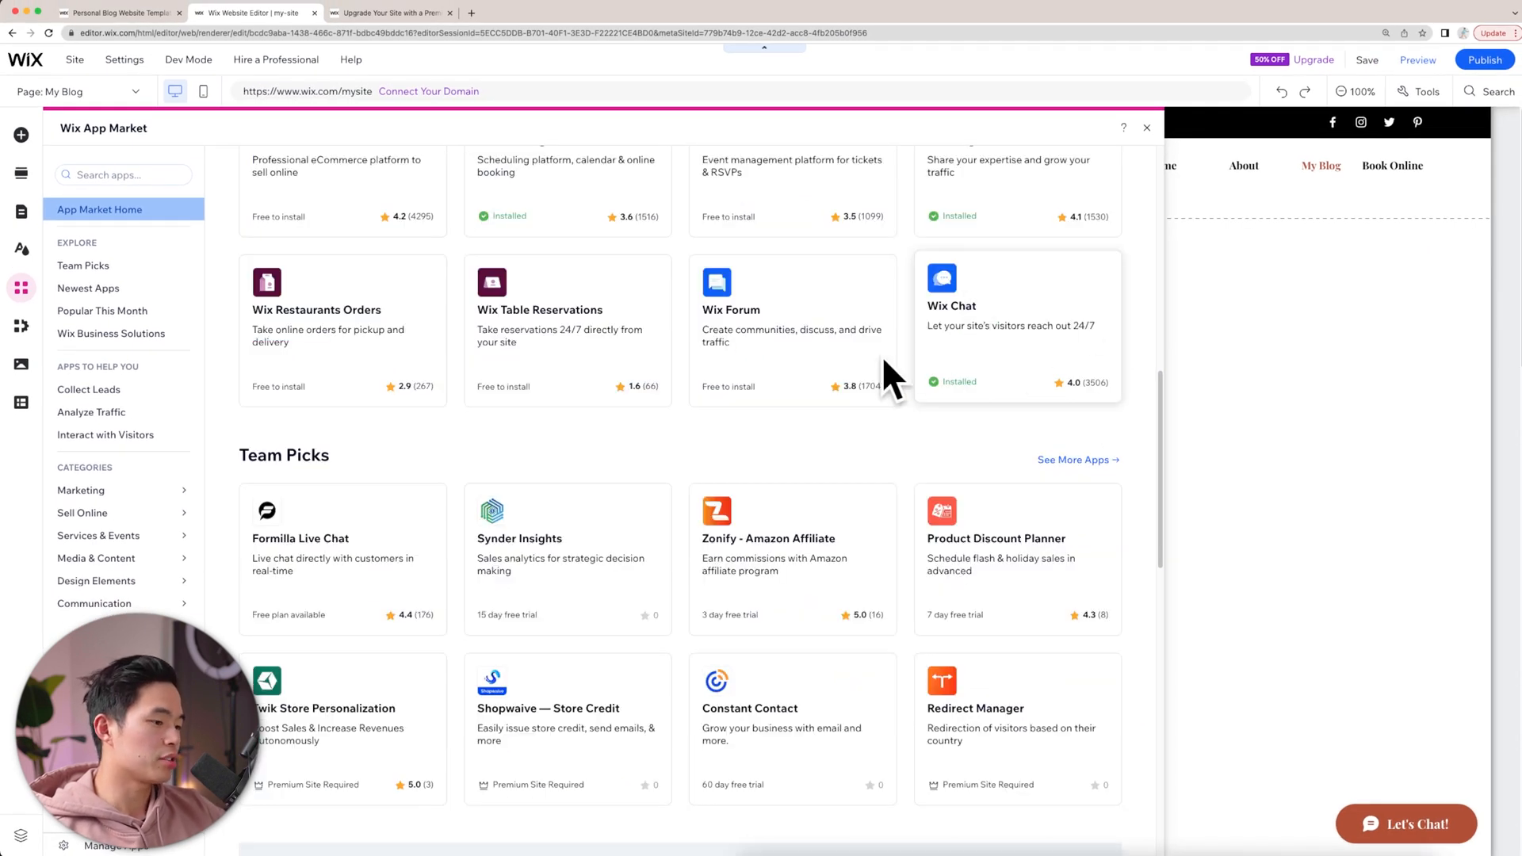
{"action": "left_click", "coordinate": [1147, 127]}
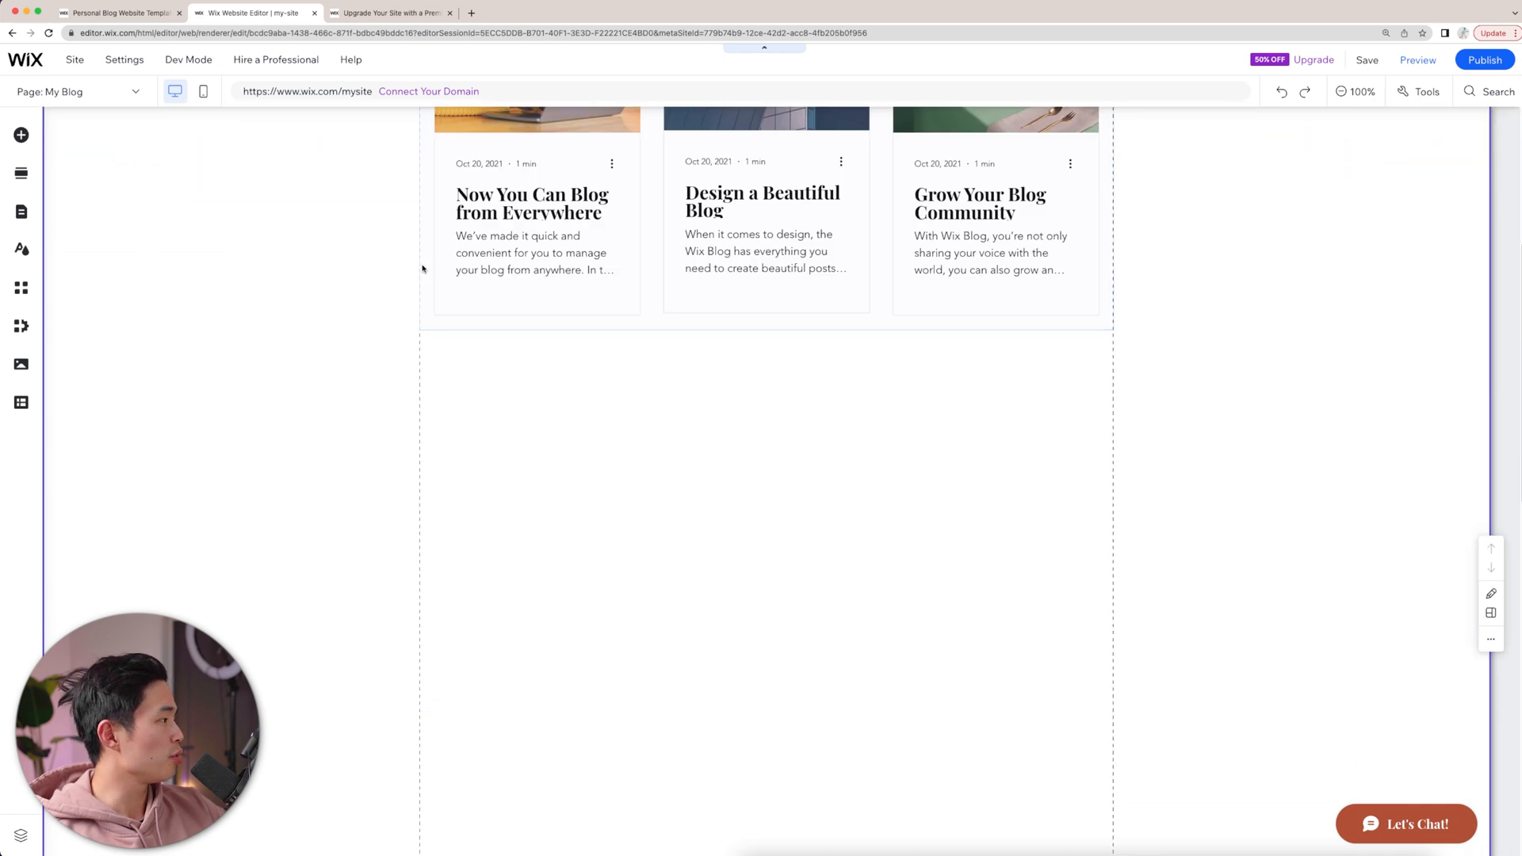
- Go to the About page and start changing its portrait image
{"action": "left_click", "coordinate": [21, 213]}
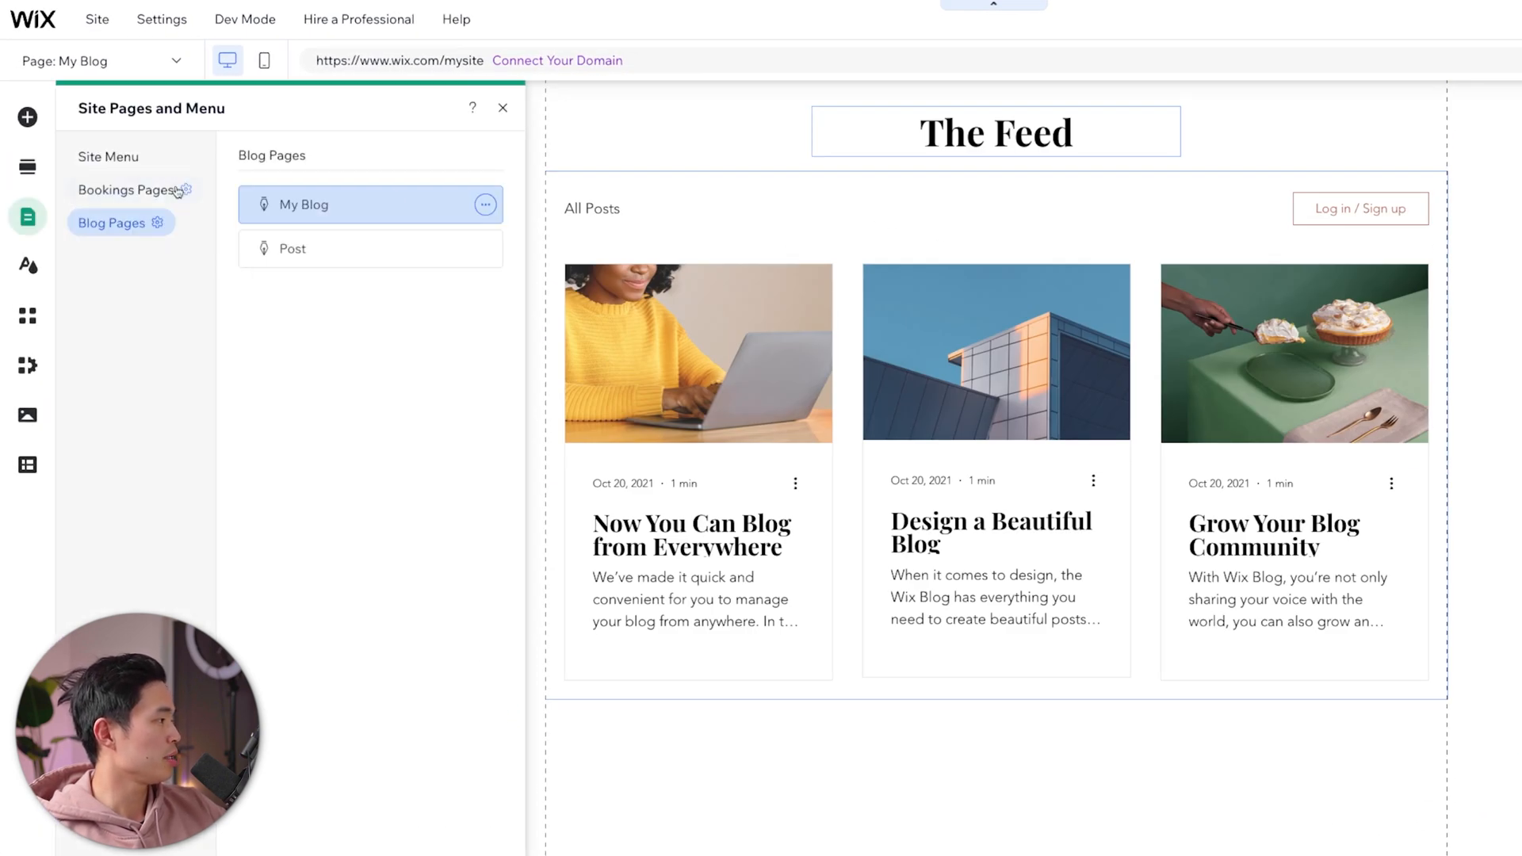
{"action": "left_click", "coordinate": [108, 157]}
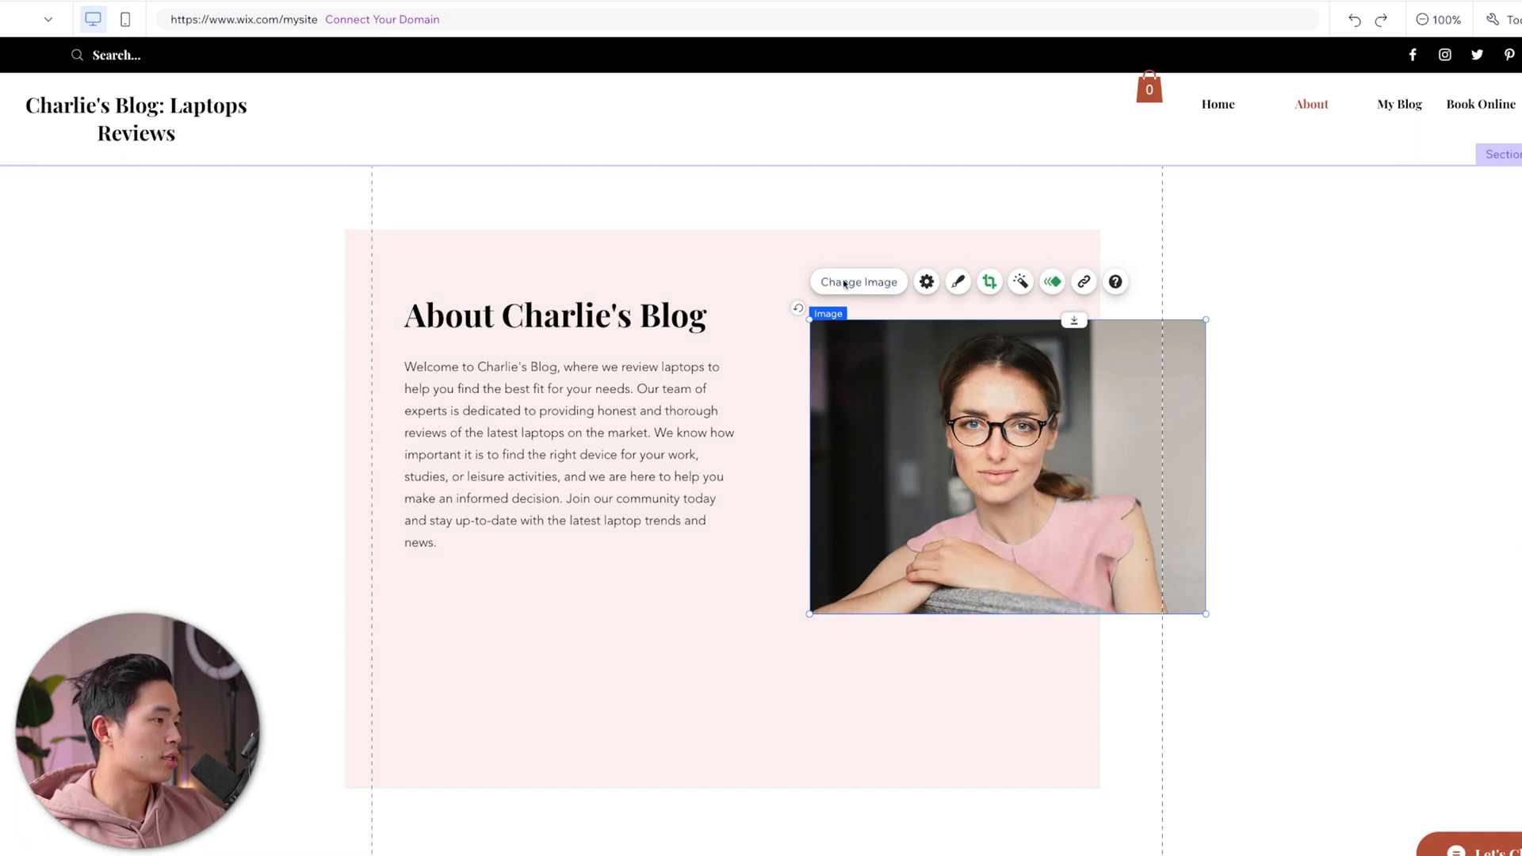
{"action": "left_click", "coordinate": [858, 283]}
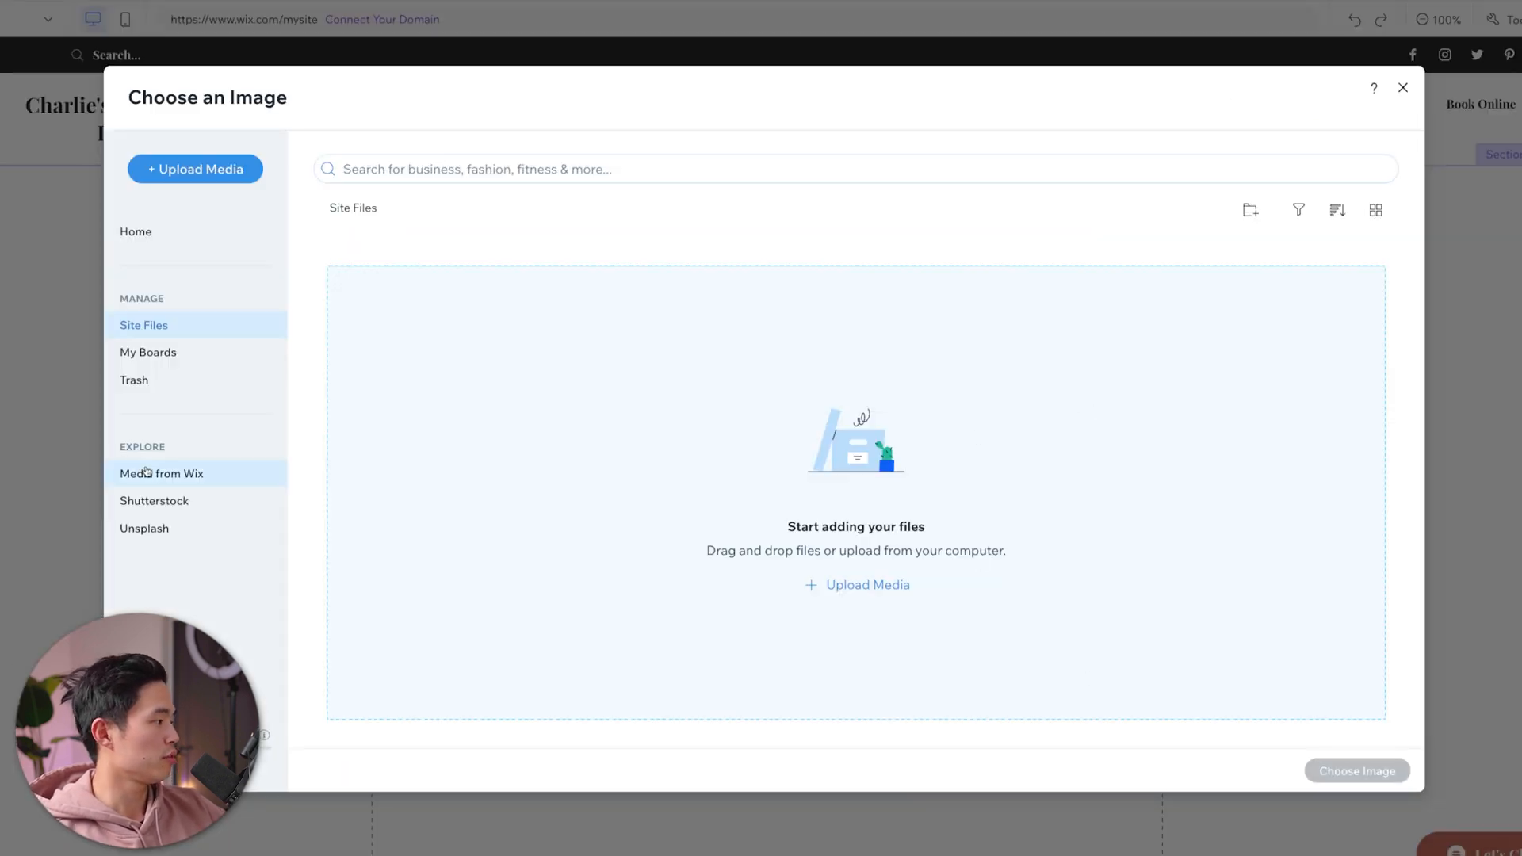
- Browse Media from Wix stock photos for a couple walking down a country path
{"action": "left_click", "coordinate": [162, 474]}
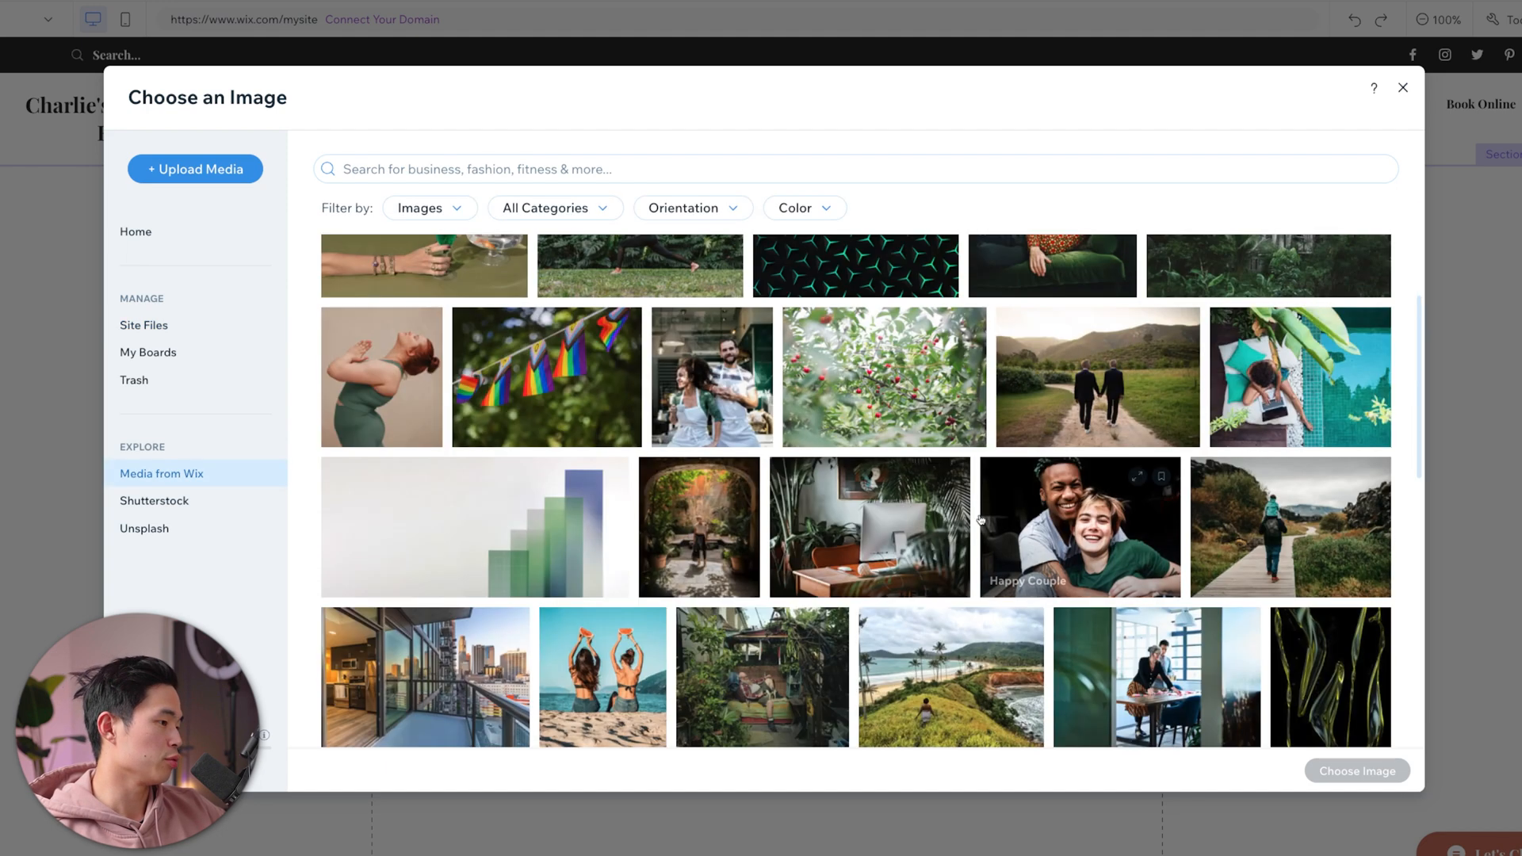
{"action": "scroll", "scroll_direction": "down", "scroll_amount": 3}
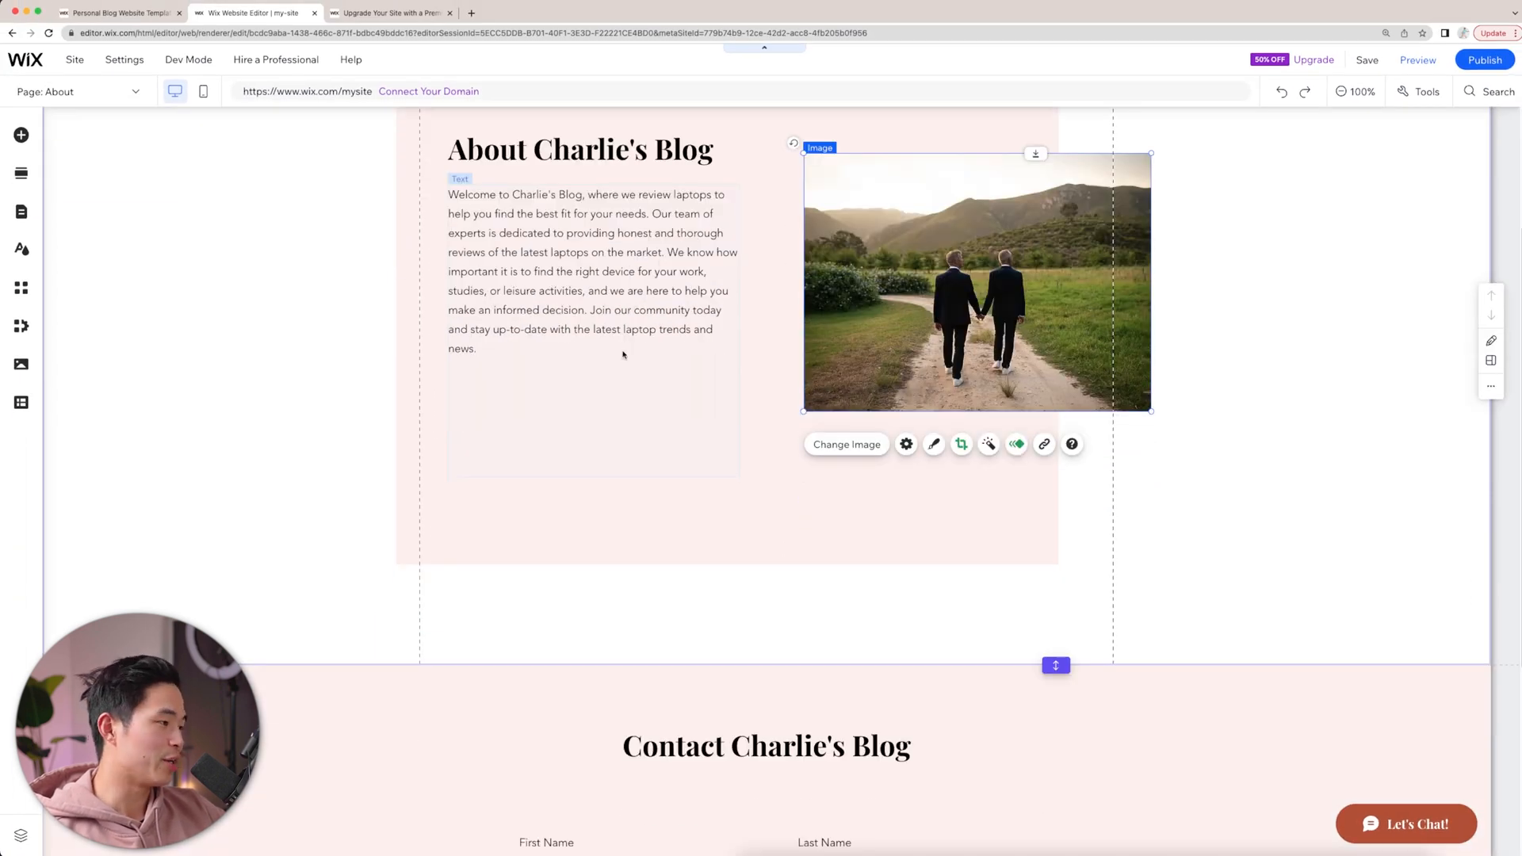
{"action": "scroll", "scroll_direction": "down", "scroll_amount": 3}
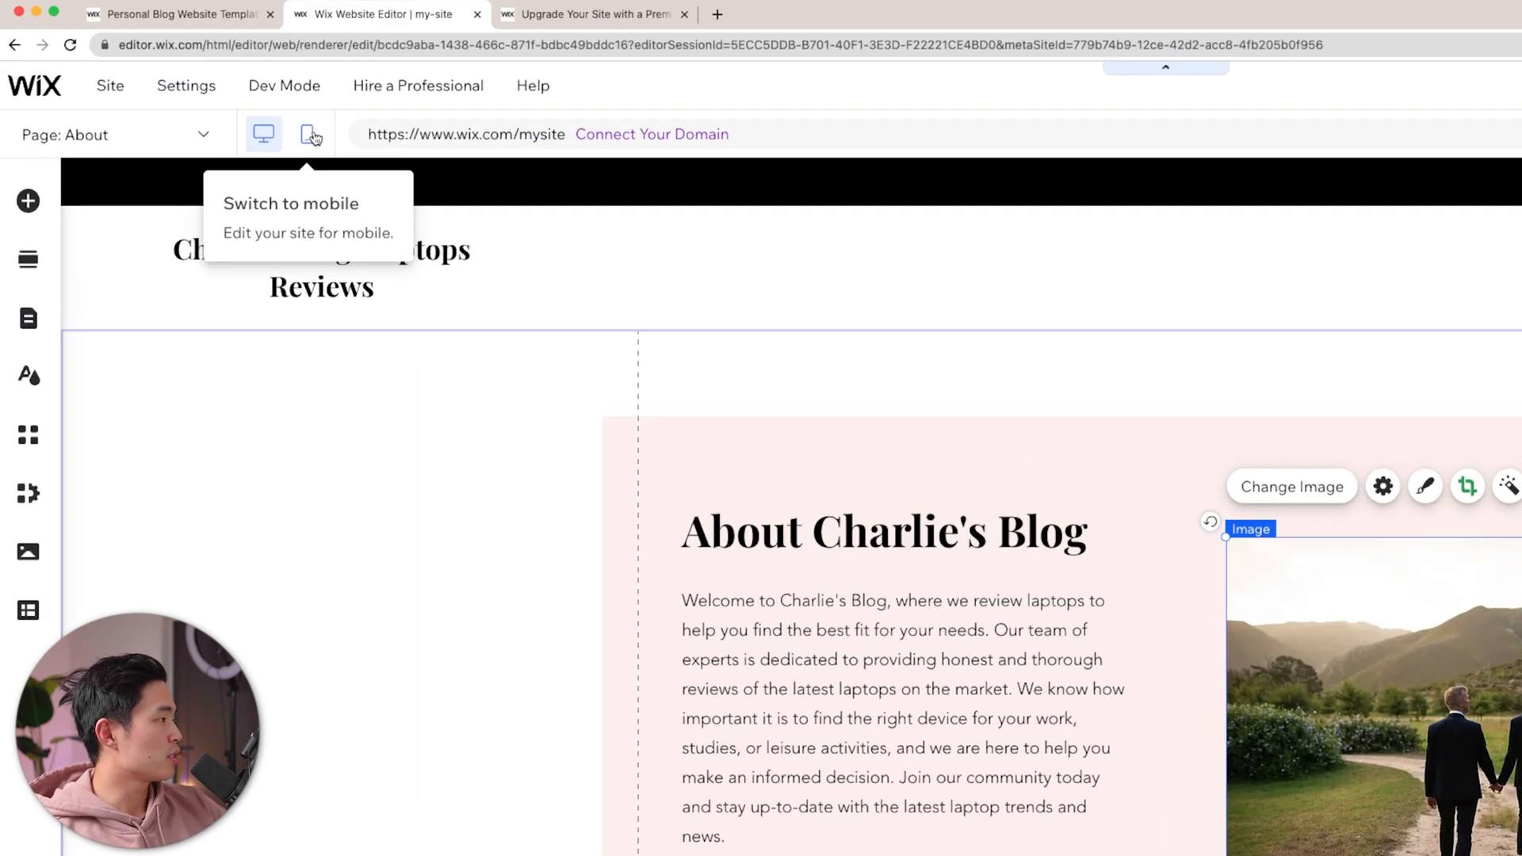
- Switch to the mobile editor and keep default header, quick actions and back-to-top settings
{"action": "left_click", "coordinate": [309, 134]}
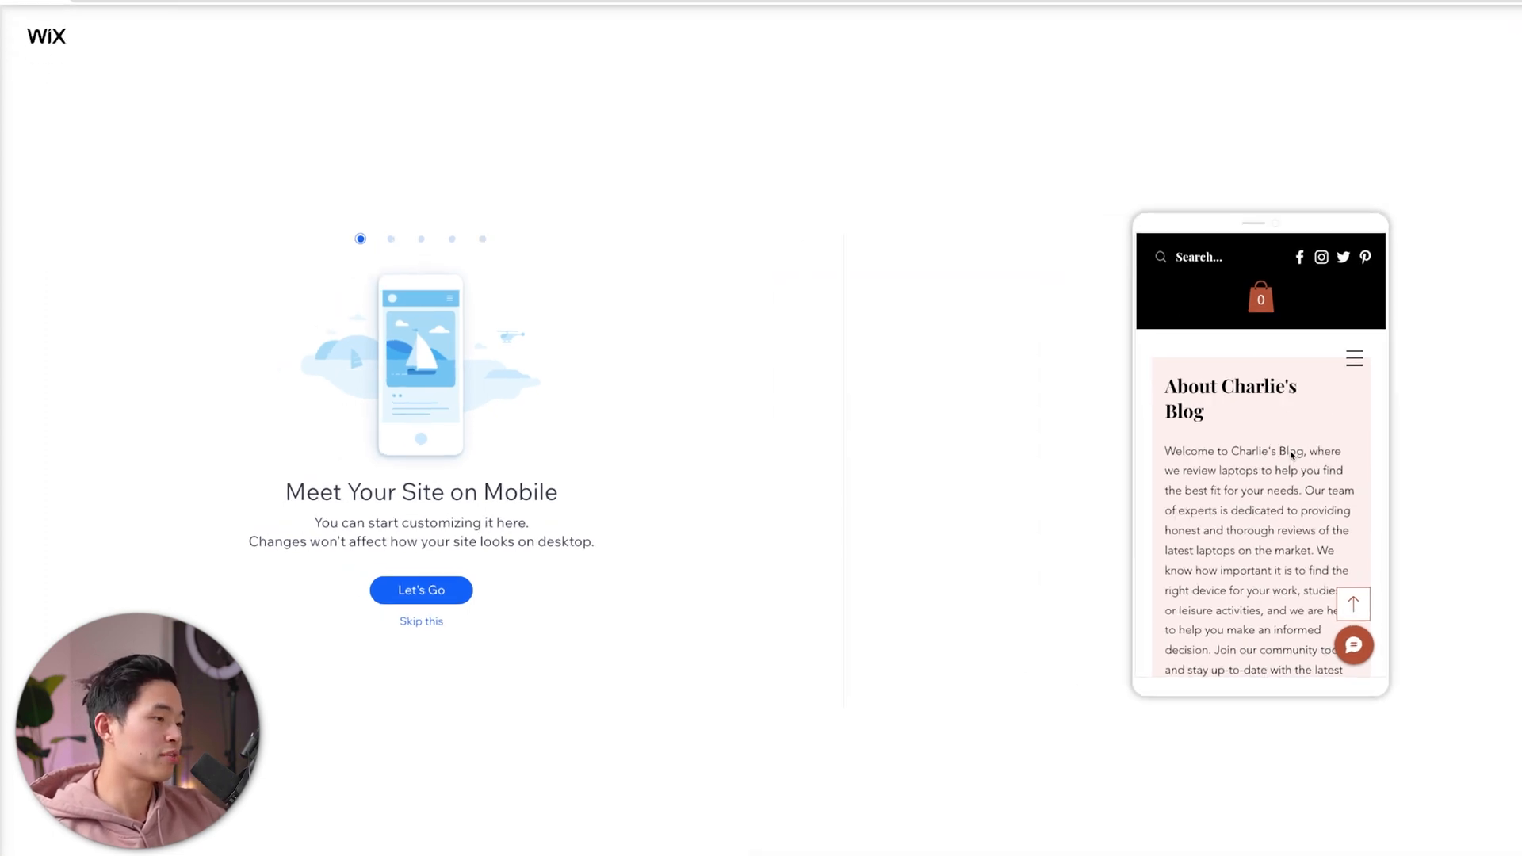
{"action": "left_click", "coordinate": [420, 590]}
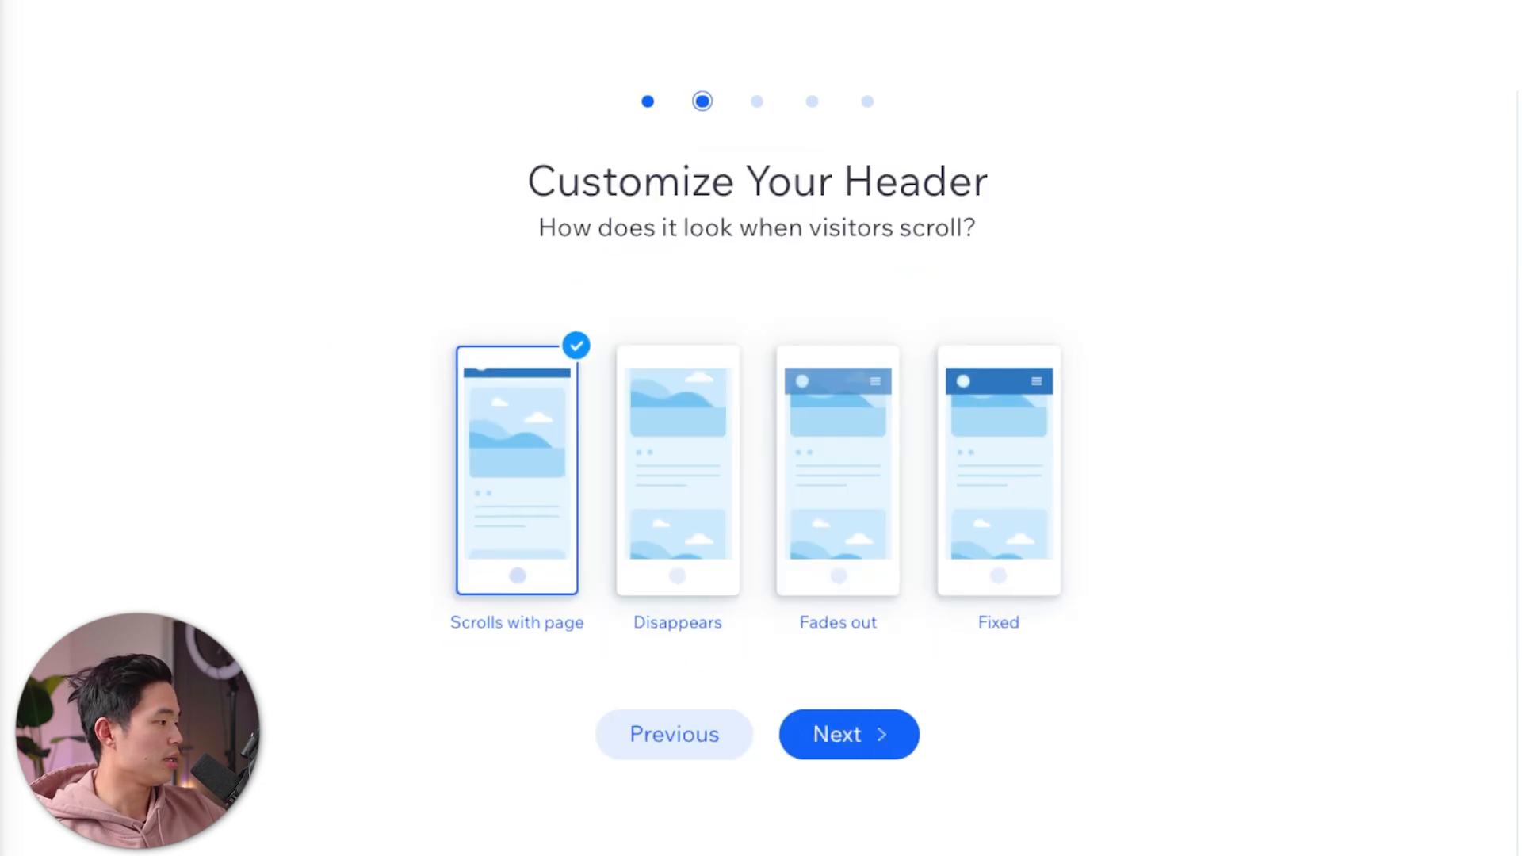
{"action": "left_click", "coordinate": [847, 734]}
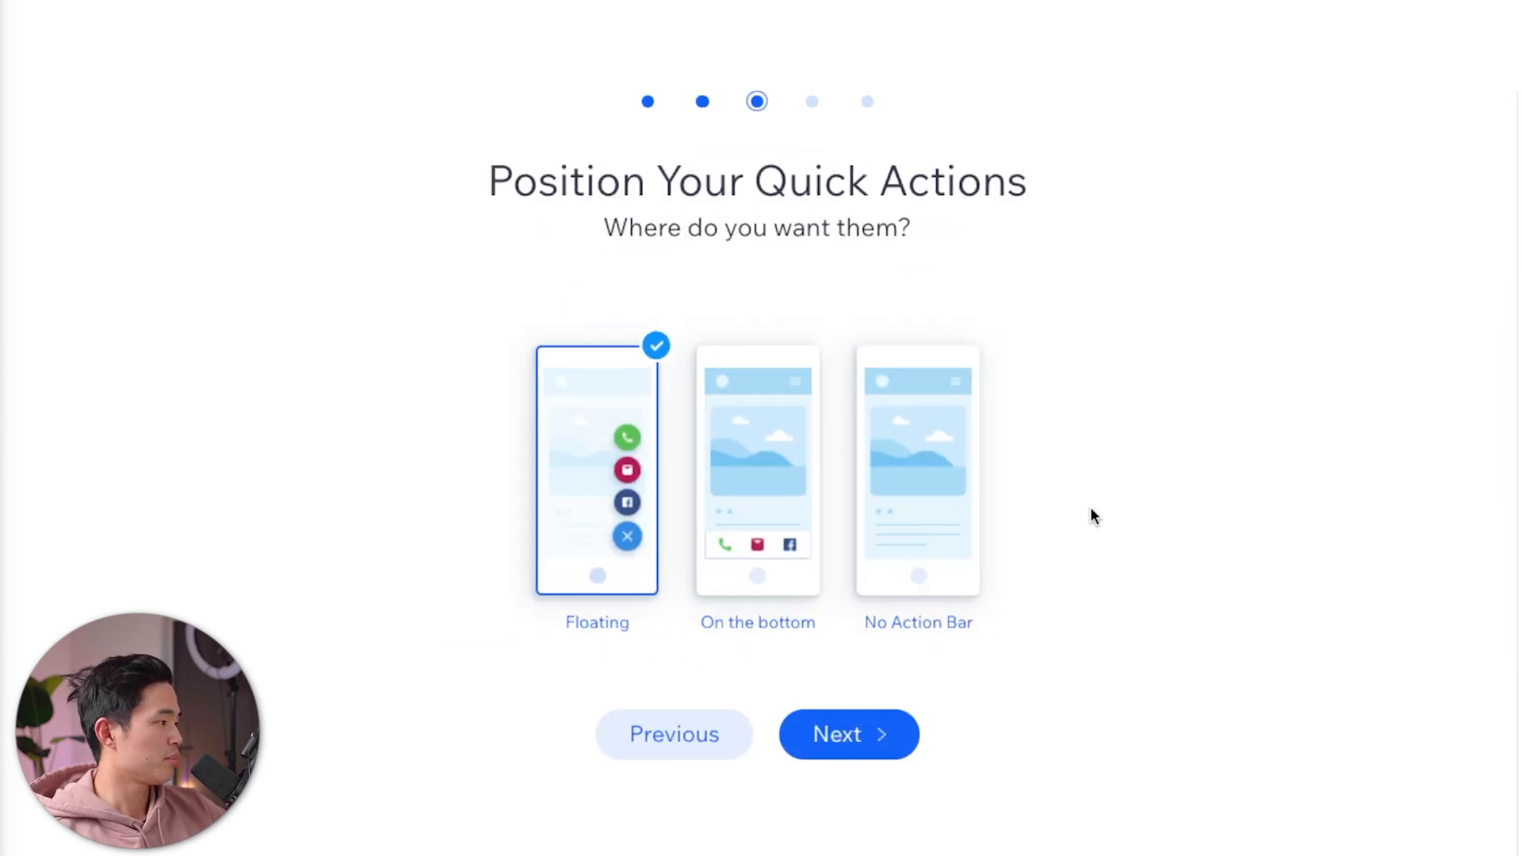
{"action": "left_click", "coordinate": [847, 735]}
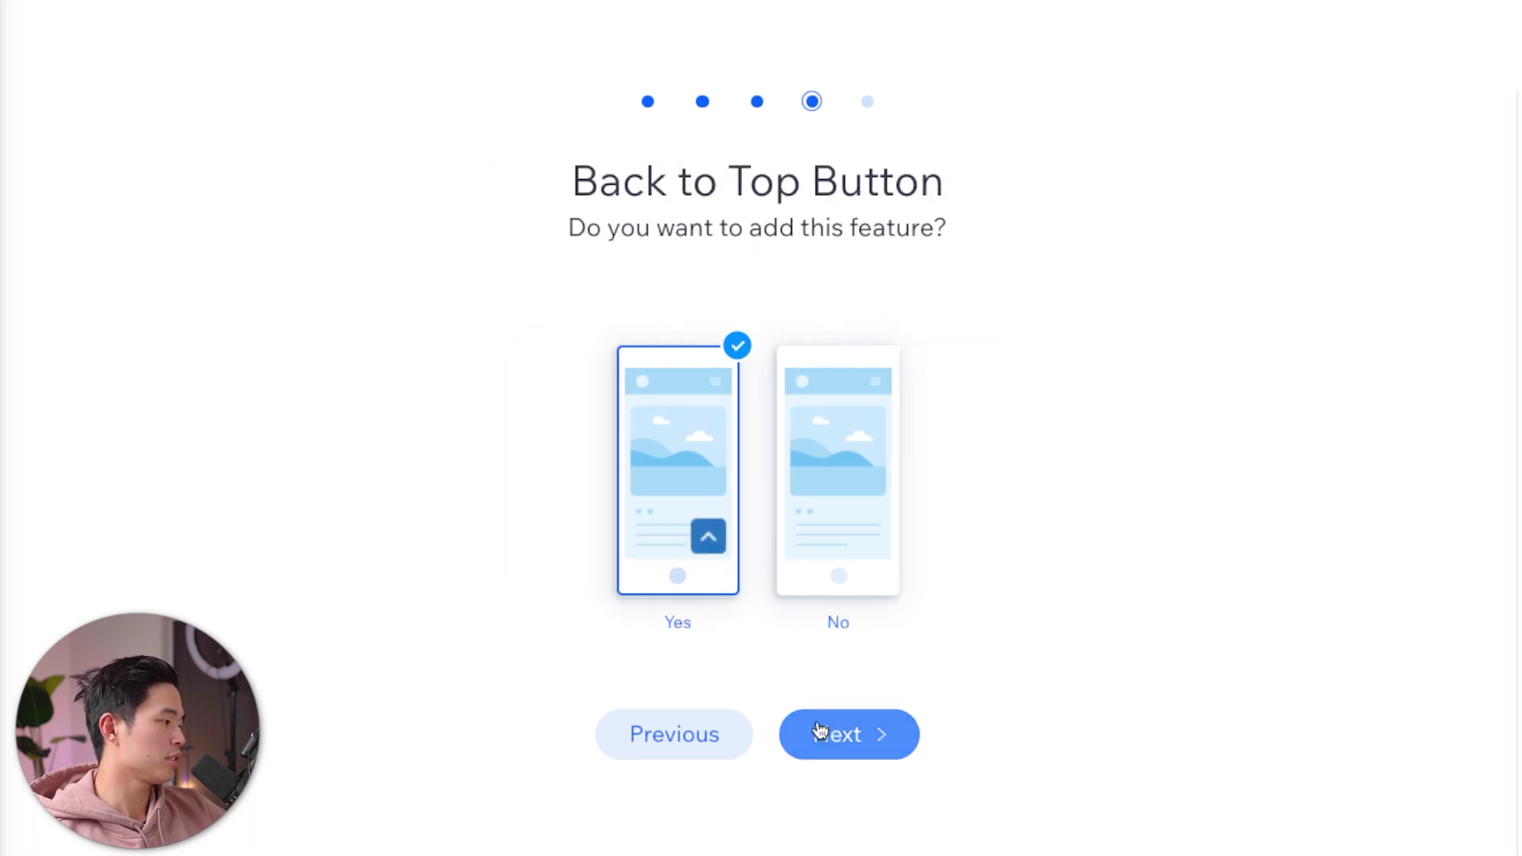
{"action": "left_click", "coordinate": [847, 735]}
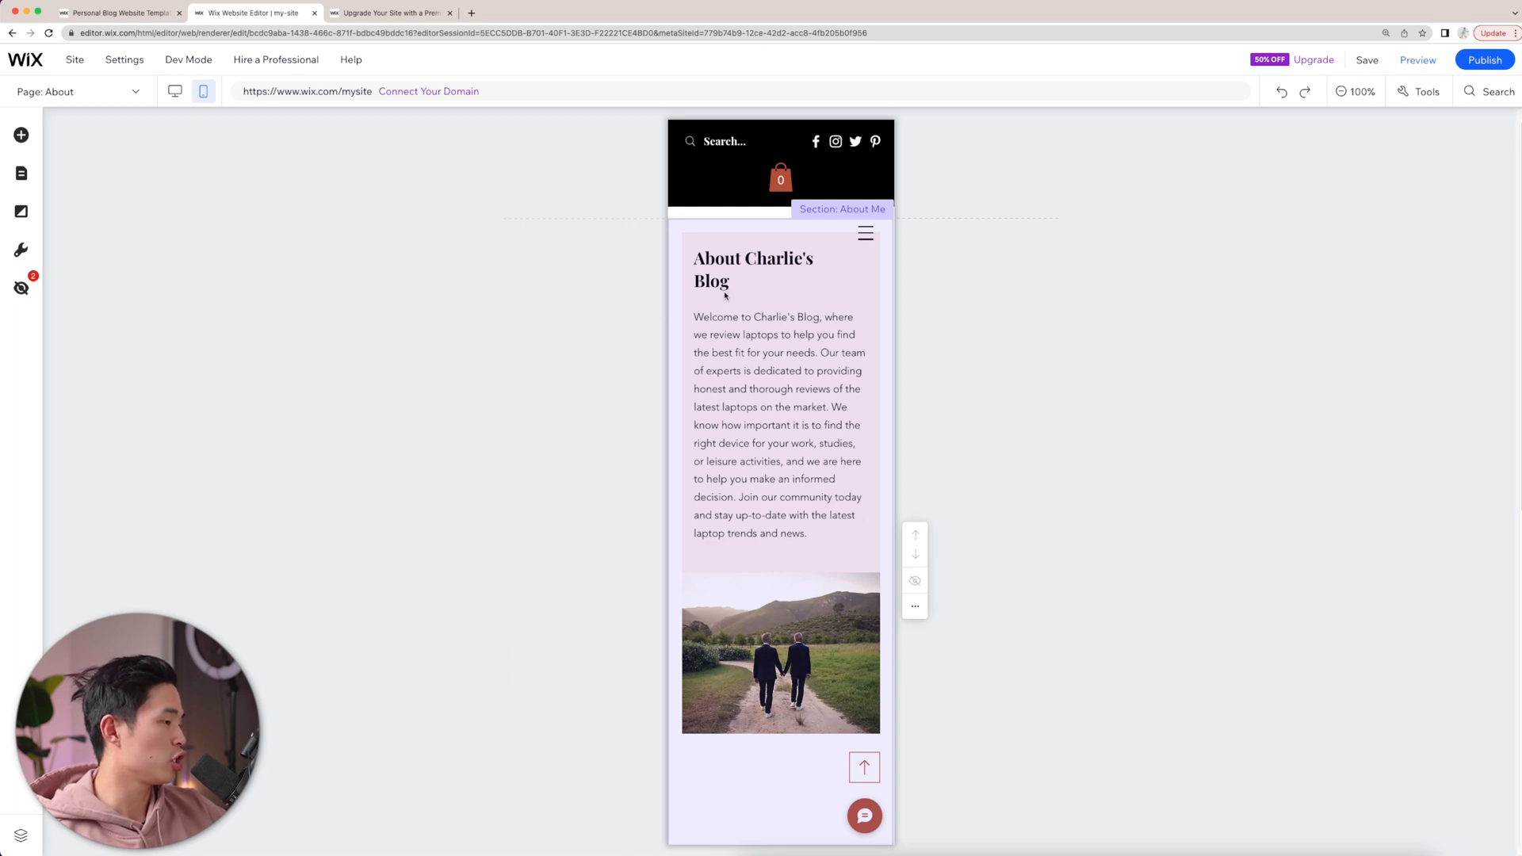
- Review the About page in mobile view, then switch the mobile editor to the Home page
{"action": "scroll", "scroll_direction": "down", "scroll_amount": 3}
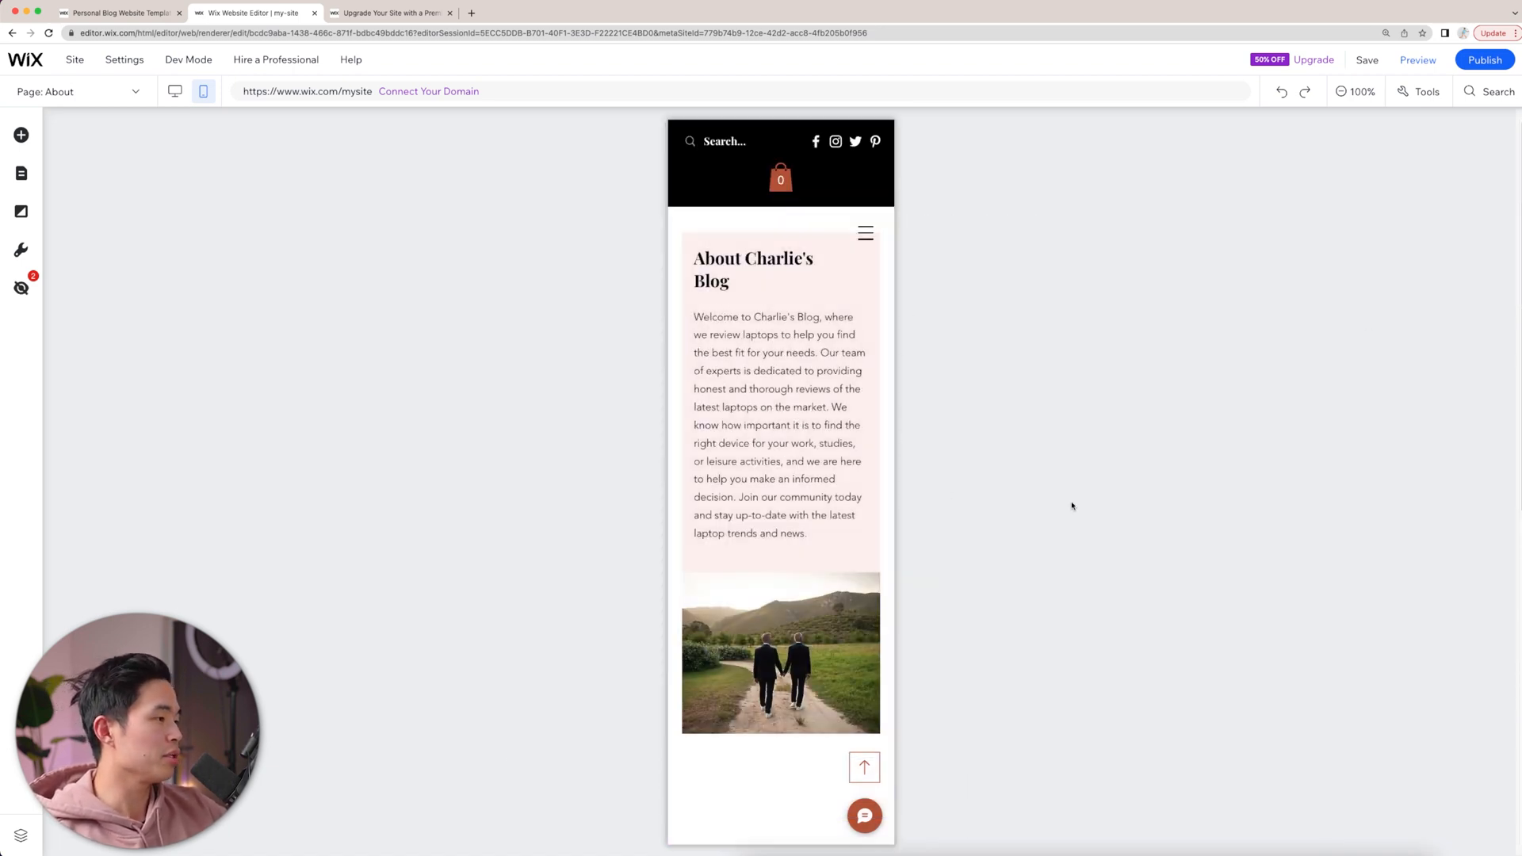
{"action": "left_click", "coordinate": [20, 174]}
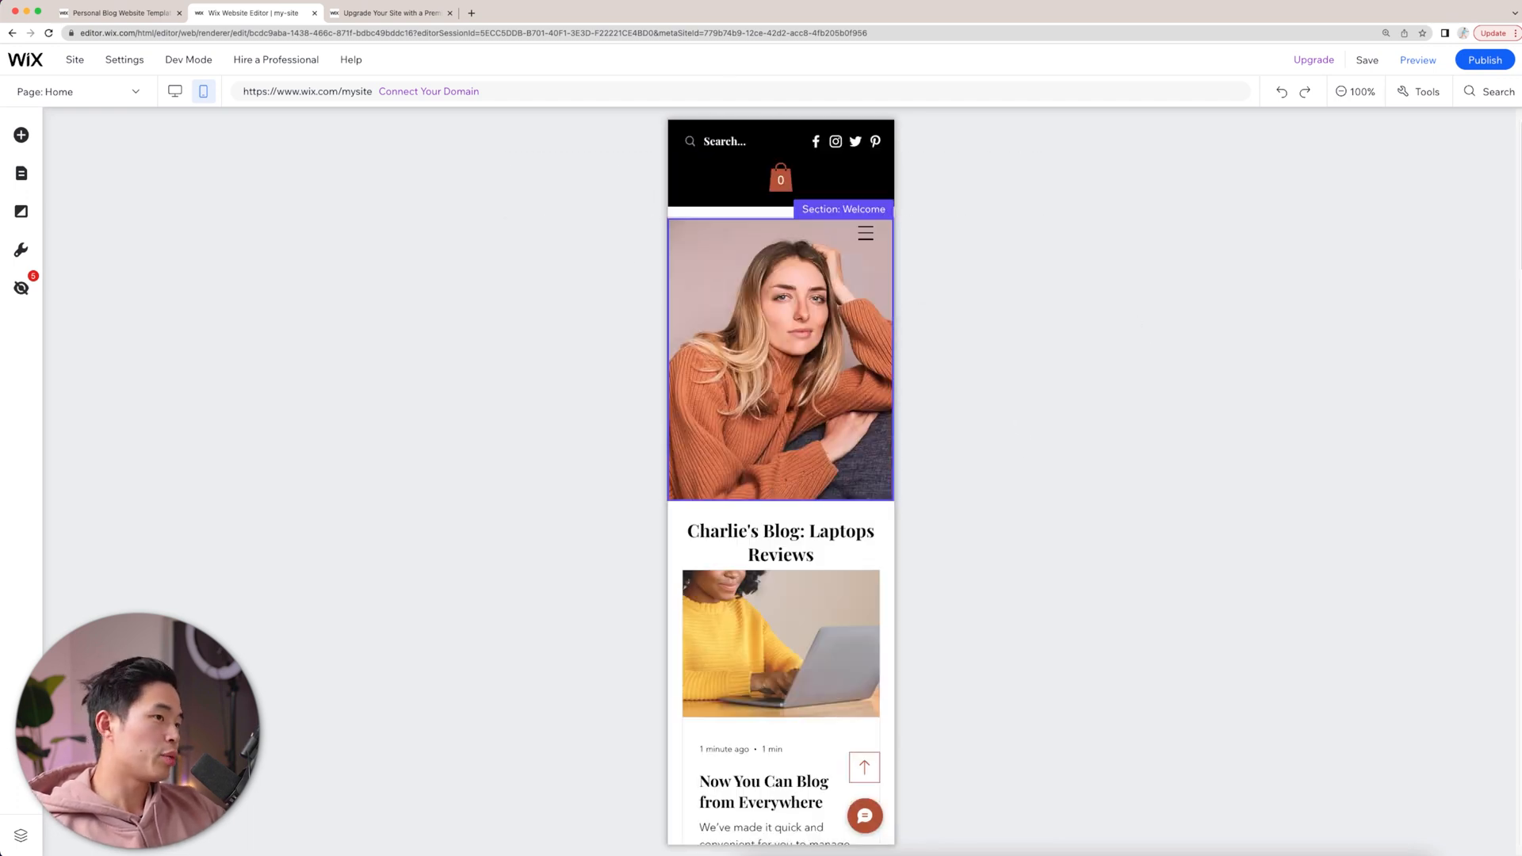
- Publish the site and browse the live Charlie's Blog home page from the Congratulations dialog
{"action": "left_click", "coordinate": [1484, 59]}
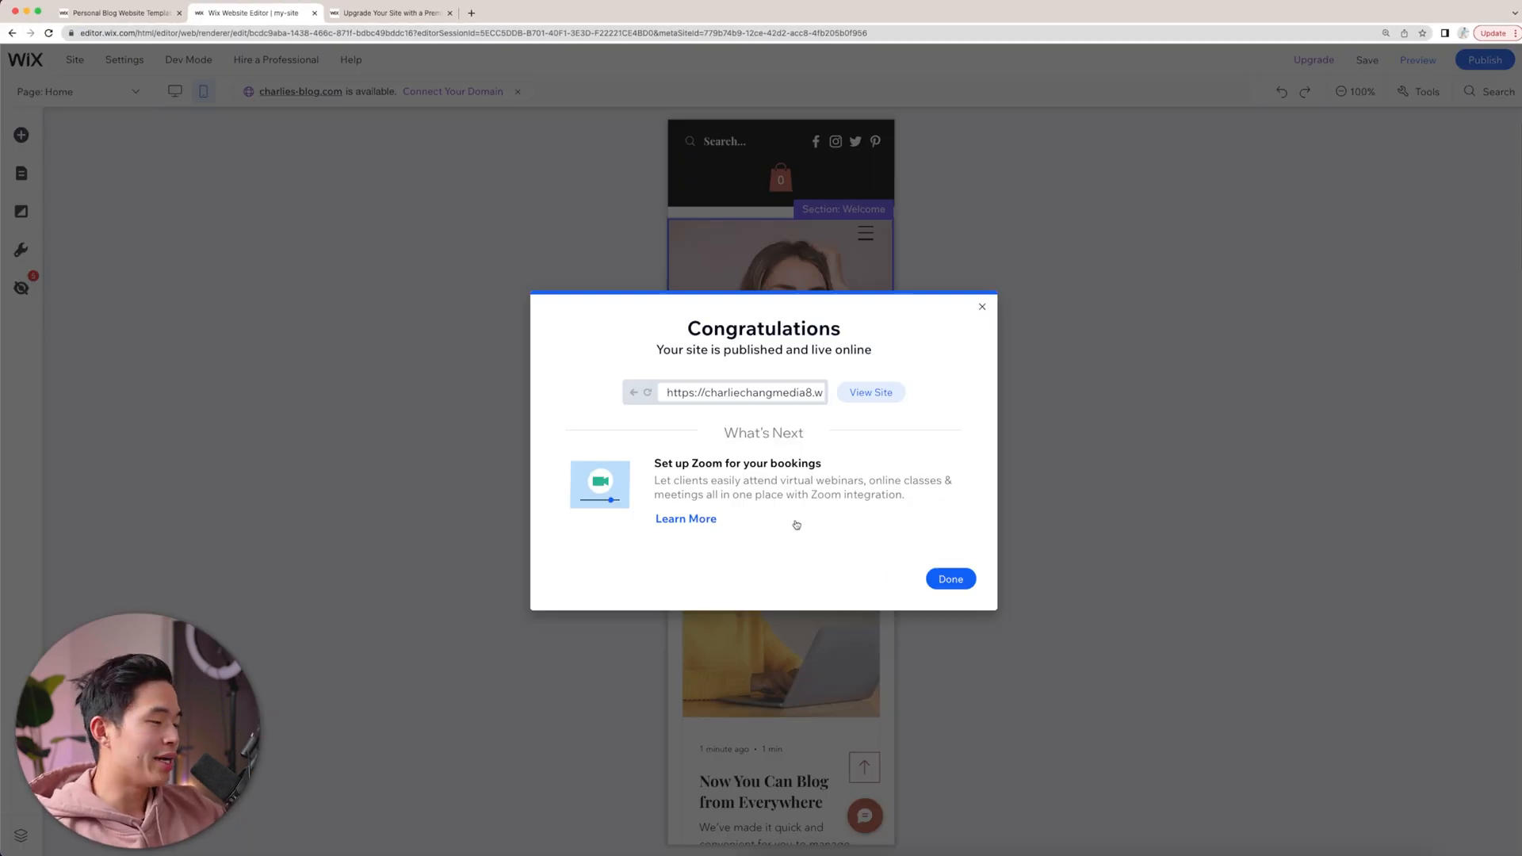
{"action": "left_click", "coordinate": [869, 392]}
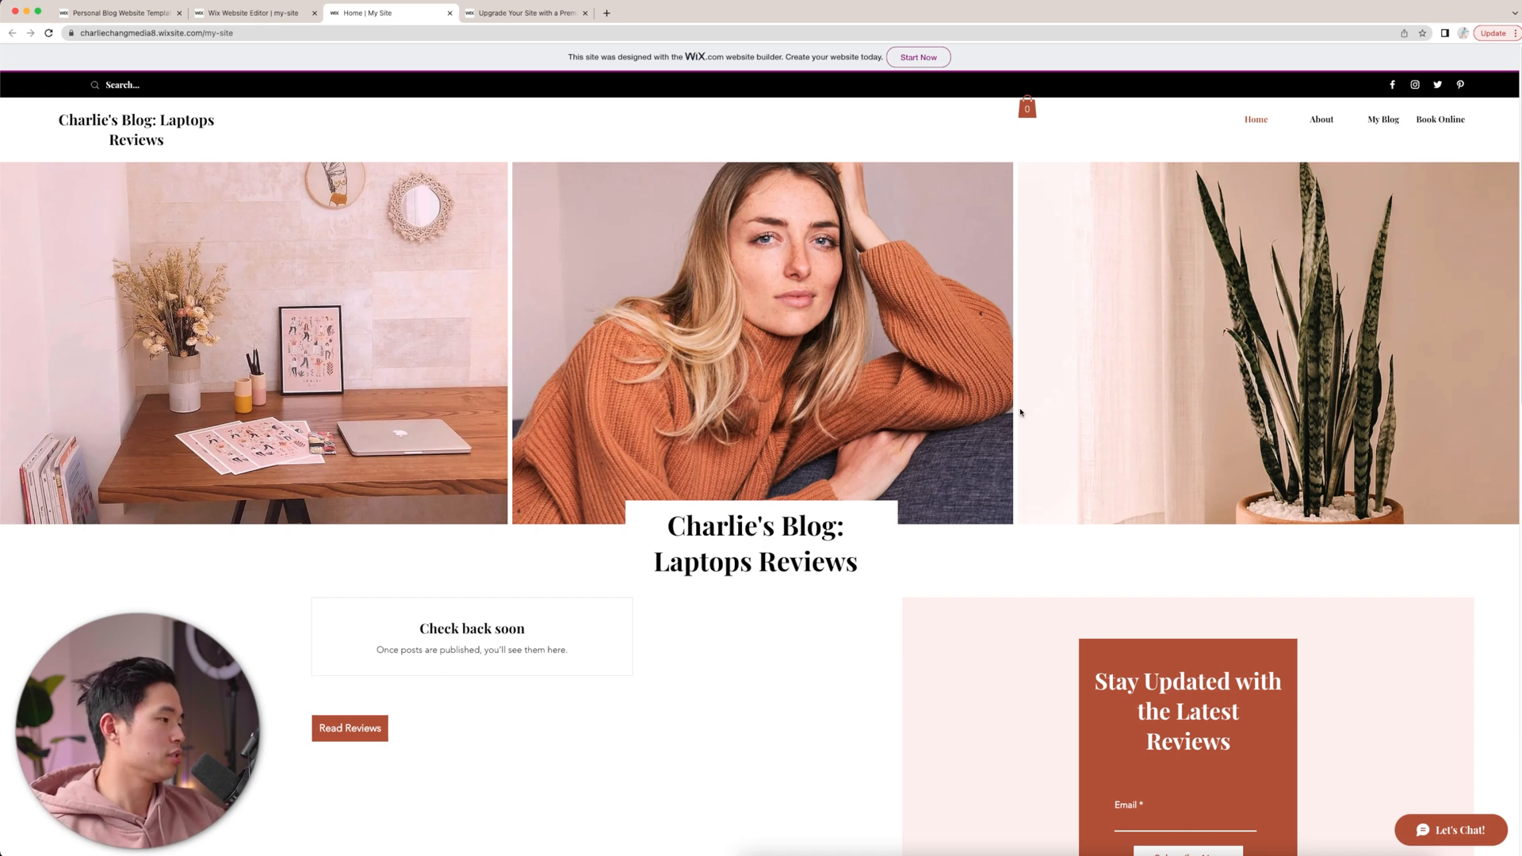
{"action": "scroll", "scroll_direction": "down", "scroll_amount": 3}
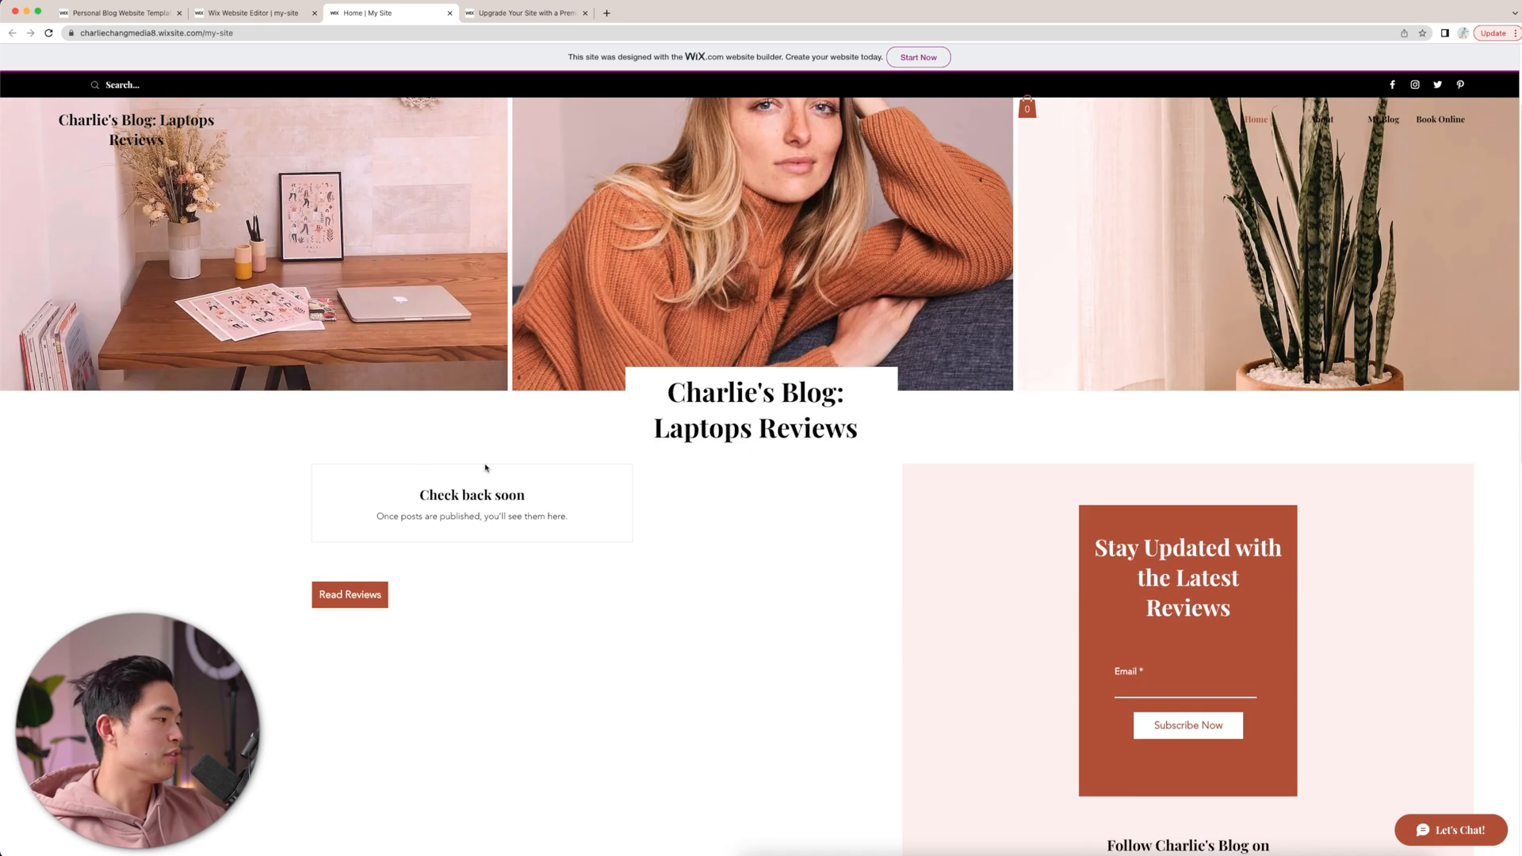
{"action": "mouse_move", "coordinate": [556, 598]}
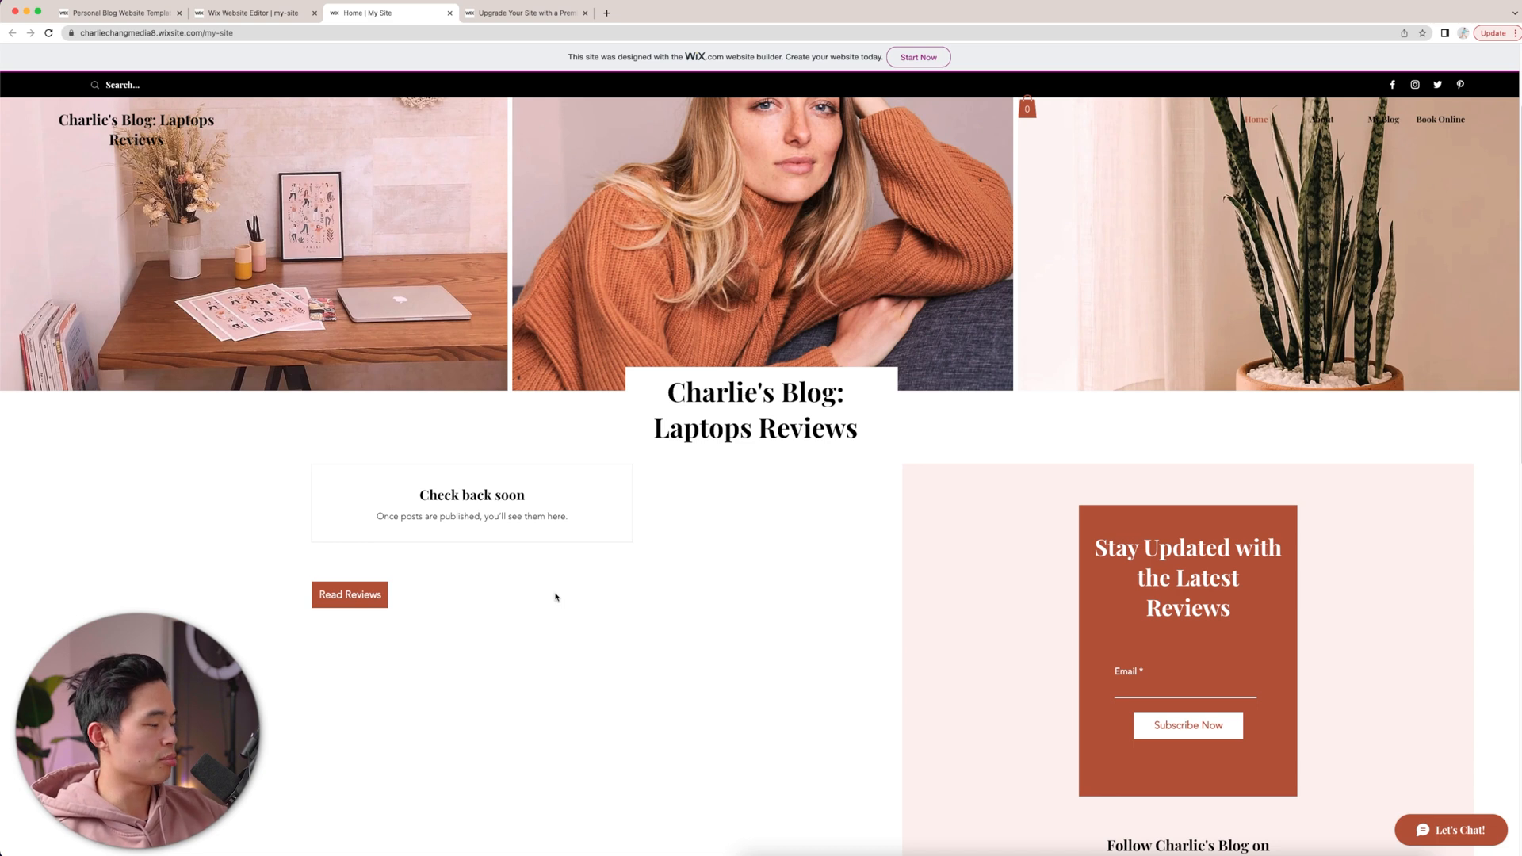
{"action": "scroll", "scroll_direction": "down", "scroll_amount": 3}
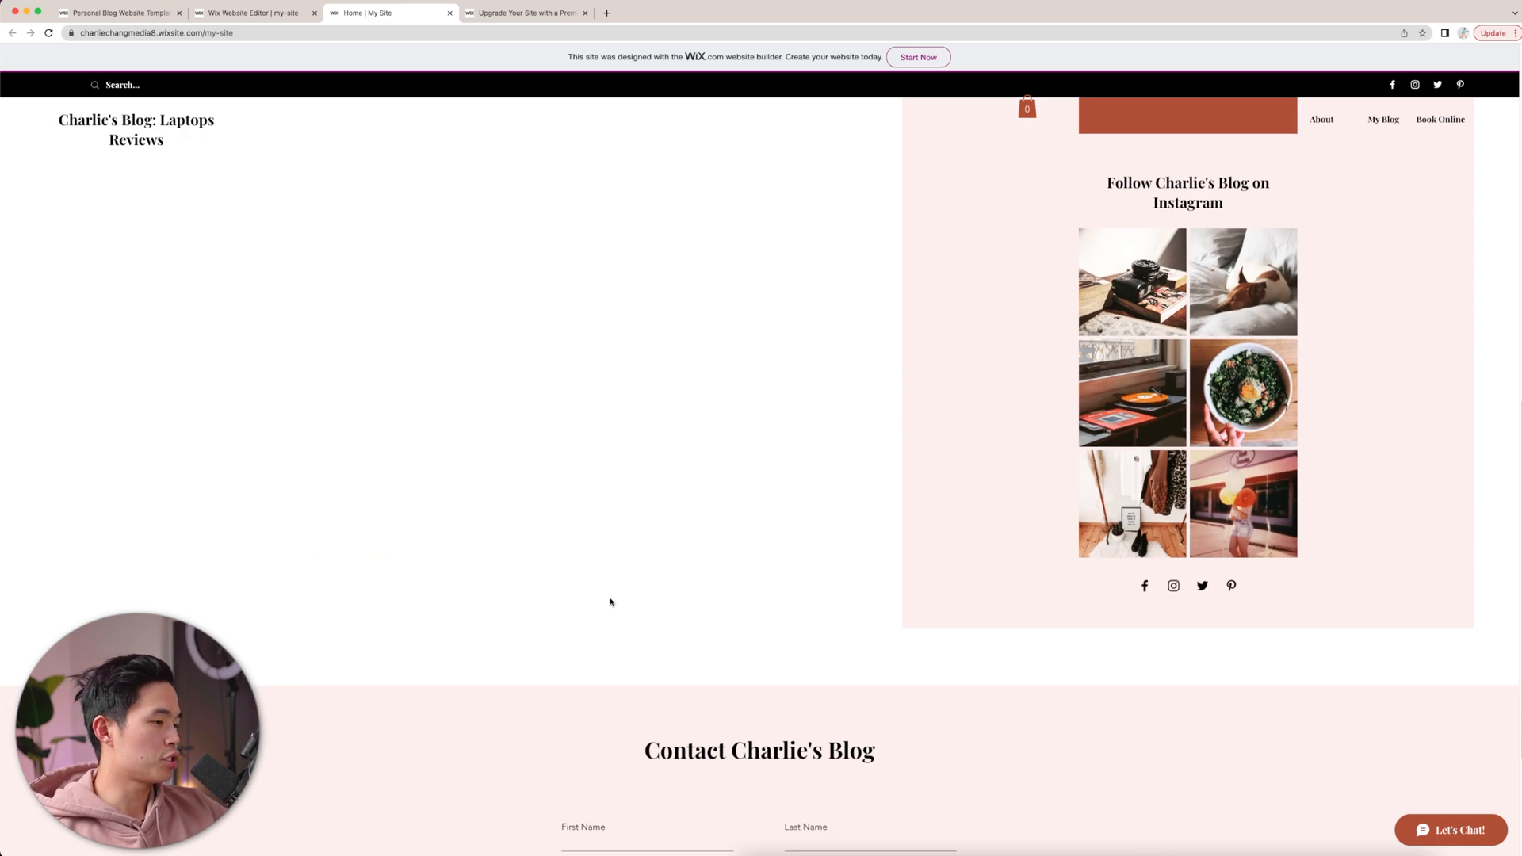